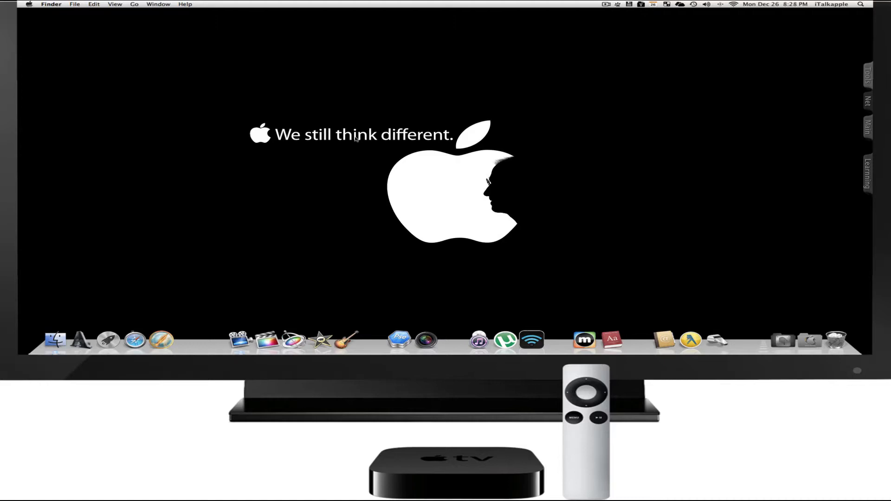
pyautogui.moveTo(820, 44)
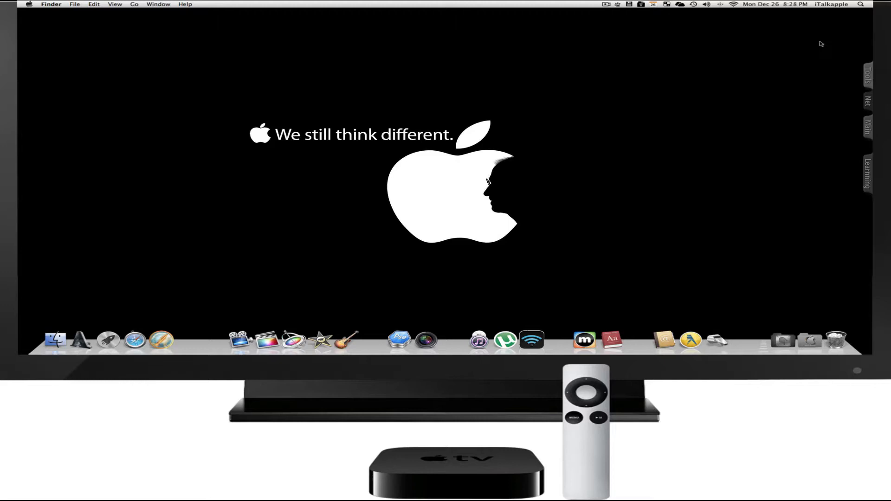
pyautogui.moveTo(711, 106)
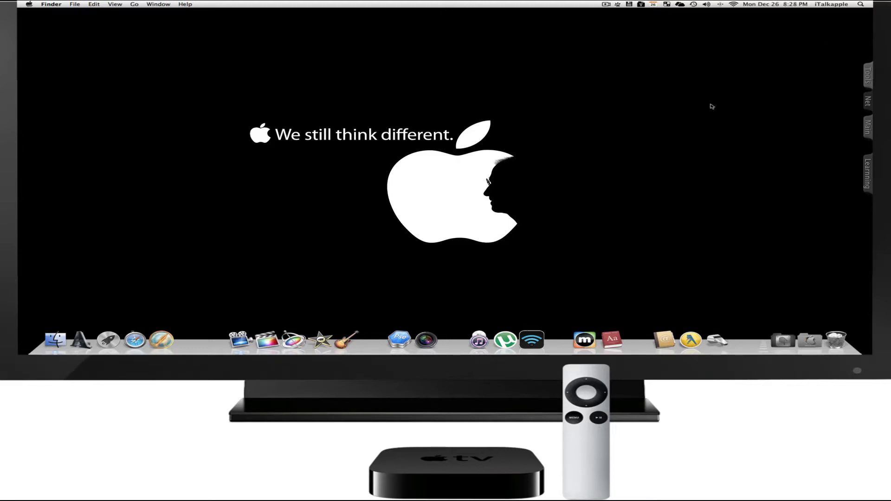
# - Dismiss the launcher search and bring up a Finder window listing the Mac, external drives and Time Machine backup
pyautogui.write('jnvdkn')
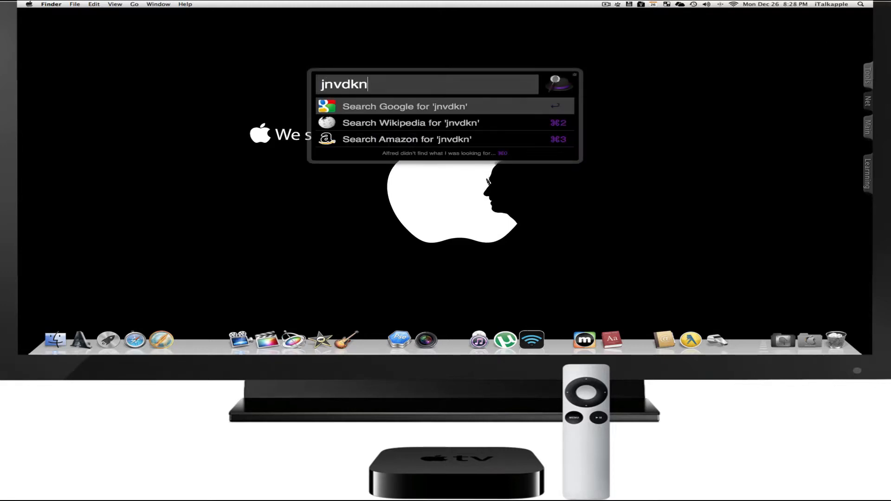
pyautogui.write('s')
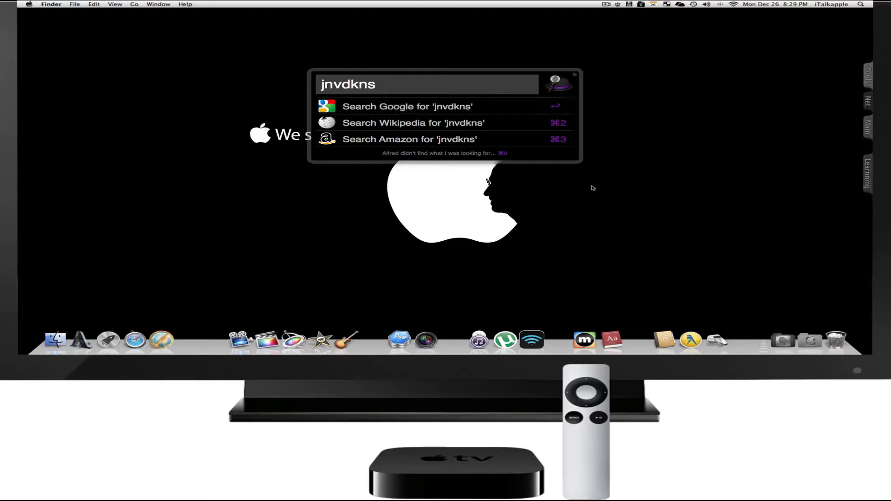
pyautogui.press('Escape')
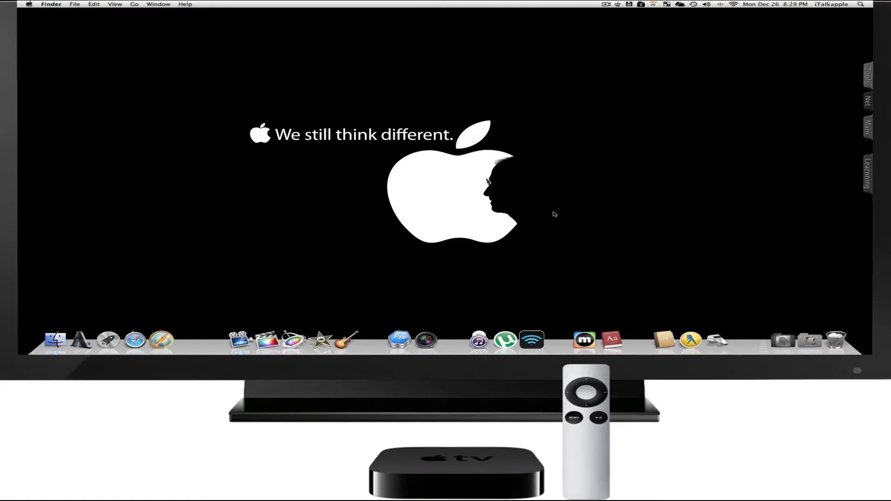
pyautogui.moveTo(54, 339)
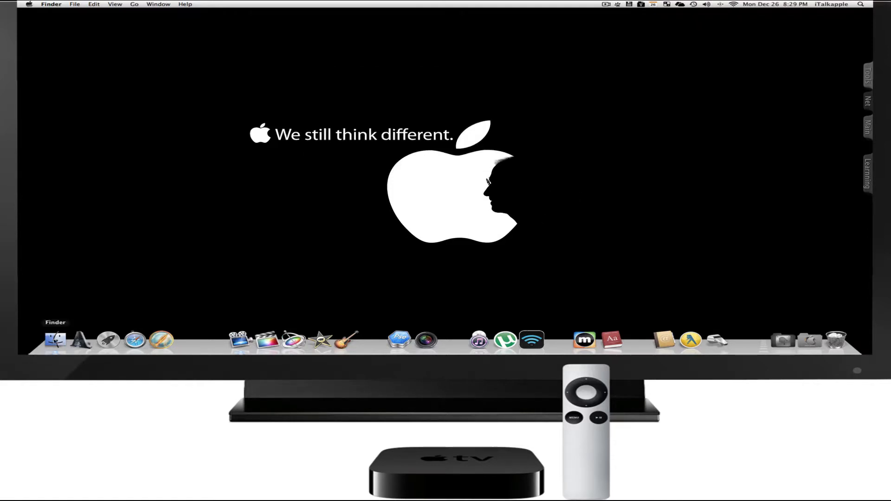
pyautogui.click(55, 340)
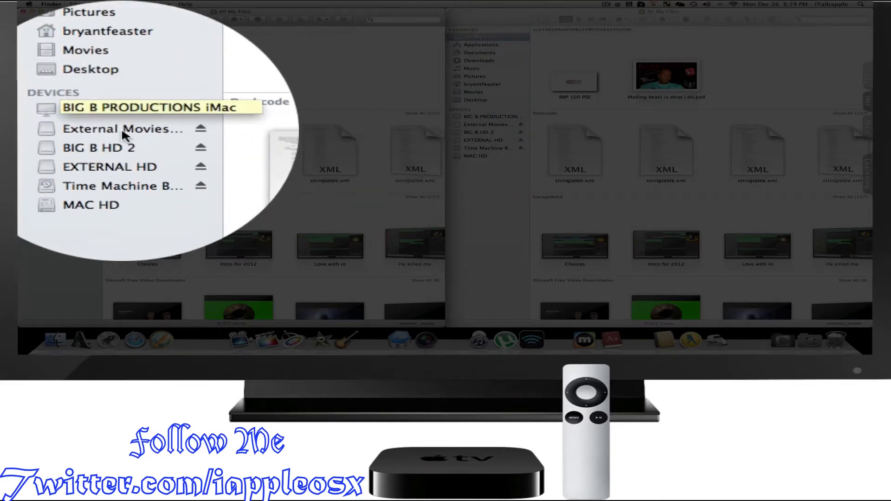
# - Show the External Movies drive's Movies folder with its colour-labelled movie folders
pyautogui.click(99, 148)
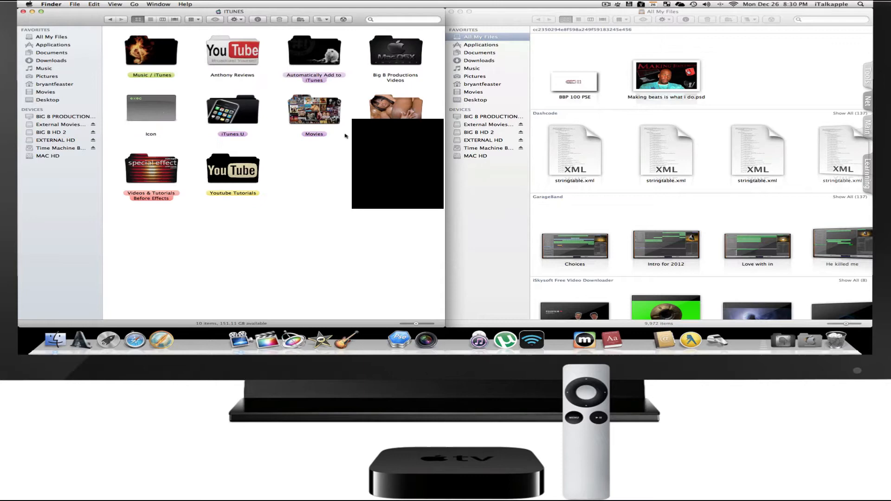
pyautogui.doubleClick(314, 109)
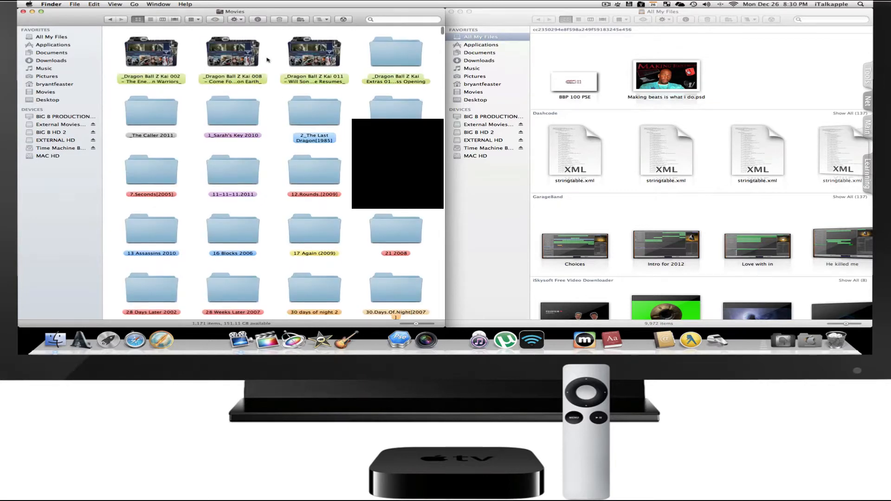
pyautogui.scroll(3)
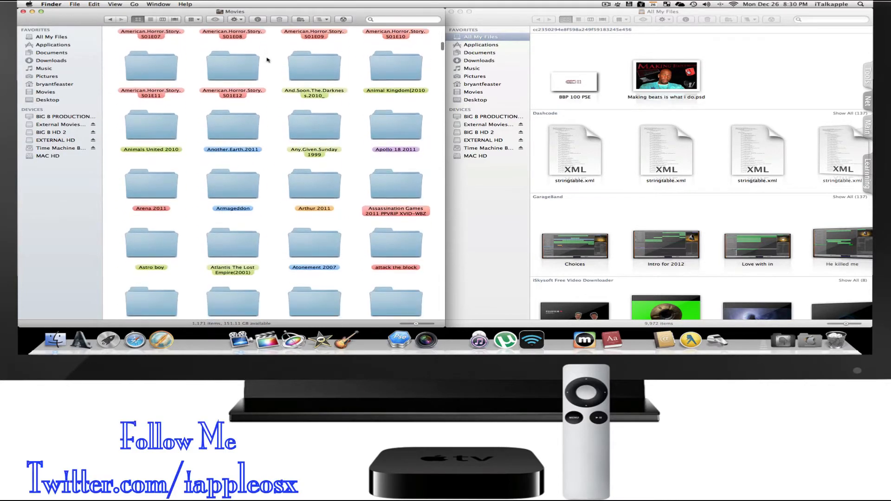
pyautogui.scroll(3)
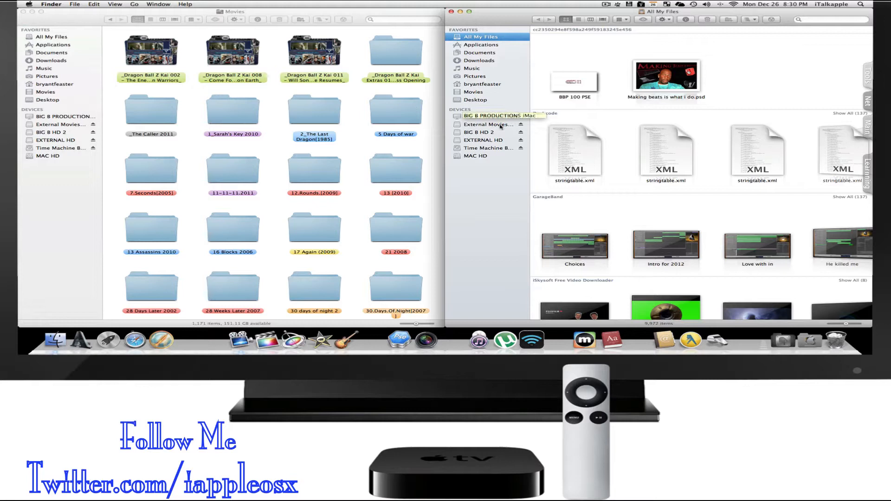
# - Visit the iTunes media drive's Music folder, then return to the date-grouped Movies folder
pyautogui.click(487, 124)
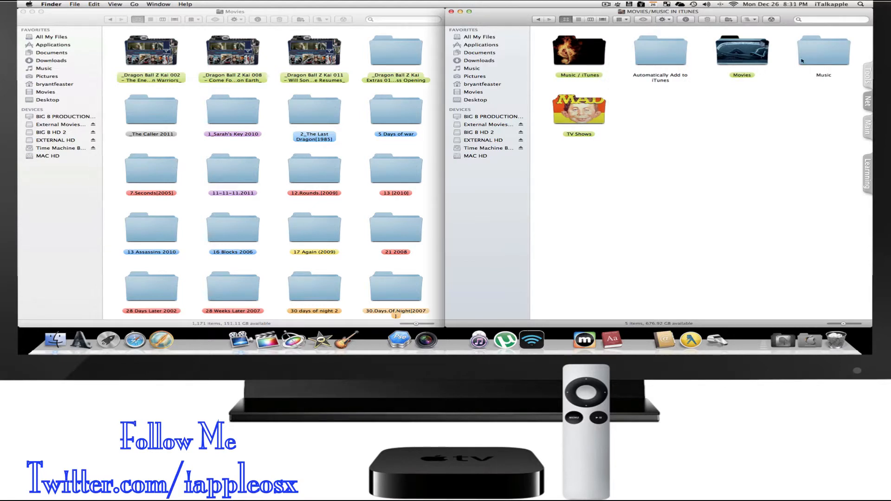
pyautogui.click(578, 51)
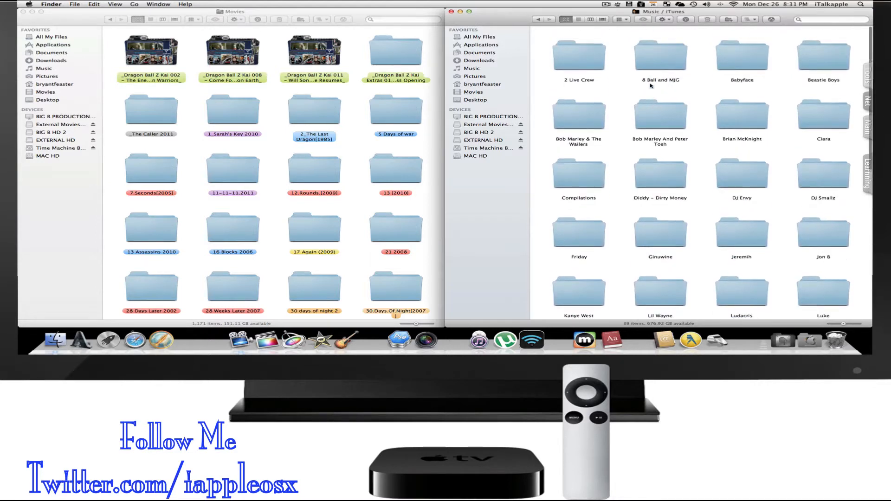
pyautogui.moveTo(539, 18)
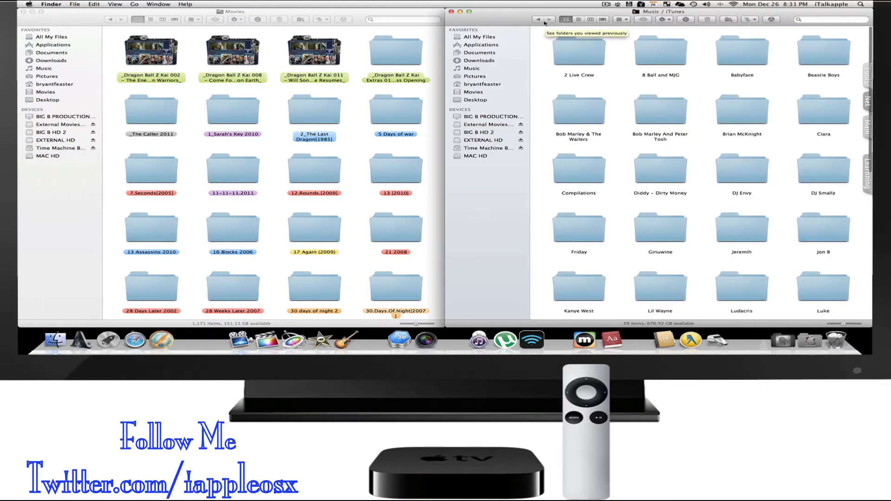
pyautogui.click(538, 18)
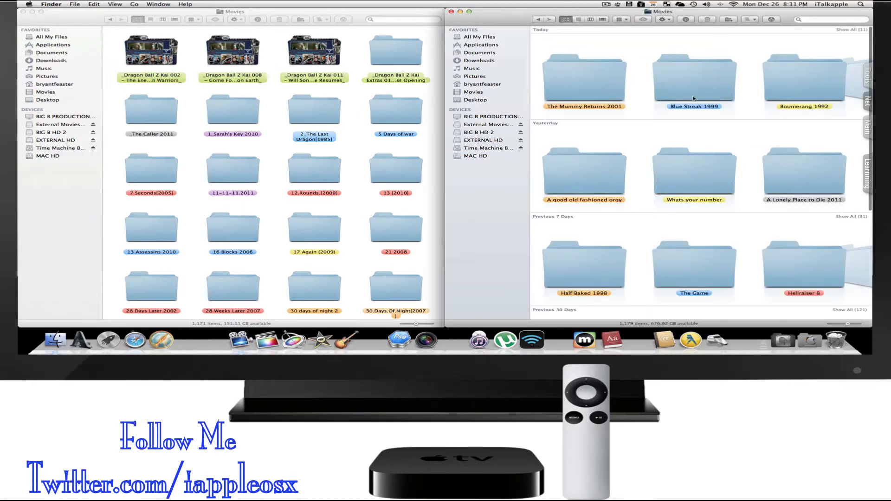
pyautogui.moveTo(571, 49)
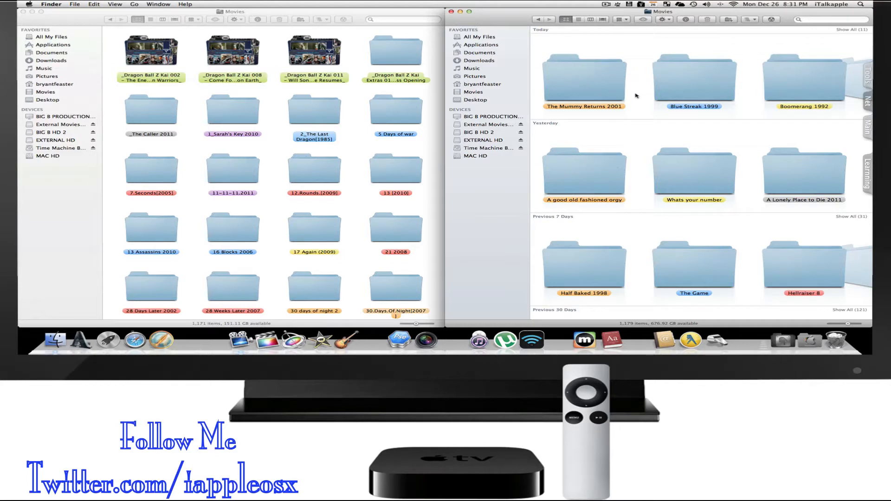
pyautogui.scroll(-3)
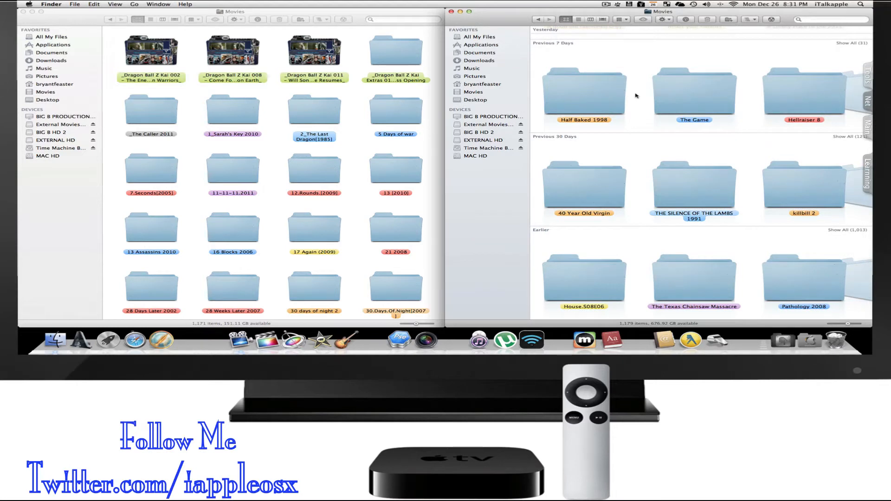
pyautogui.scroll(3)
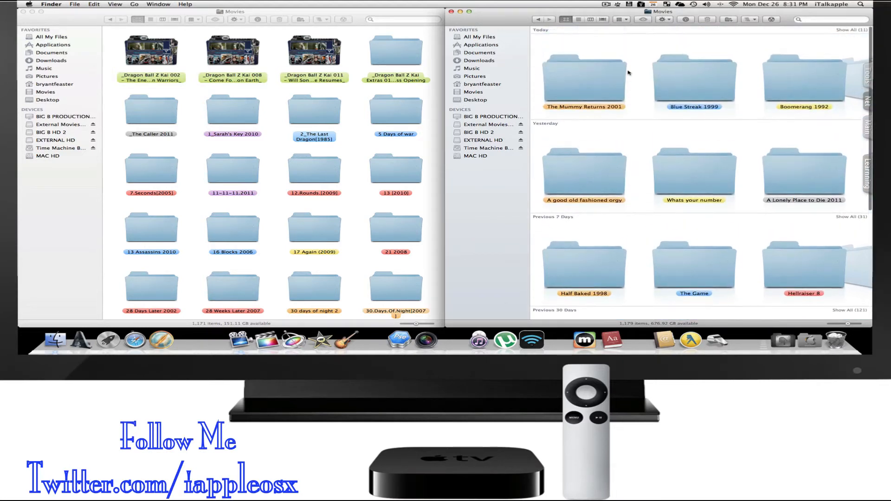
pyautogui.moveTo(644, 61)
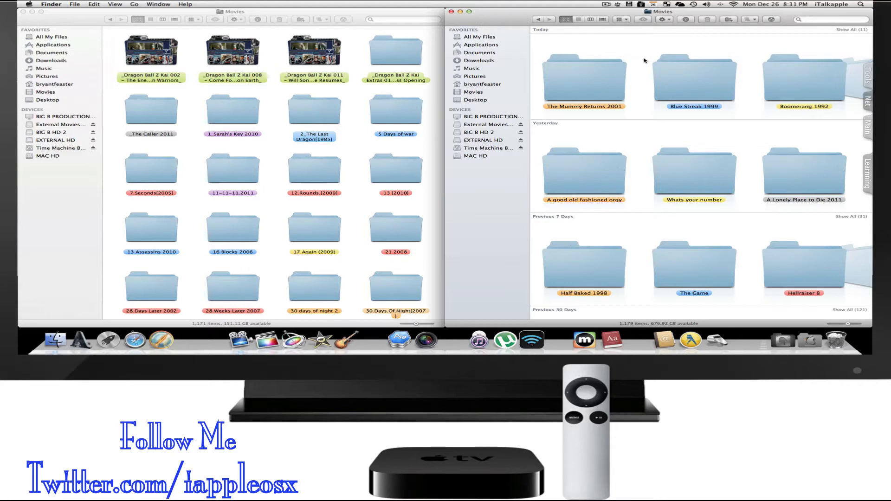
pyautogui.moveTo(643, 62)
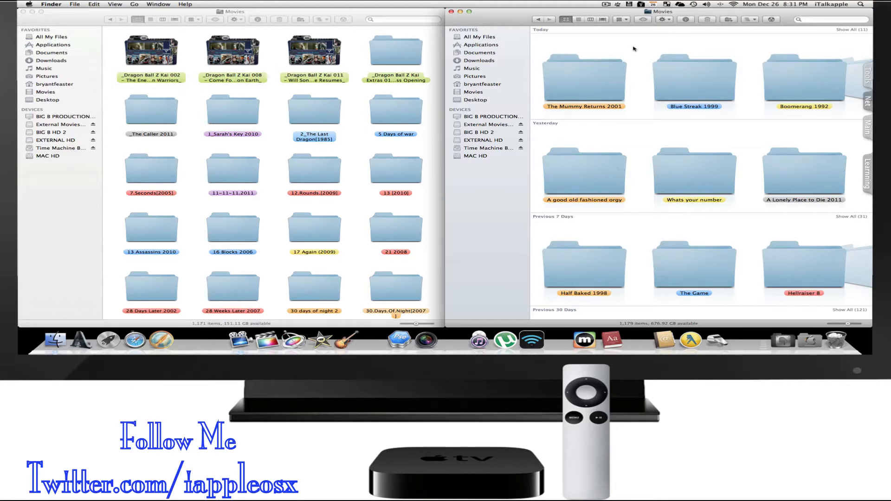
pyautogui.scroll(-3)
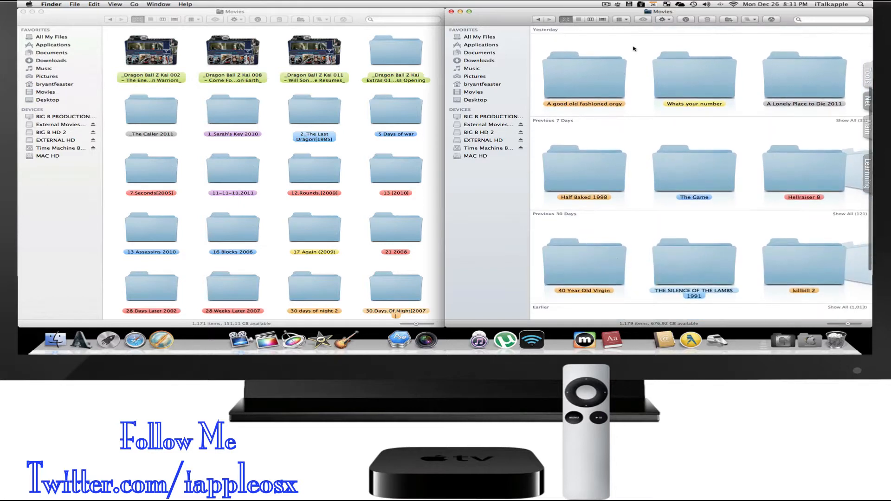
pyautogui.scroll(3)
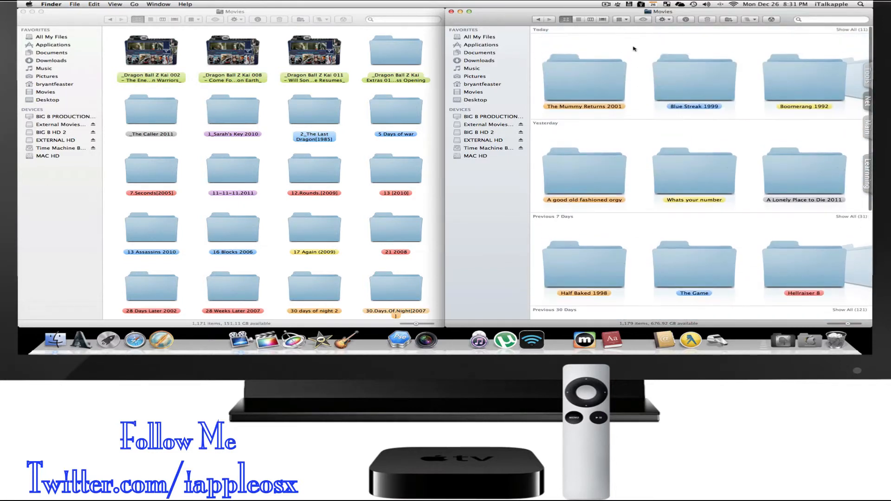
pyautogui.moveTo(642, 77)
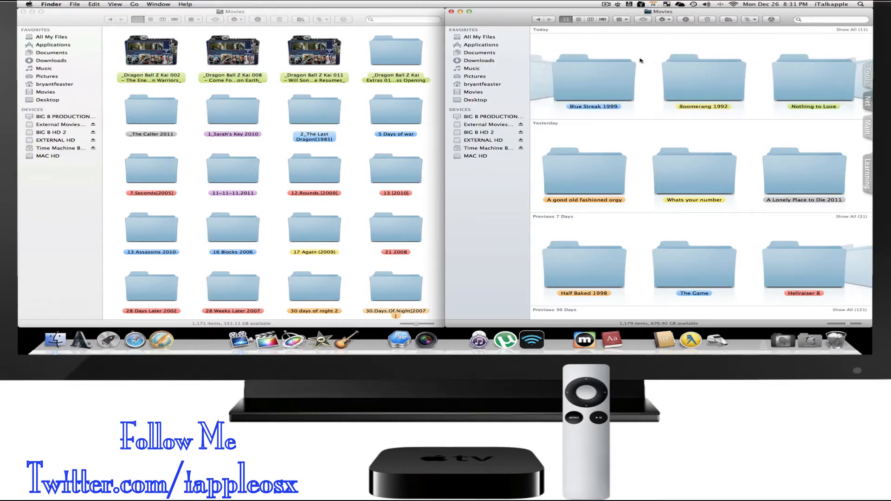
pyautogui.scroll(-3)
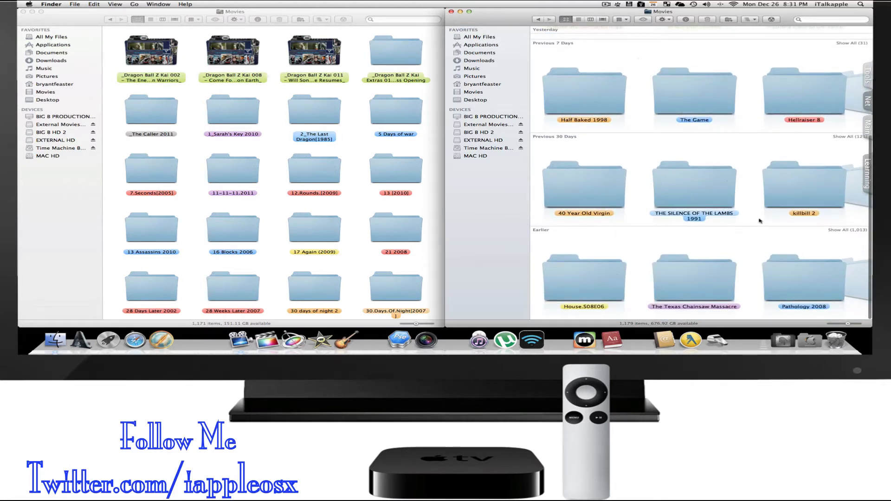
pyautogui.scroll(3)
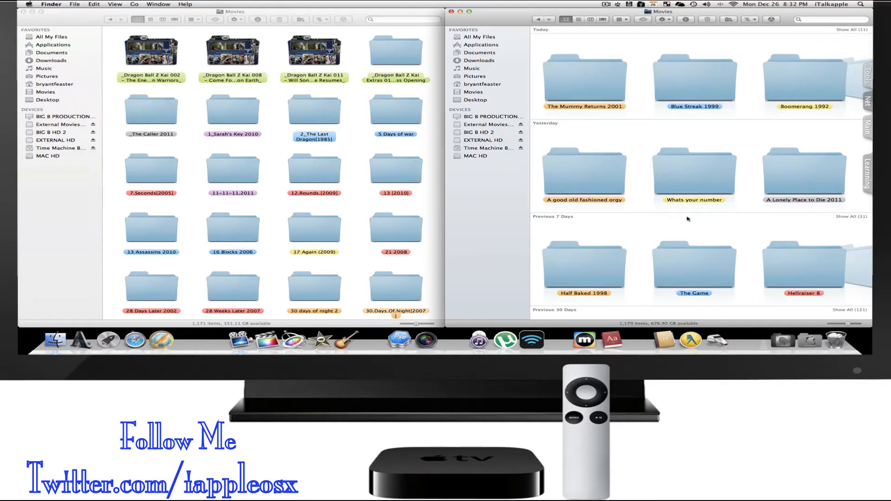
pyautogui.moveTo(625, 164)
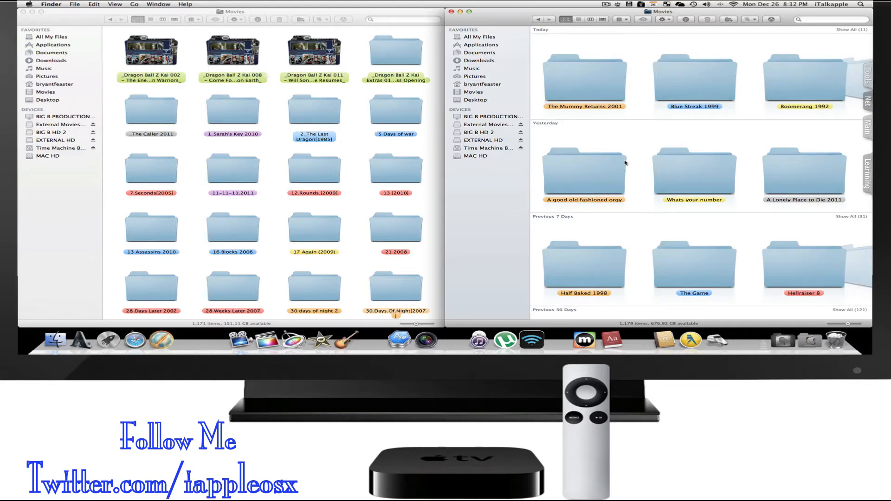
pyautogui.moveTo(492, 156)
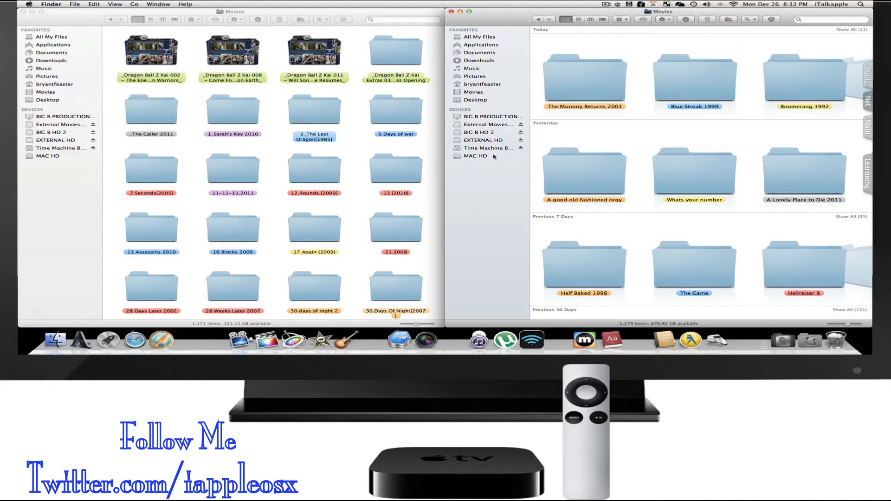
pyautogui.moveTo(490, 157)
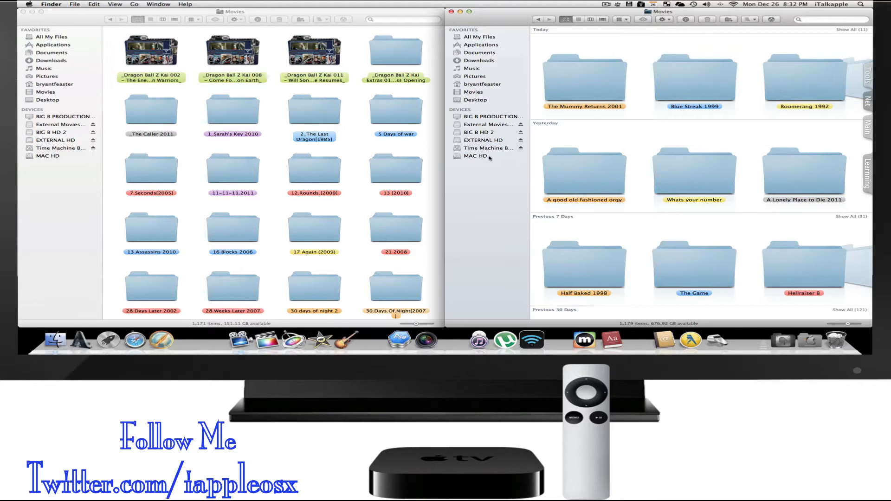
# - Browse MAC HD and BIG B HD 2, then show the Movies folder on External Movies & Music
pyautogui.click(475, 156)
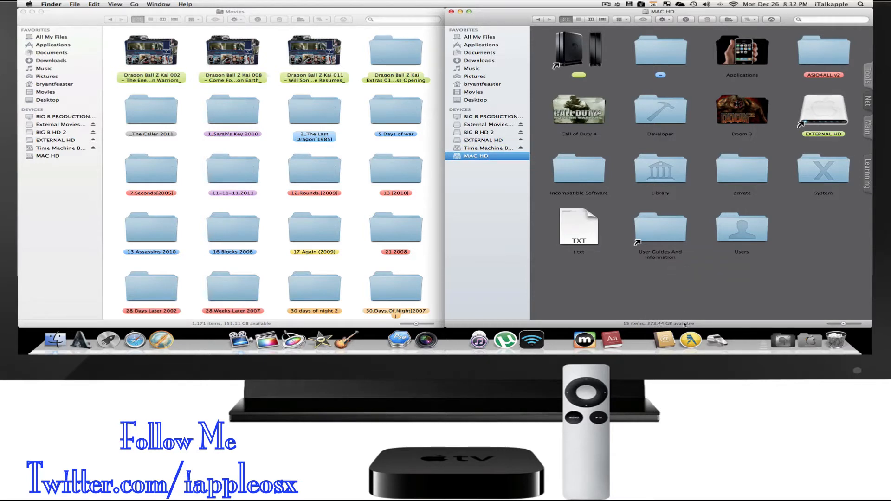
pyautogui.moveTo(526, 173)
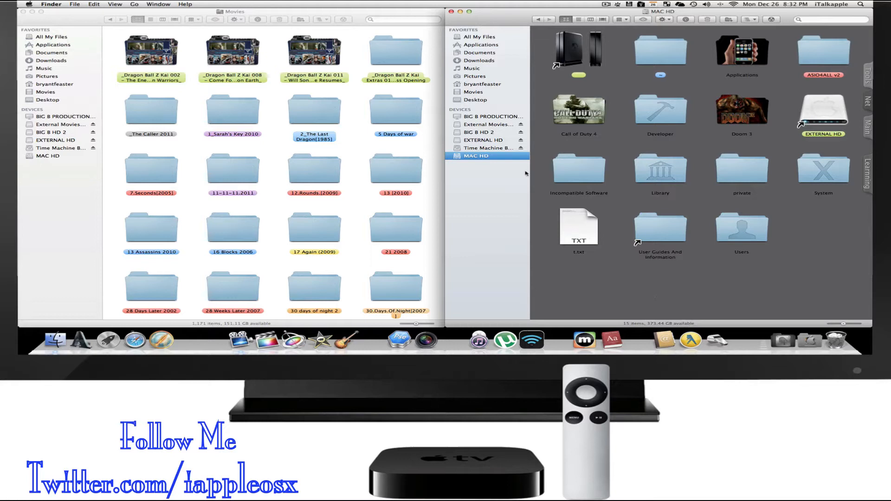
pyautogui.moveTo(522, 173)
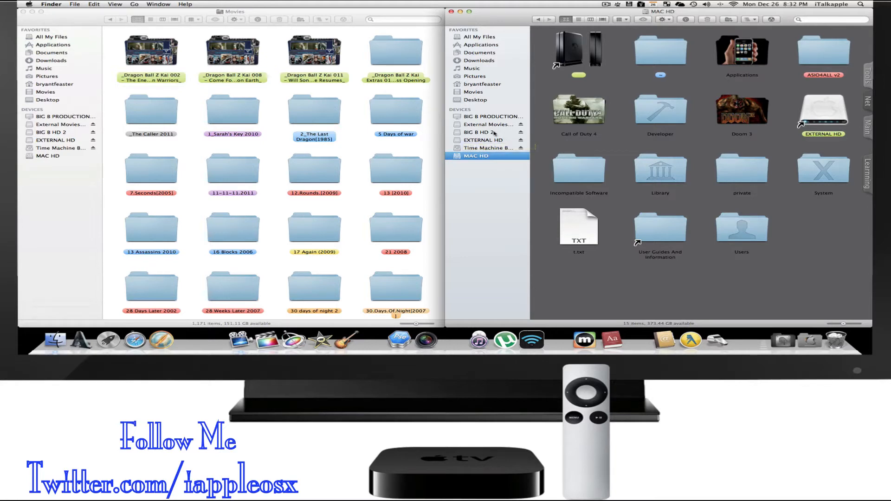
pyautogui.click(485, 131)
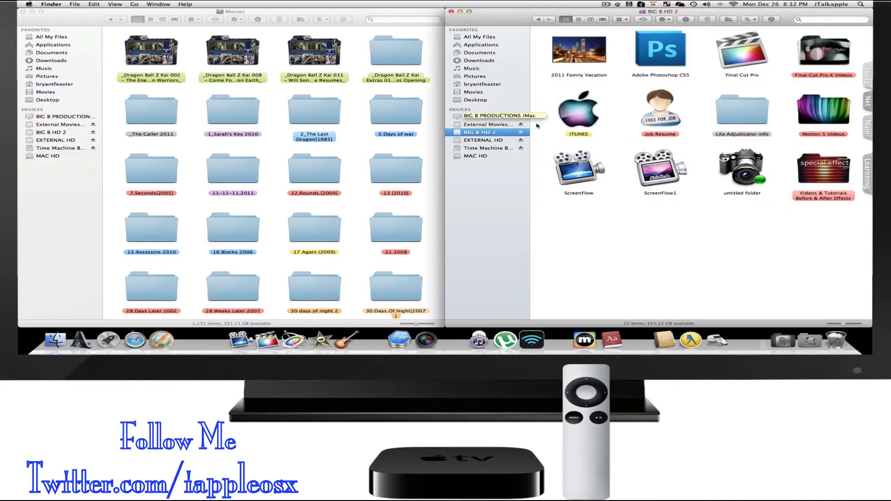
pyautogui.click(487, 124)
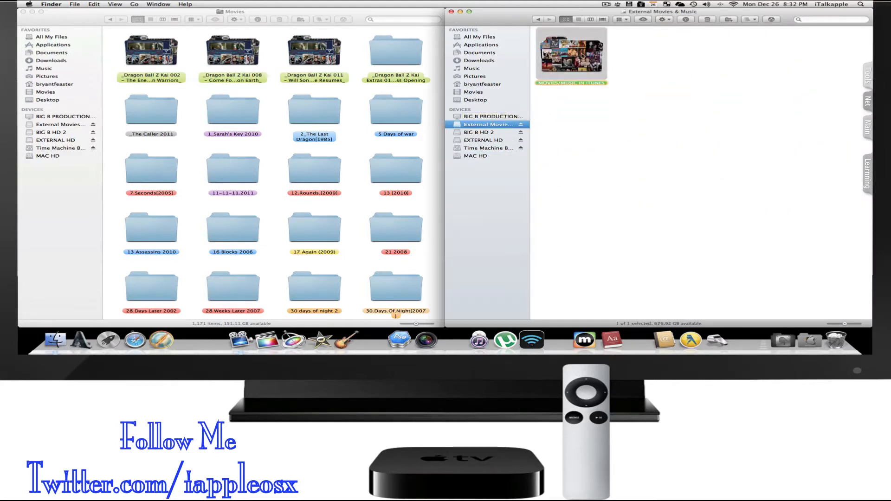
pyautogui.doubleClick(571, 51)
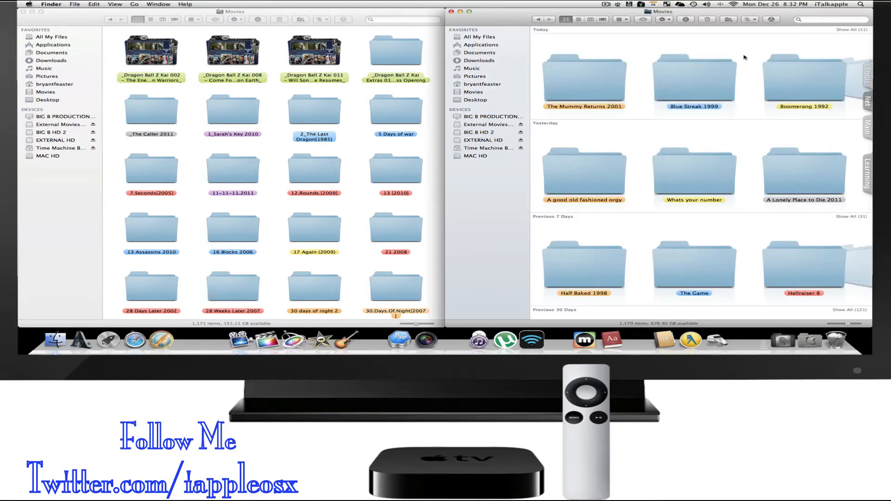
pyautogui.moveTo(699, 85)
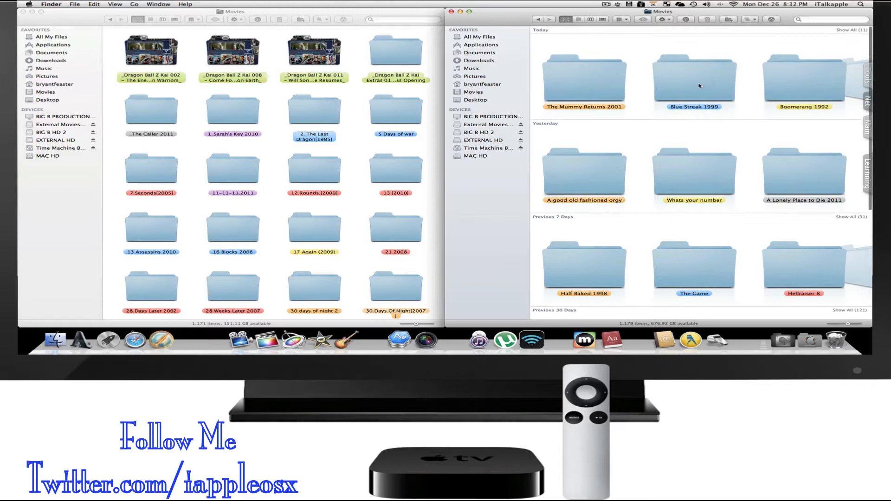
pyautogui.moveTo(562, 137)
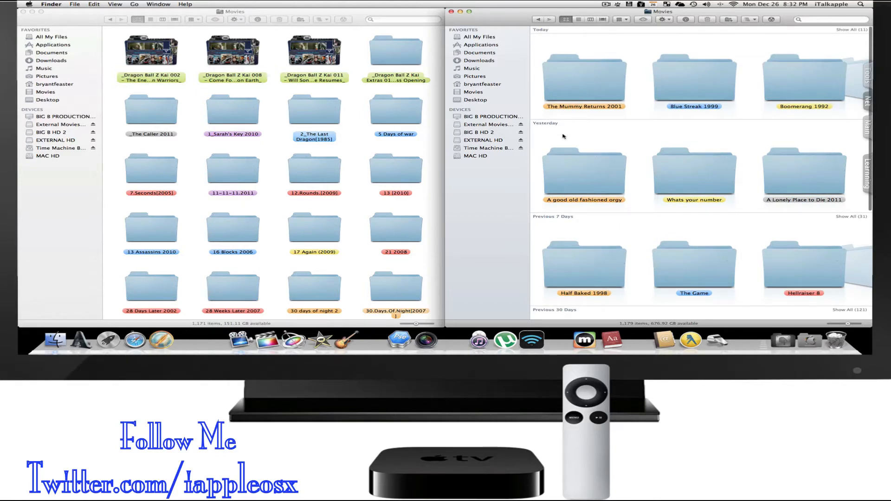
pyautogui.scroll(-3)
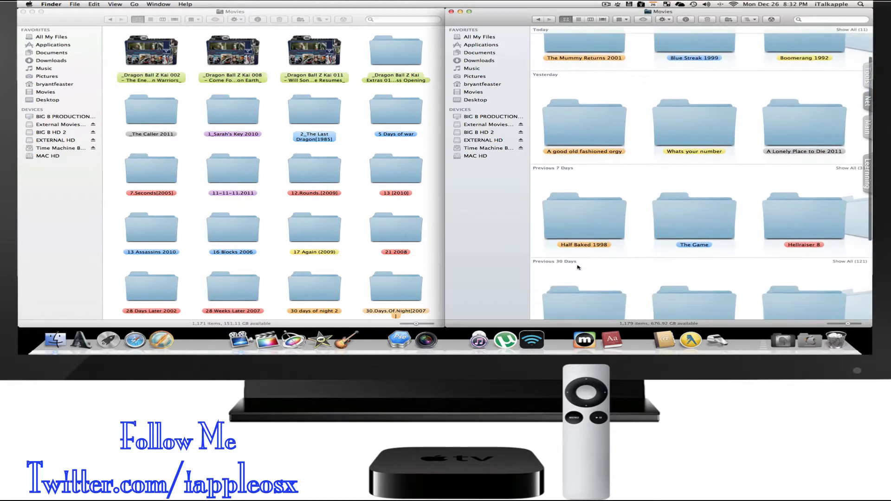
pyautogui.scroll(-3)
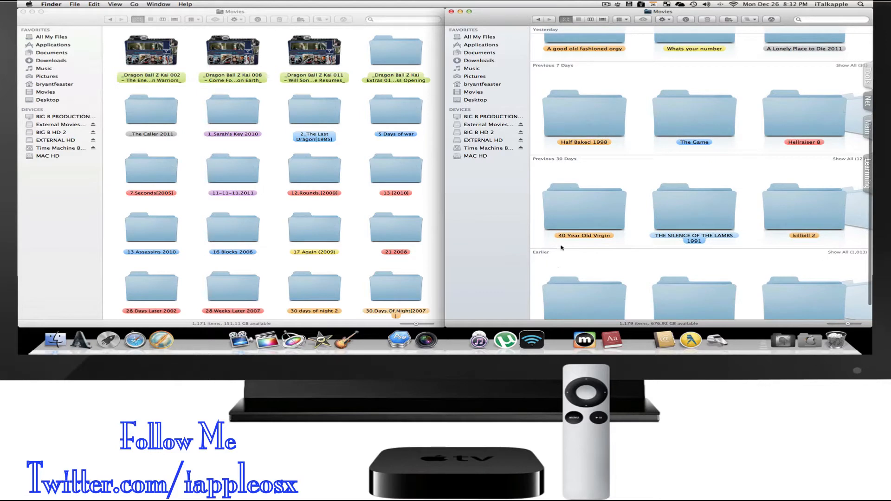
pyautogui.scroll(3)
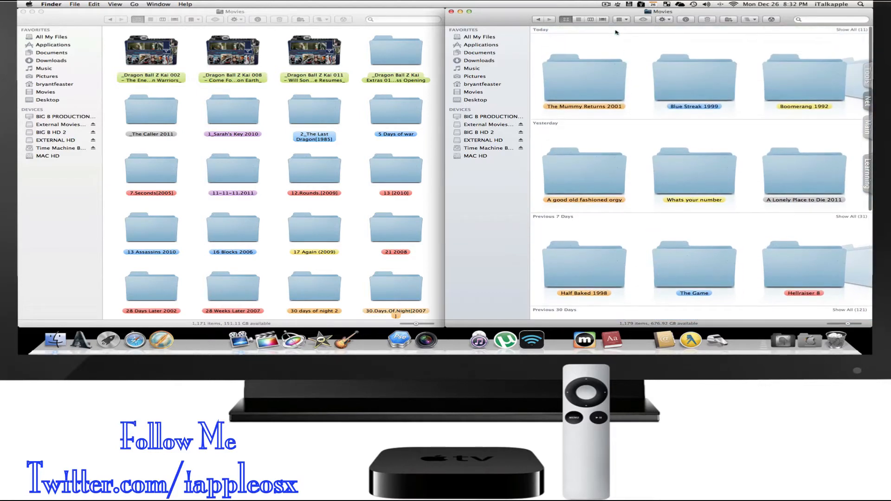
pyautogui.scroll(-3)
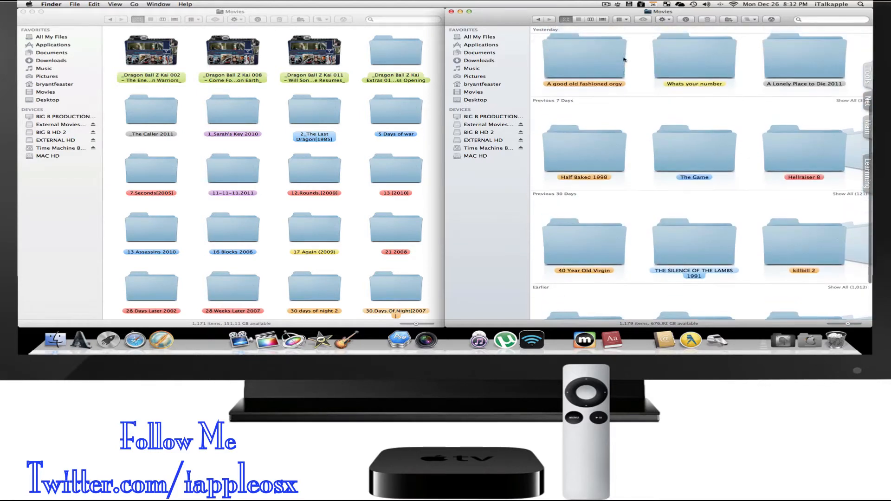
pyautogui.scroll(3)
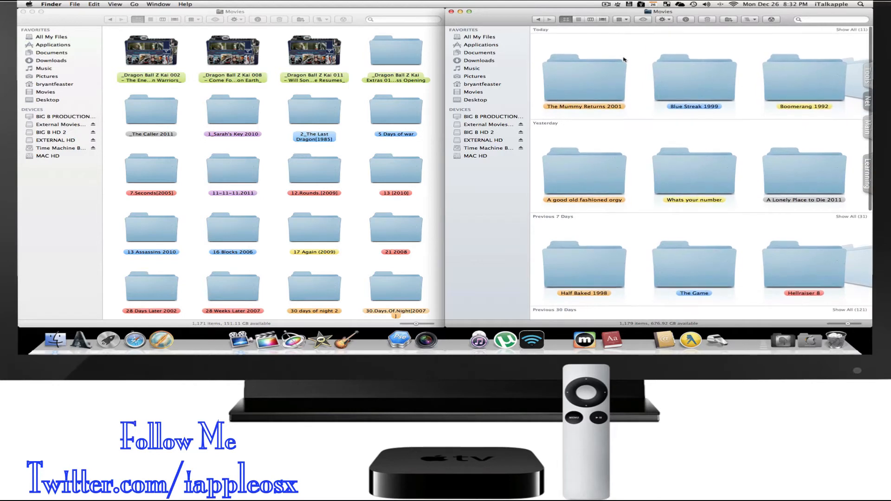
pyautogui.moveTo(577, 25)
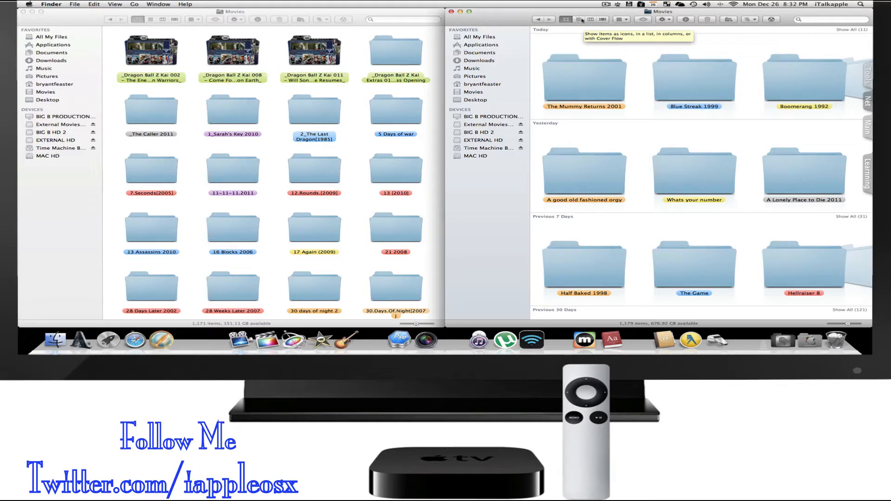
pyautogui.click(578, 19)
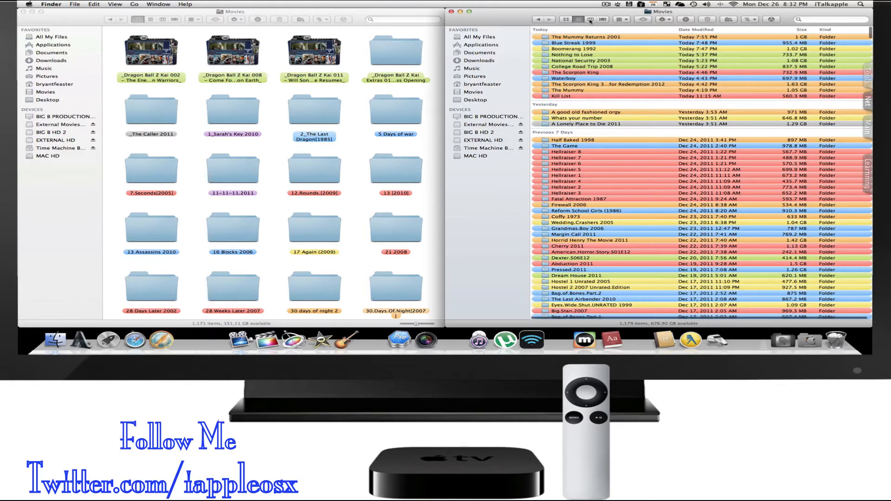
pyautogui.click(603, 19)
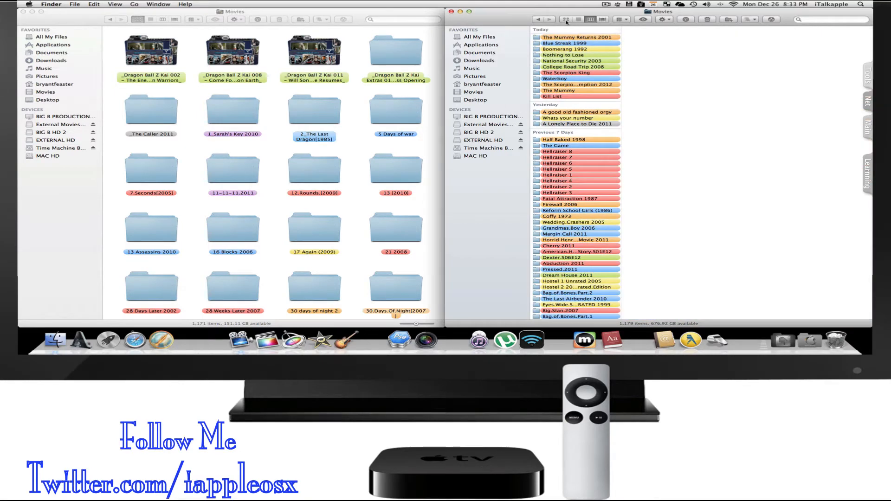
pyautogui.click(565, 19)
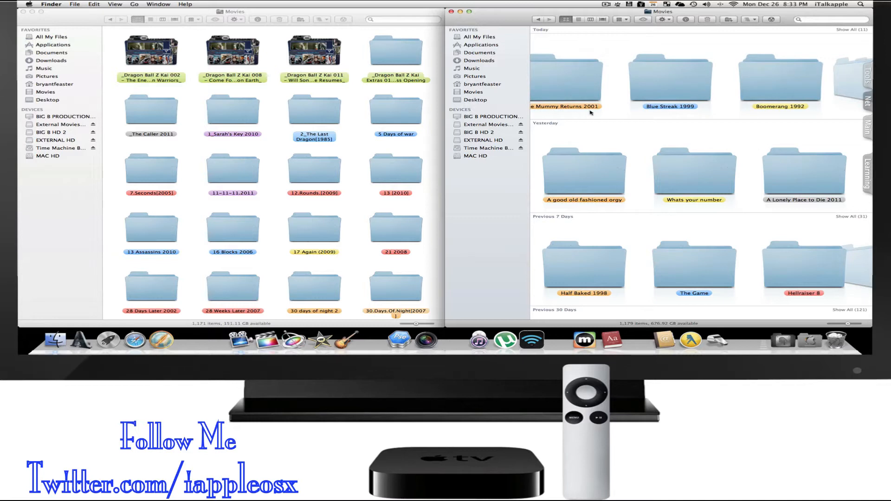
pyautogui.hscroll(3)
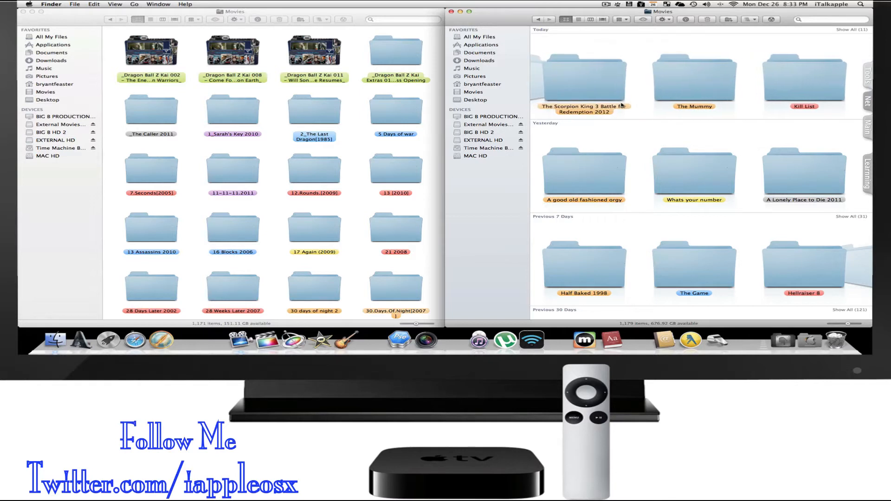
pyautogui.doubleClick(585, 74)
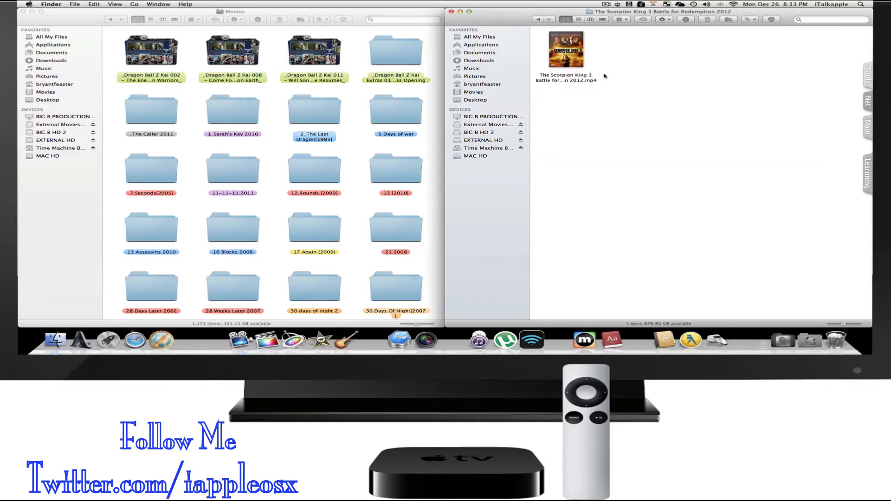
pyautogui.moveTo(564, 54)
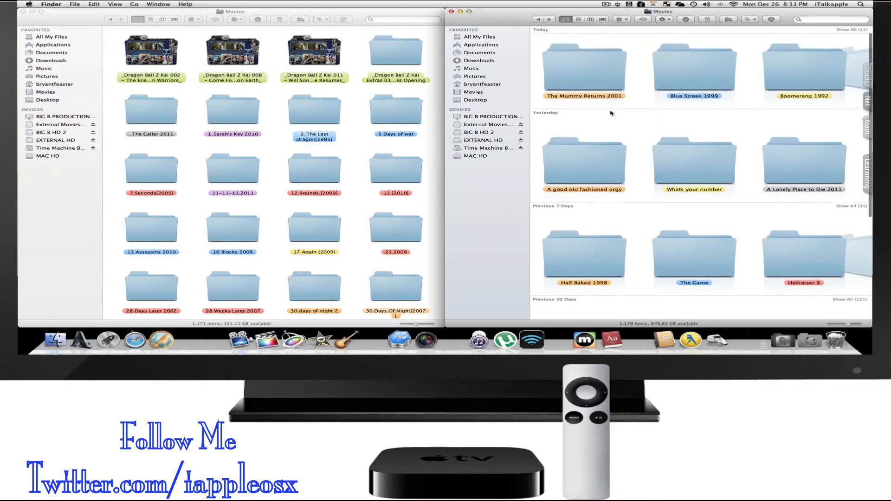
pyautogui.scroll(-3)
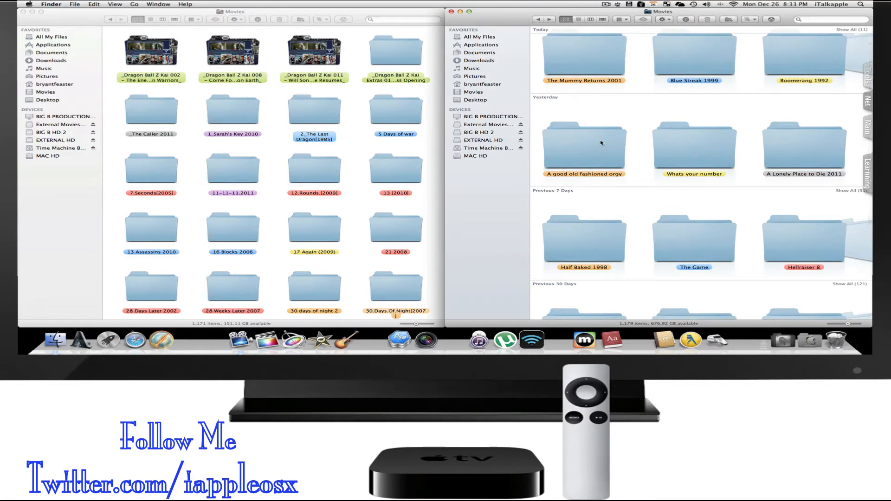
pyautogui.moveTo(577, 153)
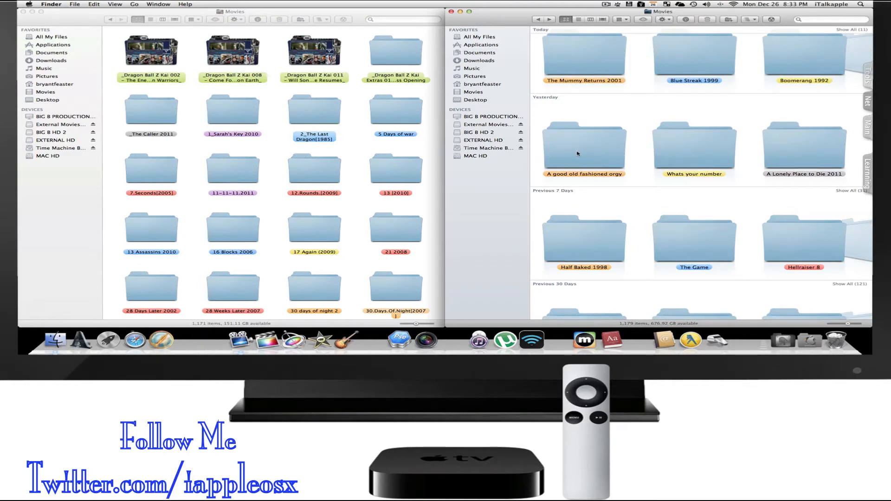
pyautogui.moveTo(767, 153)
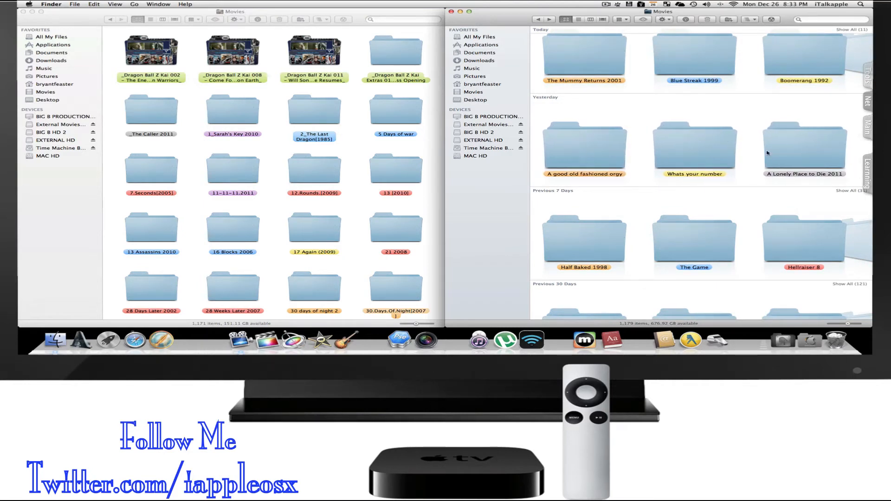
pyautogui.moveTo(793, 149)
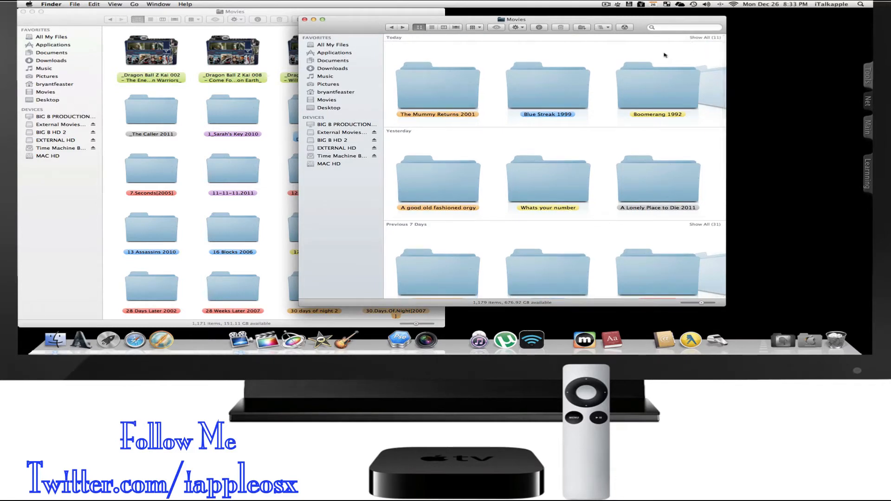
pyautogui.moveTo(672, 61)
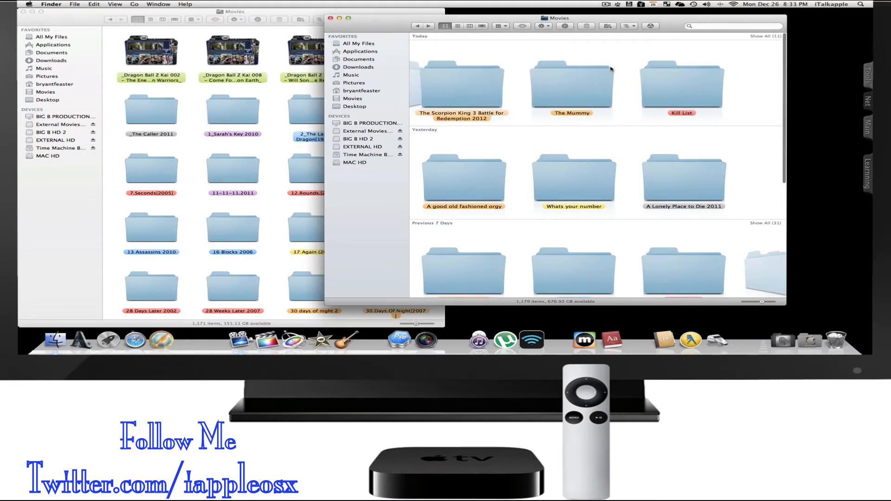
pyautogui.hscroll(3)
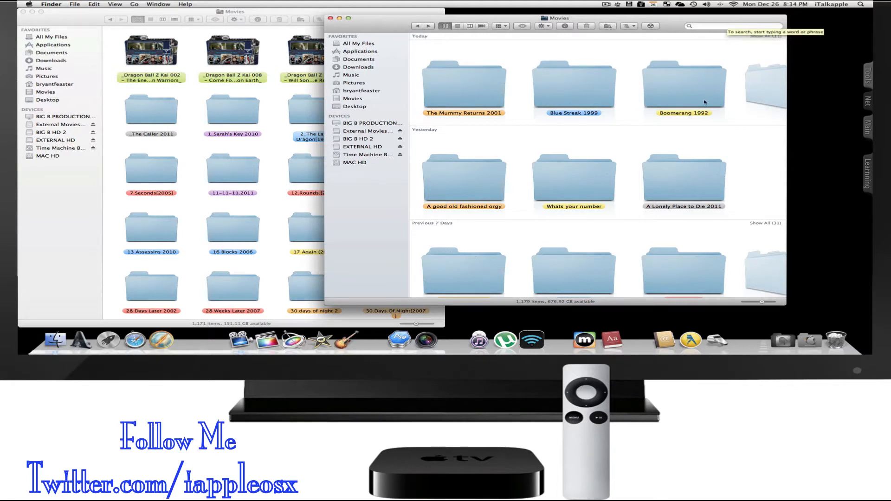
pyautogui.scroll(-3)
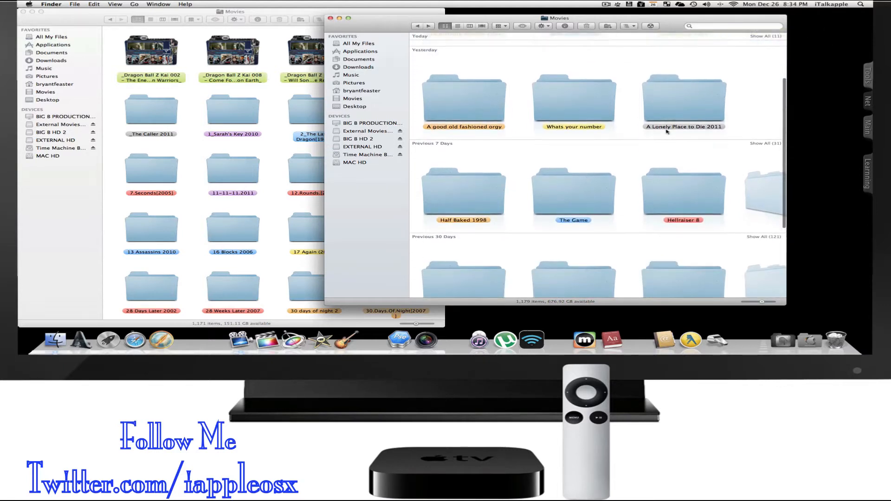
pyautogui.moveTo(457, 177)
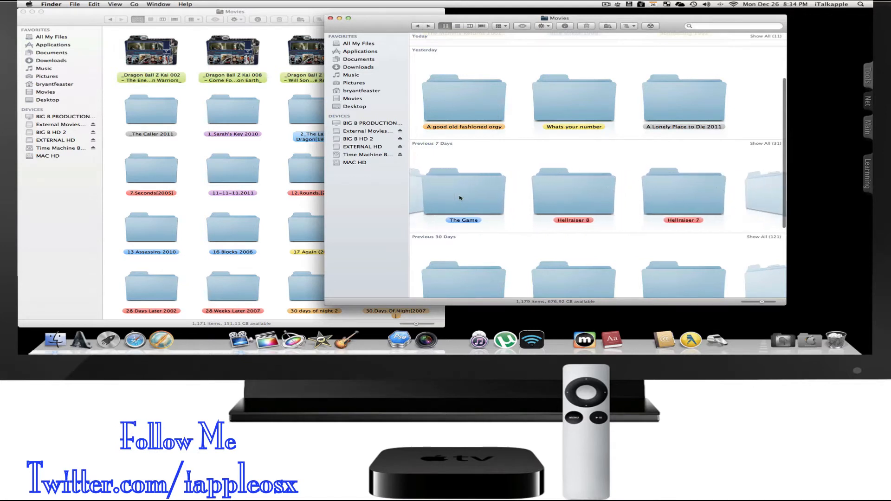
pyautogui.hscroll(3)
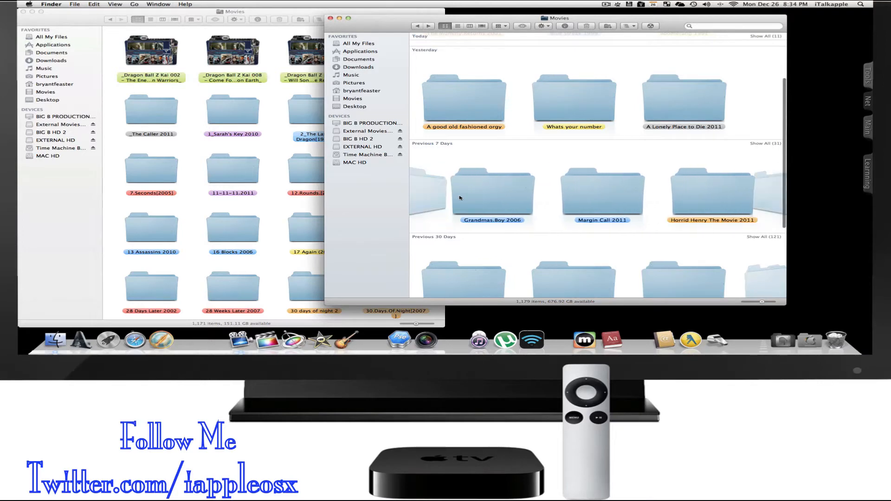
pyautogui.hscroll(3)
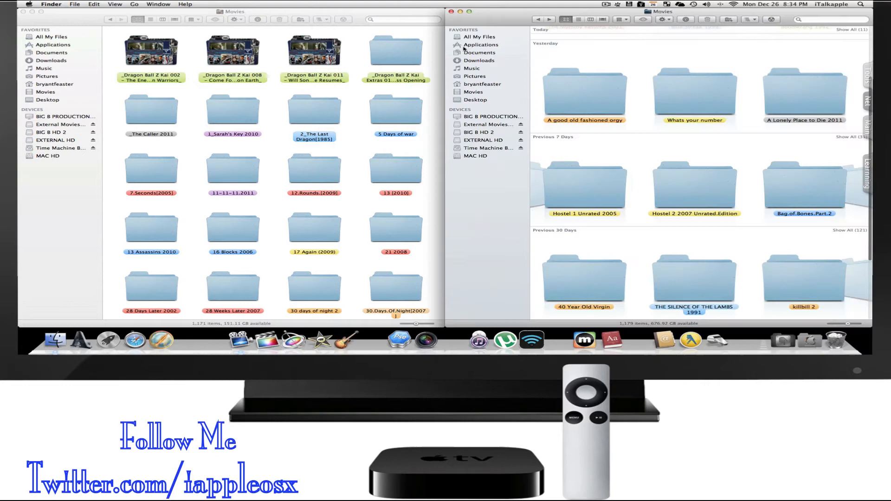
pyautogui.scroll(-3)
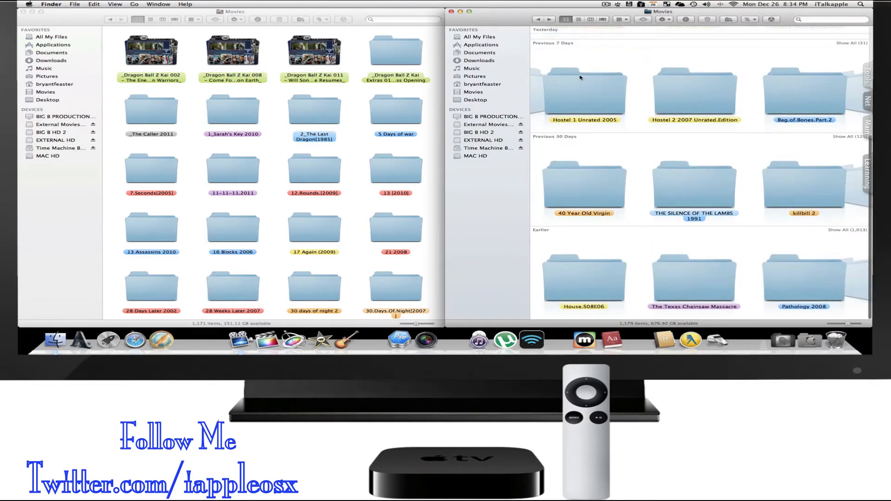
pyautogui.scroll(3)
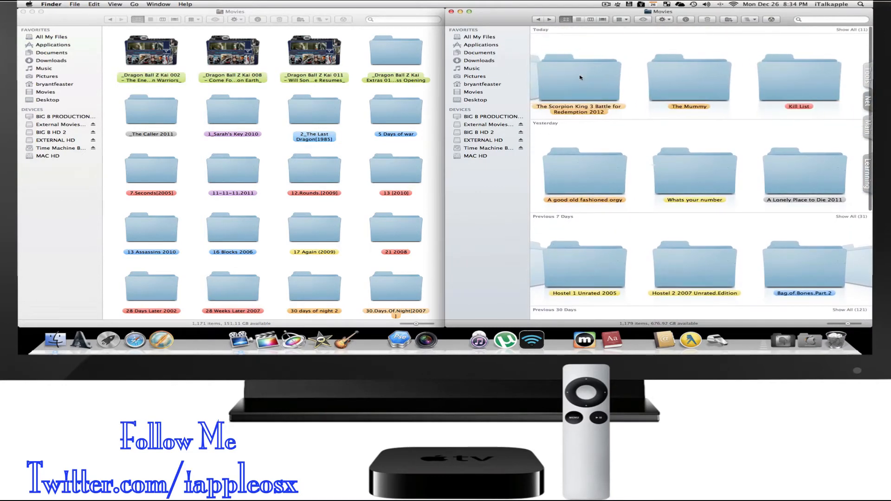
pyautogui.scroll(-3)
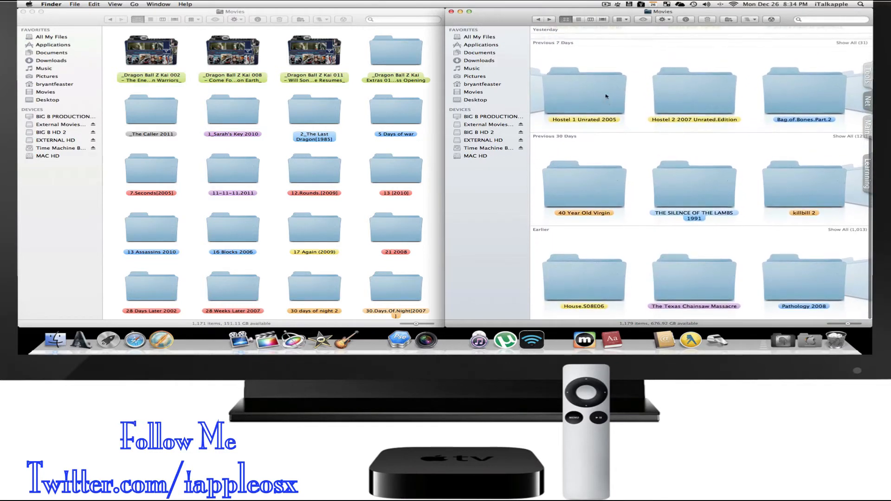
pyautogui.moveTo(563, 19)
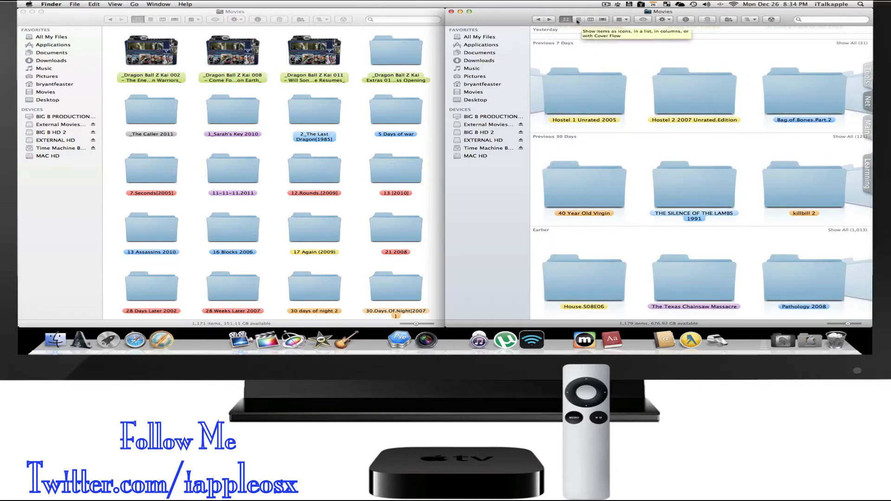
# - Switch the date-grouped Movies folders to list view with modified dates, sizes and kinds
pyautogui.click(578, 18)
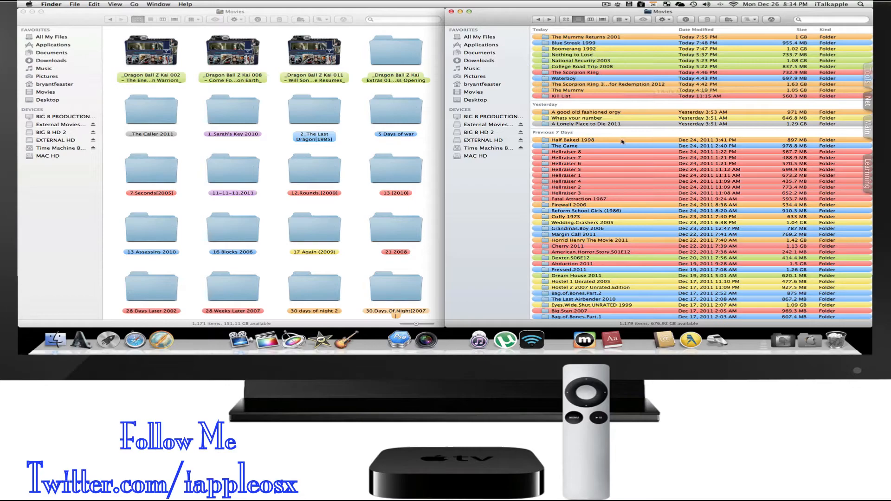
pyautogui.scroll(-3)
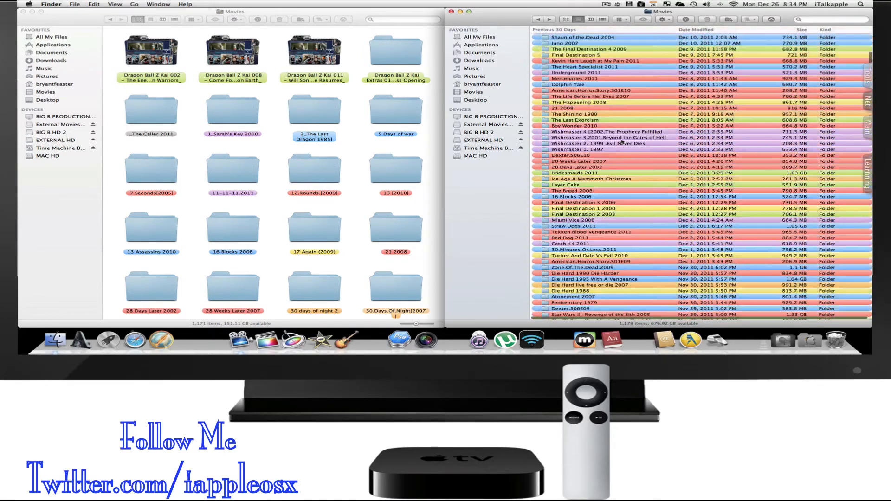
pyautogui.scroll(3)
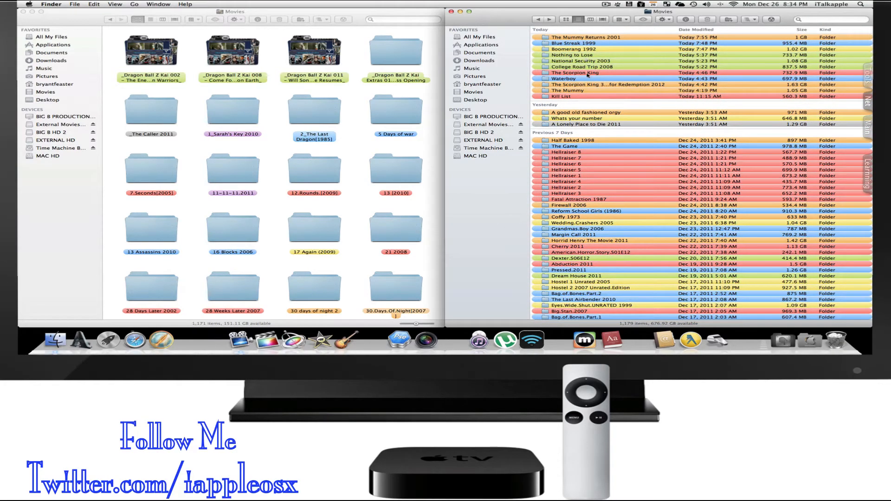
pyautogui.moveTo(617, 184)
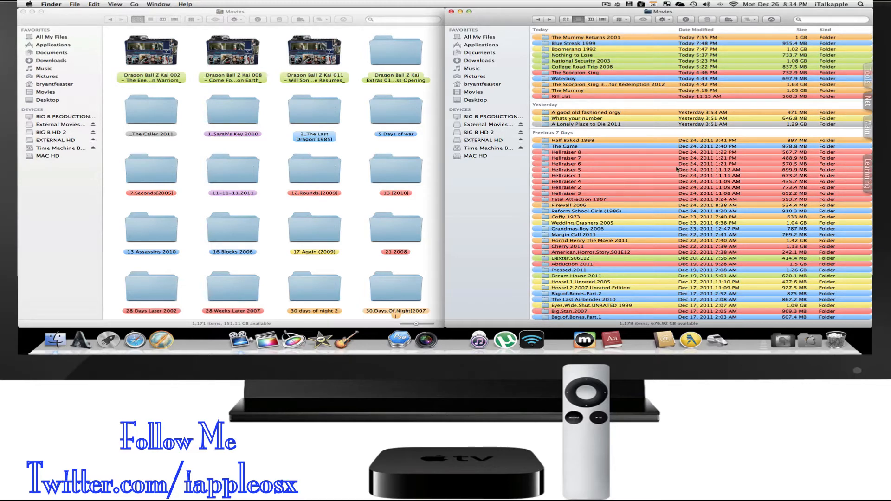
pyautogui.moveTo(637, 159)
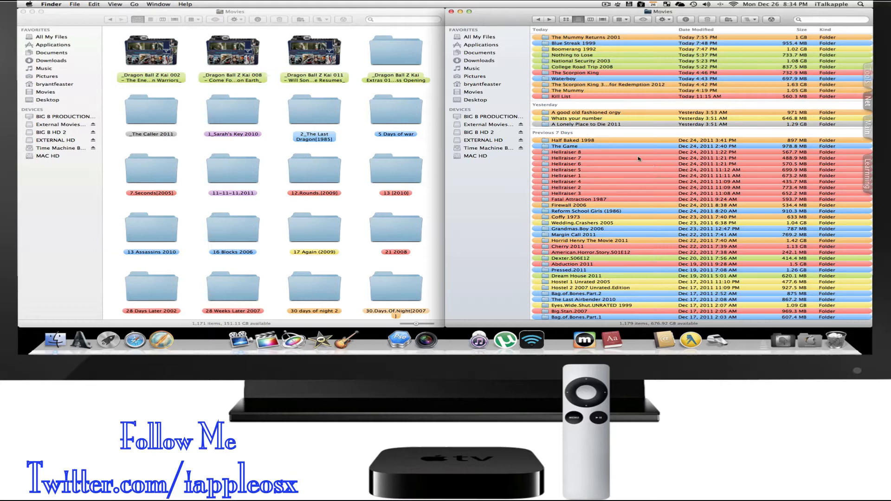
pyautogui.moveTo(604, 151)
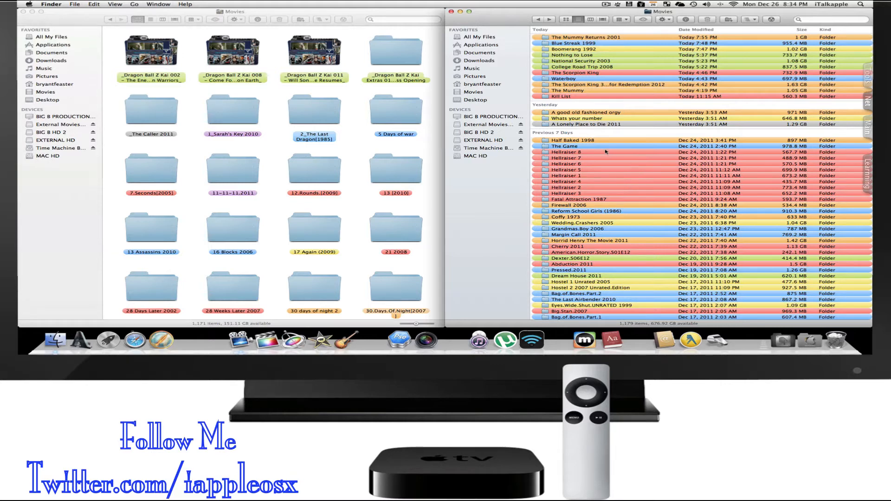
pyautogui.moveTo(608, 147)
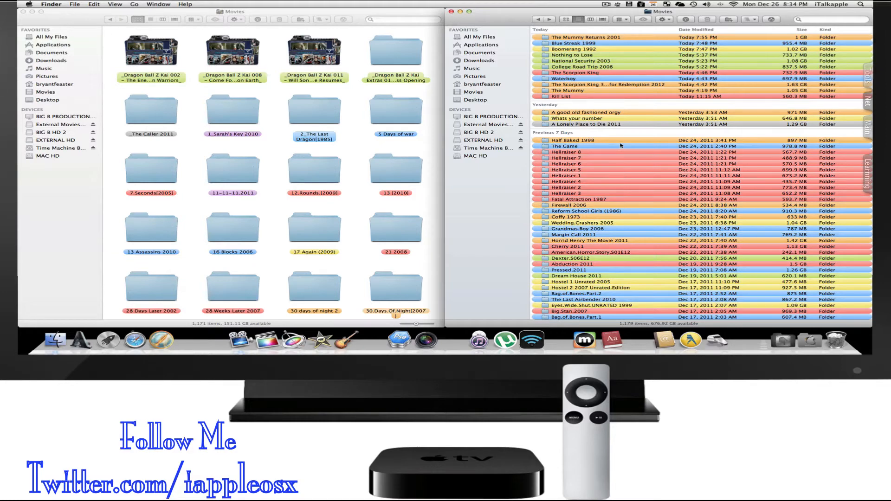
pyautogui.moveTo(620, 145)
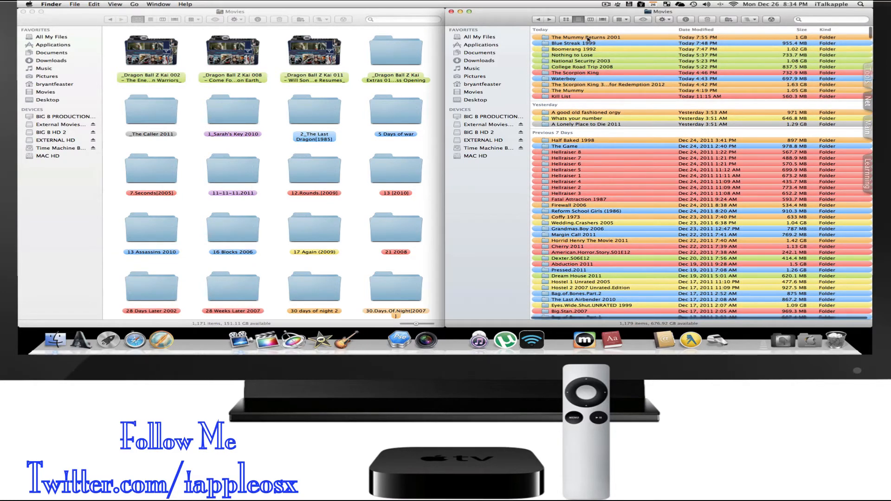
# - Relabel The Mummy Returns 2001 folder red via its context menu and verify the label
pyautogui.rightClick(586, 37)
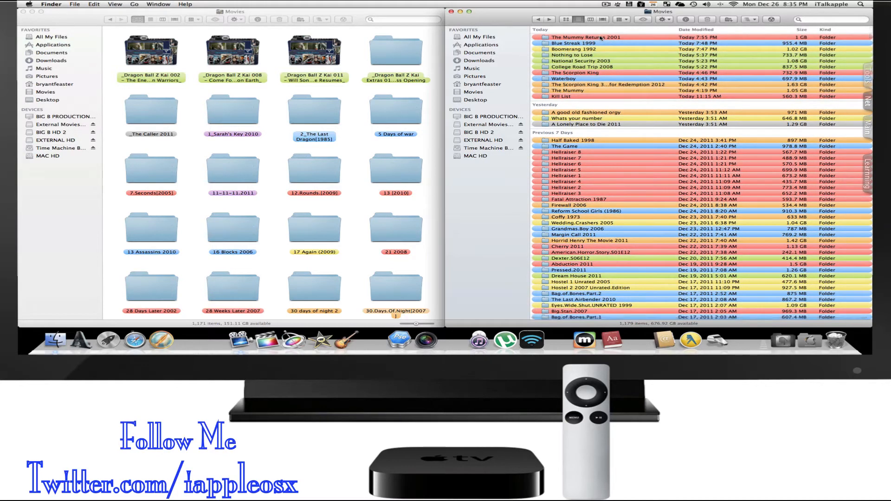
pyautogui.rightClick(585, 37)
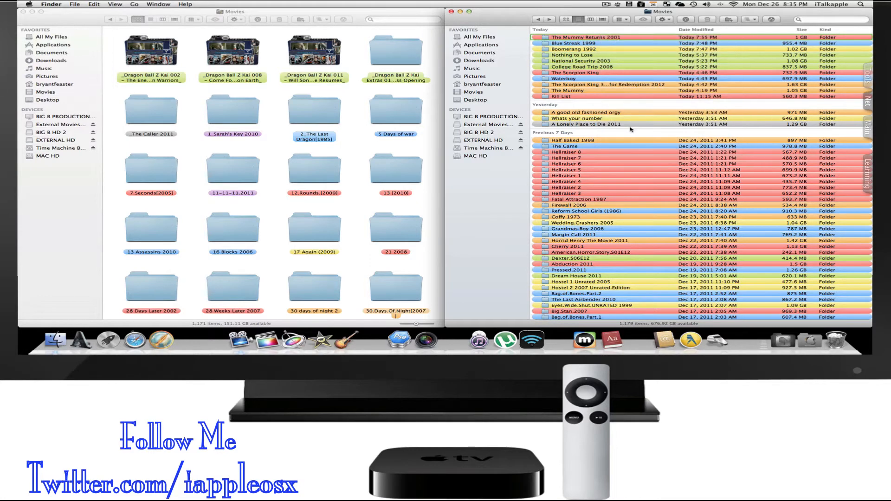
pyautogui.rightClick(574, 38)
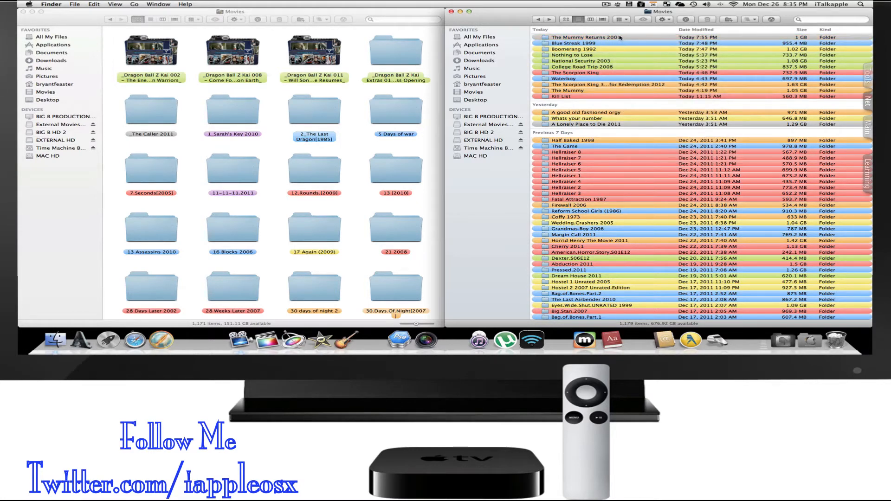
pyautogui.rightClick(586, 37)
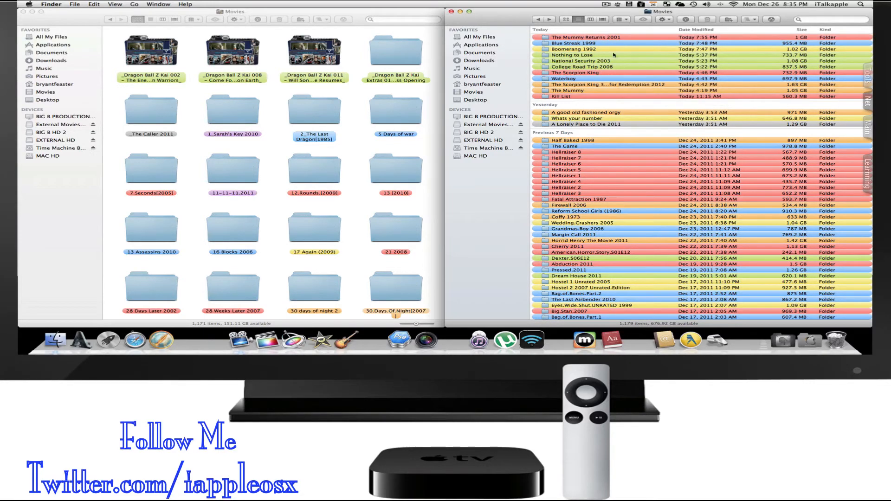
pyautogui.scroll(-3)
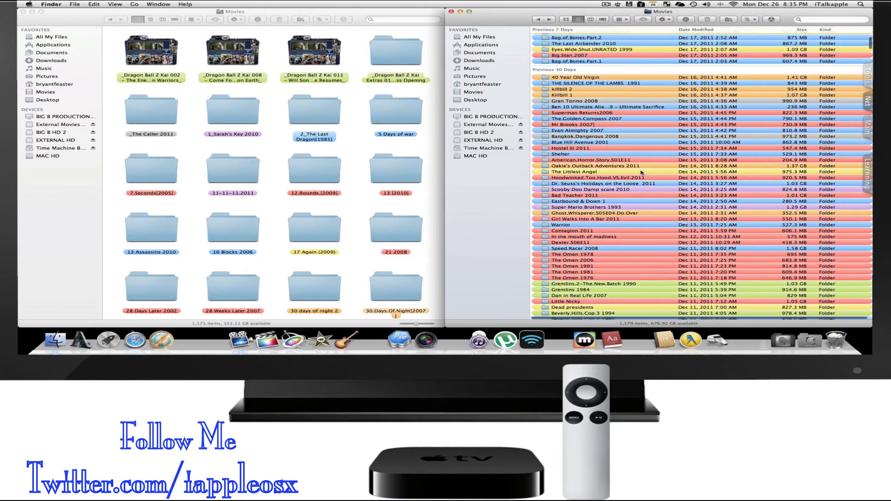
pyautogui.scroll(3)
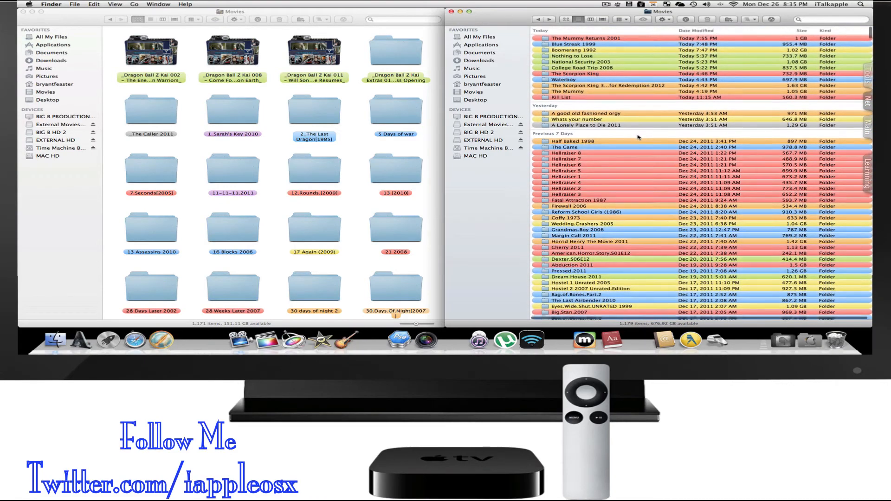
pyautogui.scroll(-3)
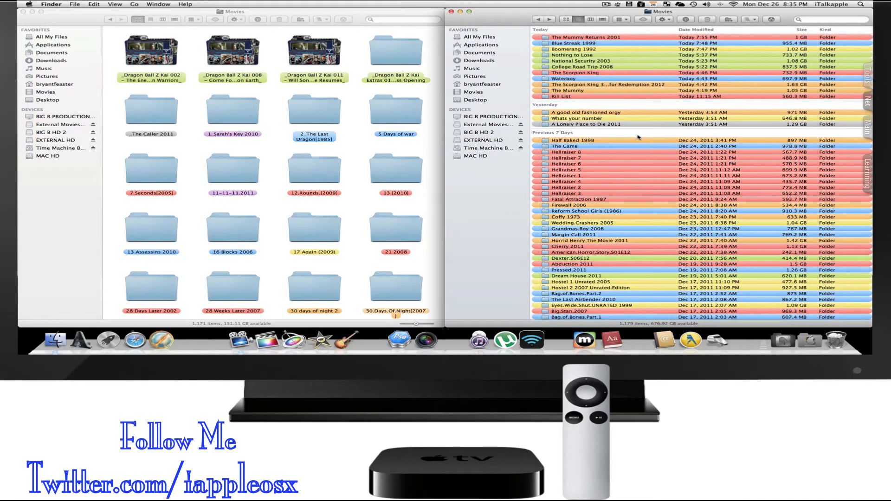
pyautogui.scroll(-3)
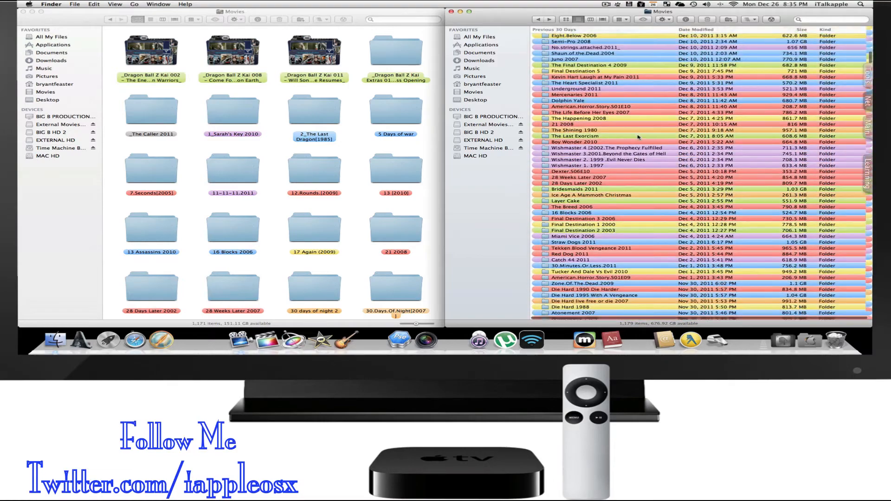
pyautogui.scroll(3)
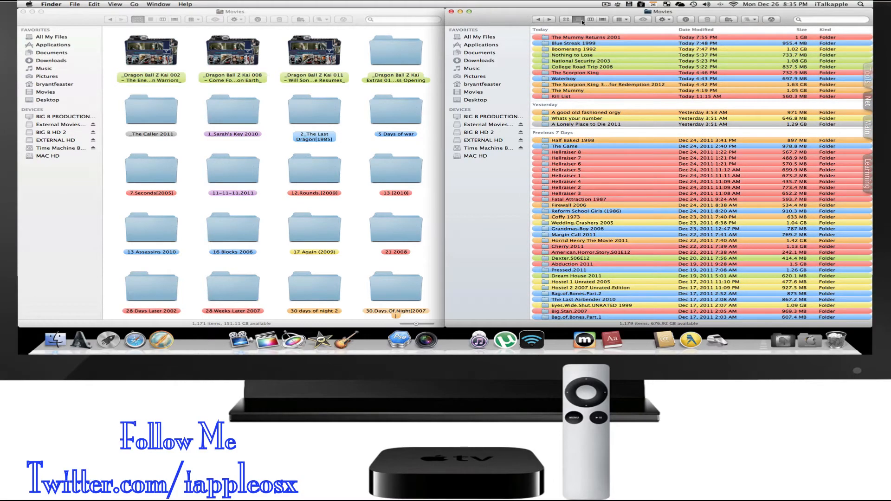
pyautogui.moveTo(611, 141)
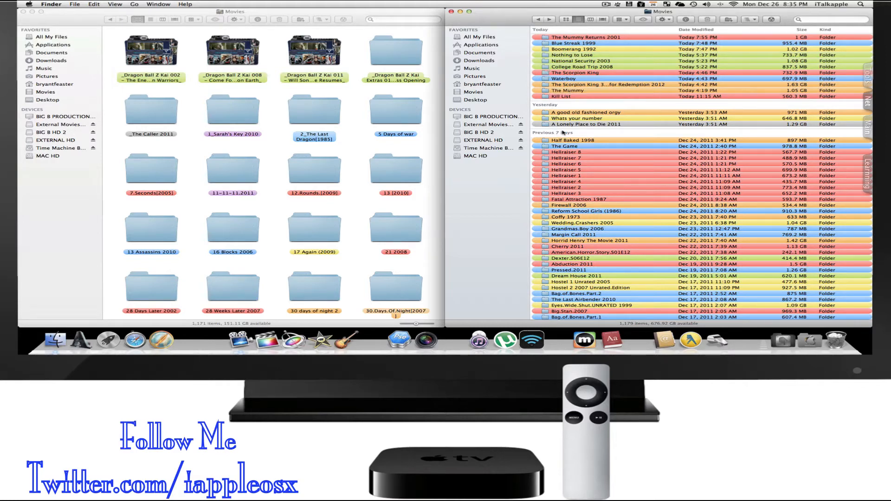
pyautogui.scroll(3)
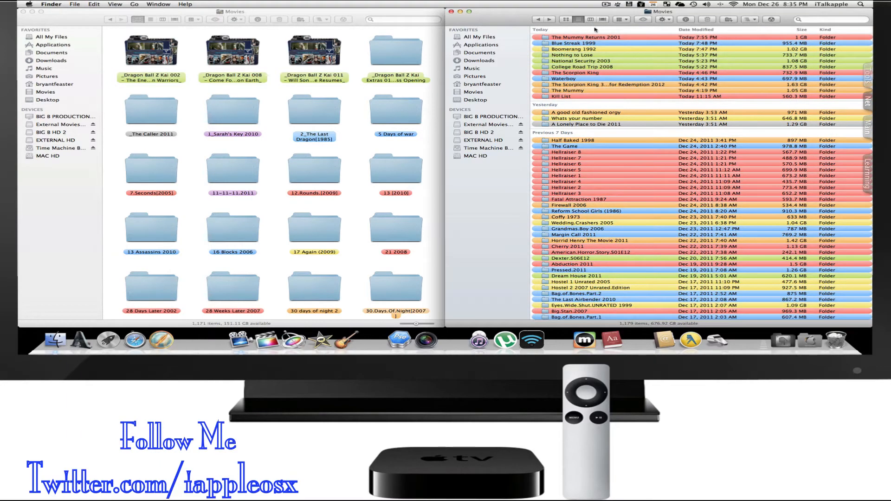
pyautogui.moveTo(478, 340)
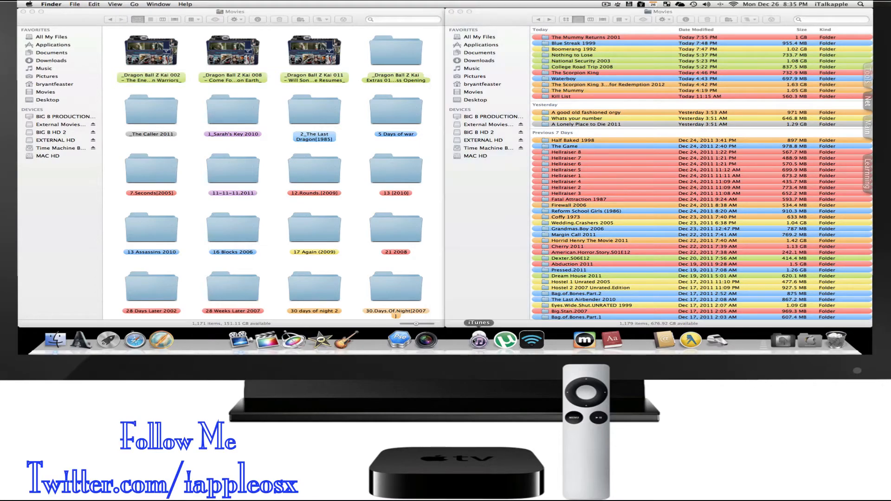
# - Launch iTunes on its 1,183-title Movies library and pull down the iTunes application menu
pyautogui.click(479, 339)
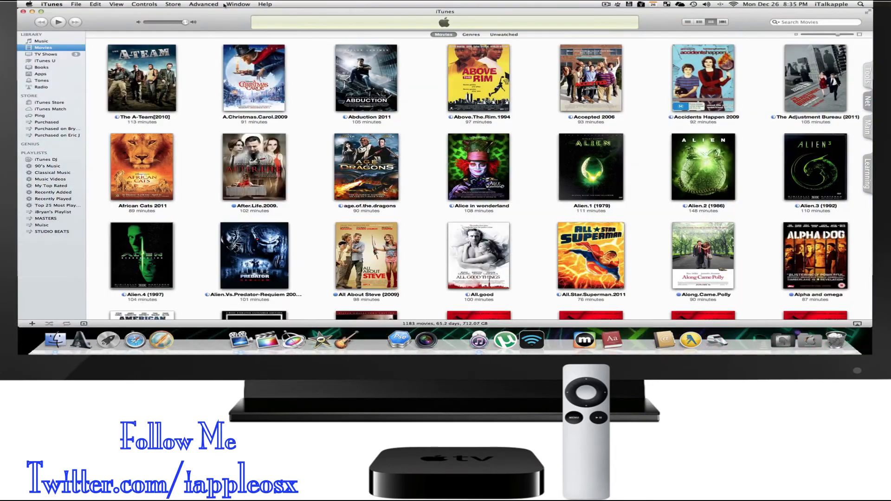
pyautogui.scroll(-3)
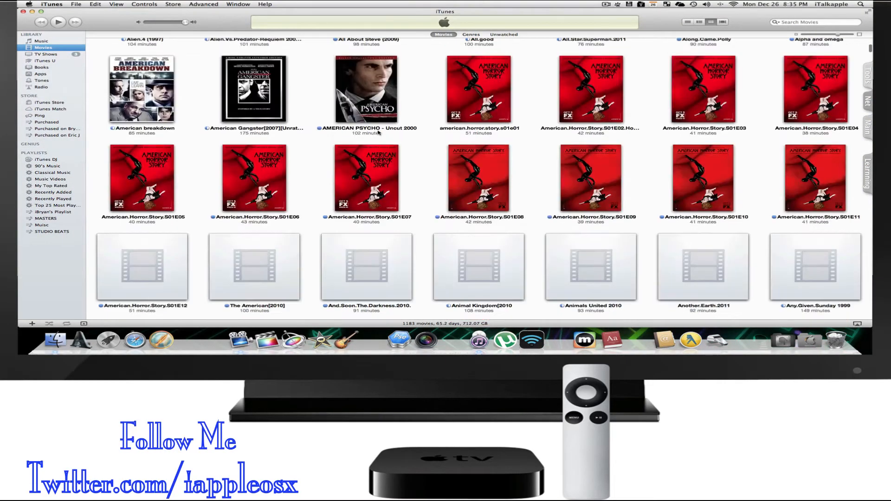
pyautogui.scroll(-3)
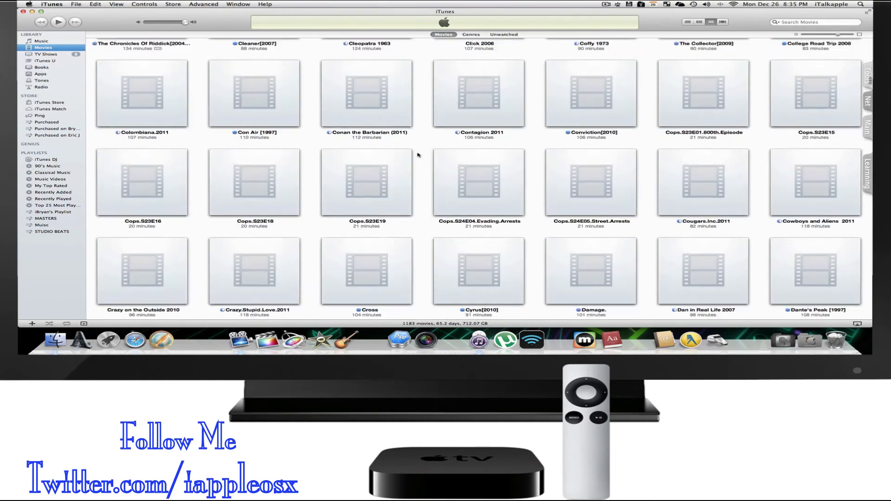
pyautogui.scroll(-3)
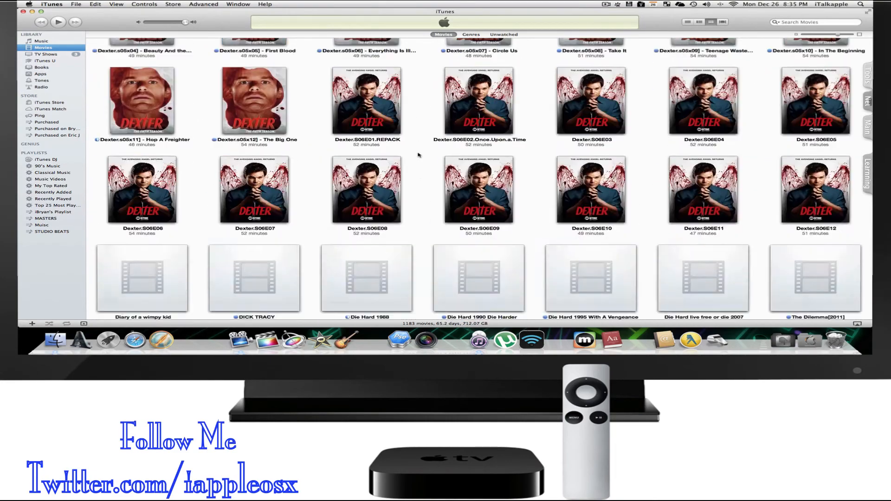
pyautogui.scroll(3)
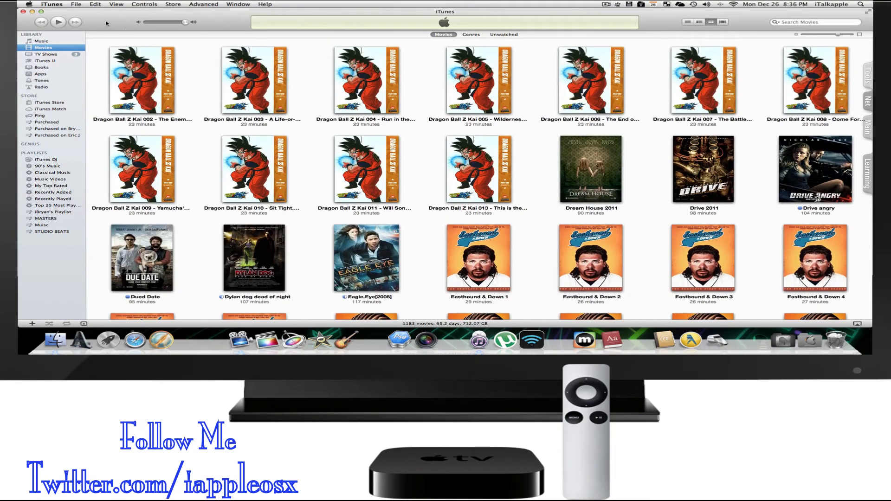
pyautogui.click(50, 4)
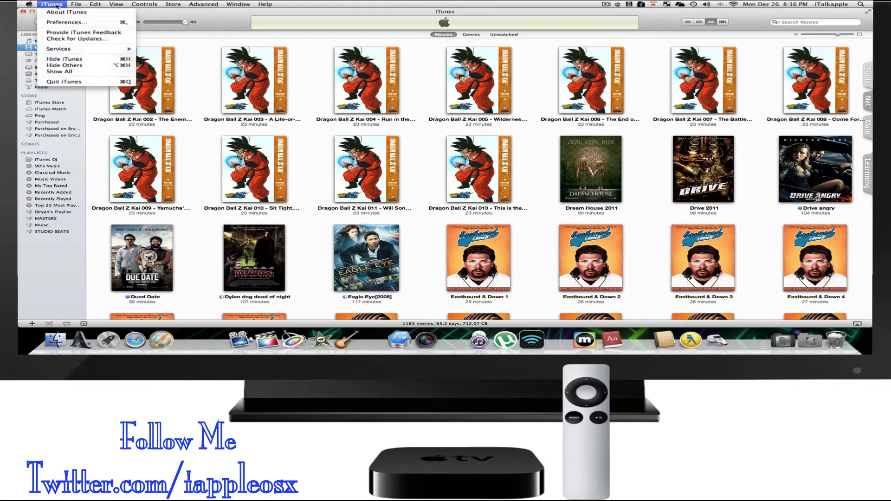
# - Open iTunes Preferences and review the Sharing, General, Parental and Devices settings
pyautogui.click(67, 23)
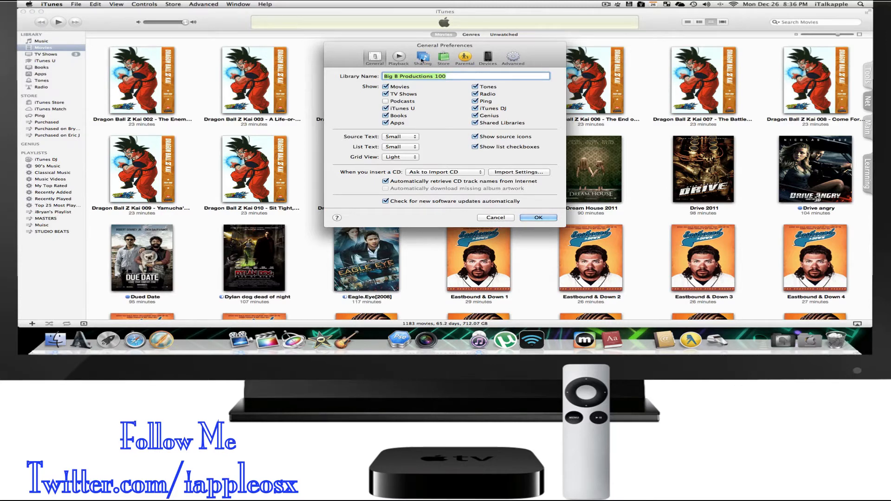
pyautogui.click(422, 56)
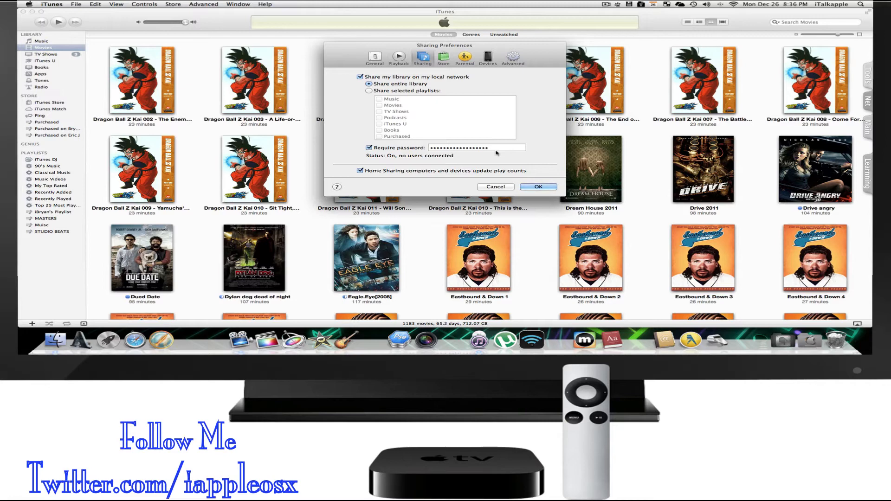
pyautogui.moveTo(451, 77)
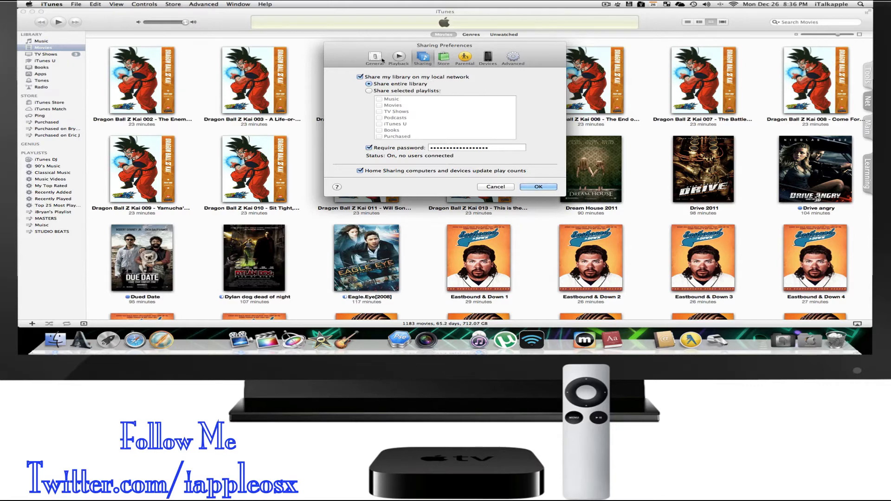
pyautogui.click(374, 56)
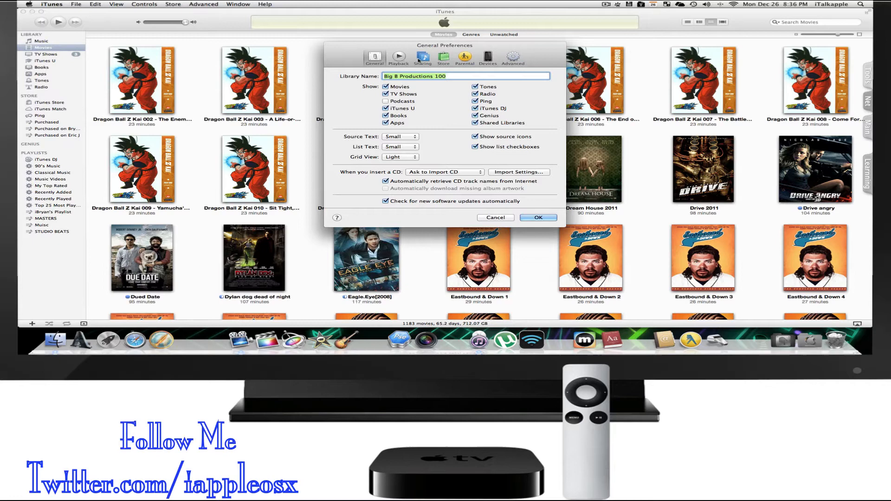
pyautogui.click(464, 56)
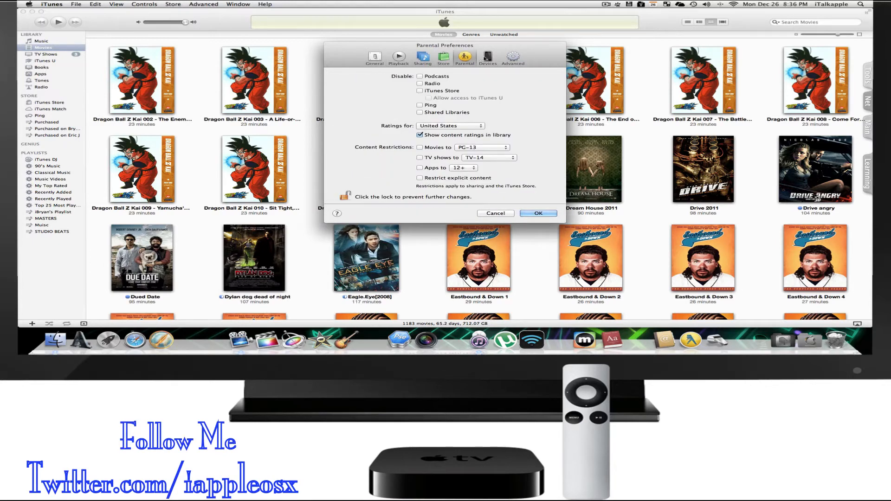
pyautogui.click(487, 57)
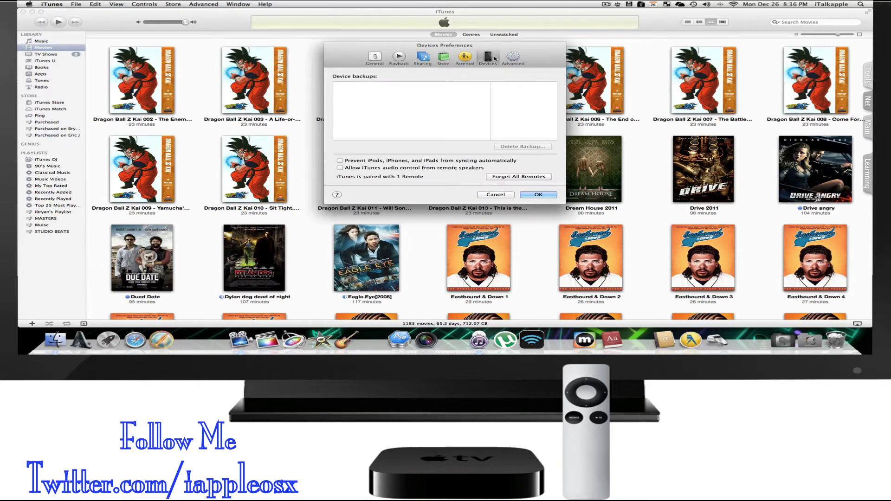
# - Review the Advanced media folder location, revisit Sharing, and settle on Advanced
pyautogui.click(512, 56)
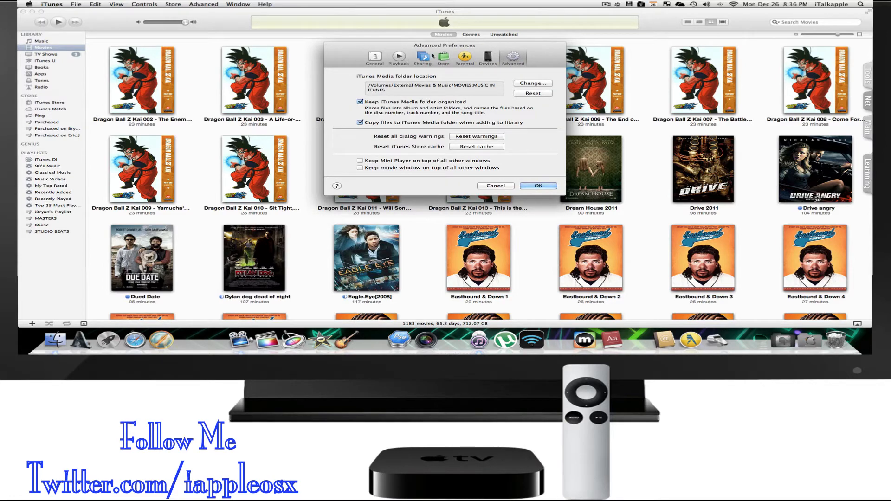
pyautogui.click(423, 57)
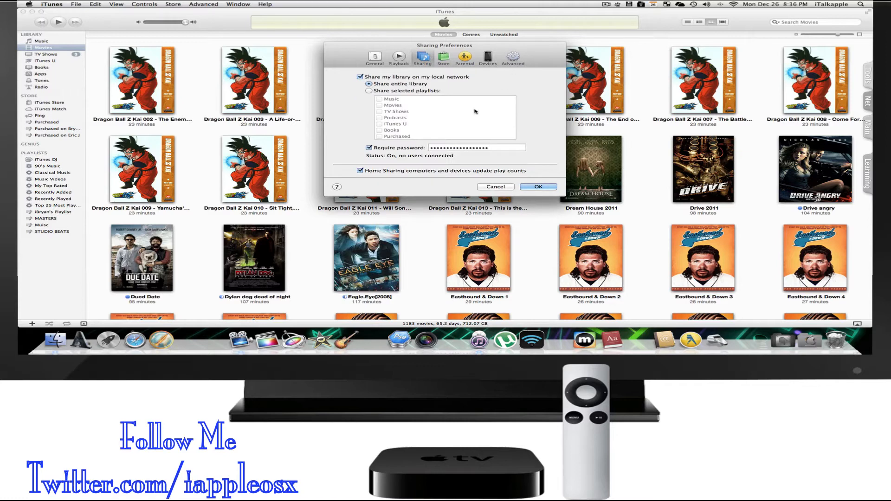
pyautogui.moveTo(490, 97)
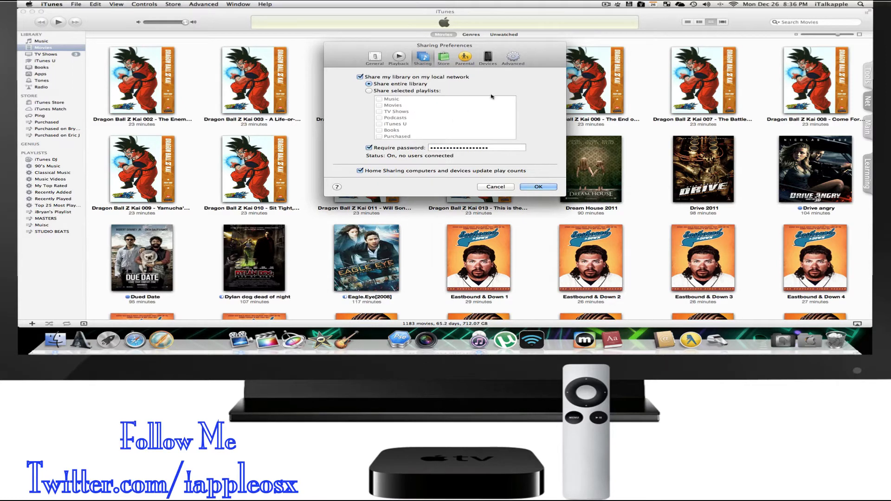
pyautogui.moveTo(489, 97)
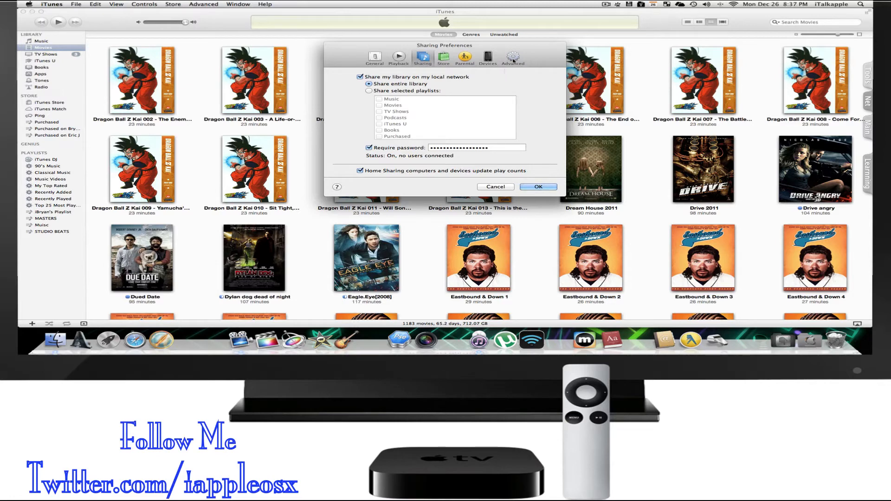
pyautogui.click(512, 57)
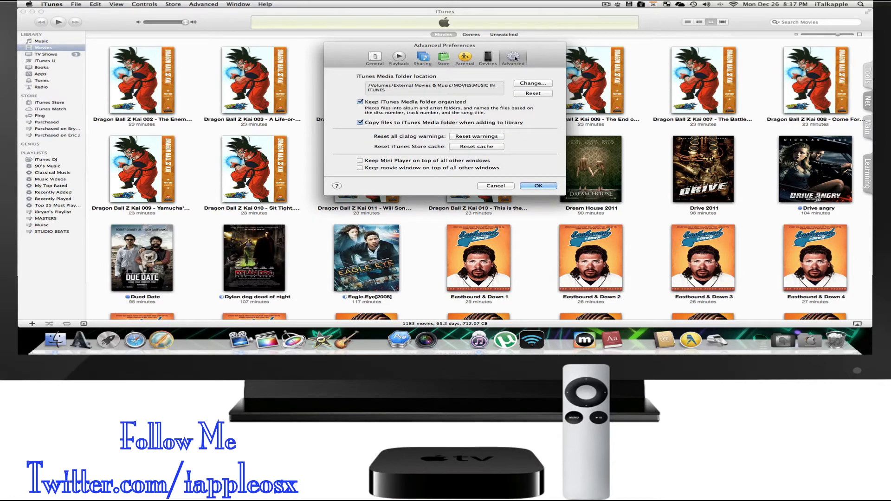
pyautogui.moveTo(511, 84)
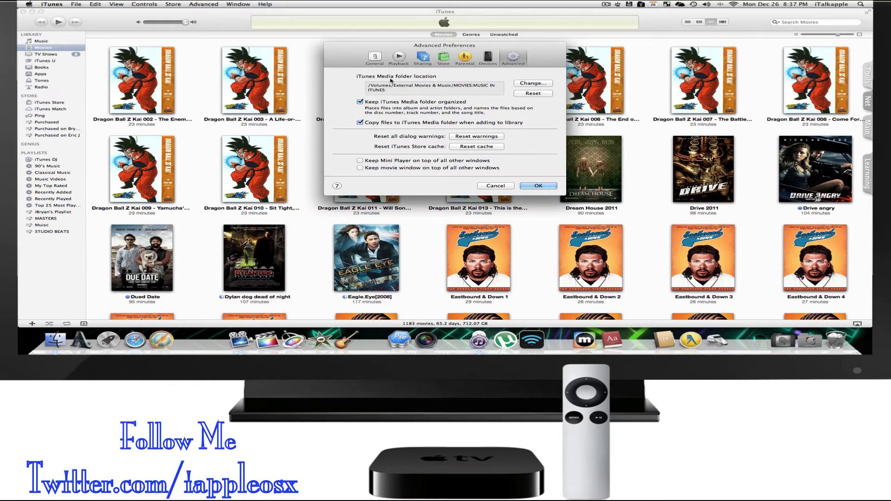
pyautogui.moveTo(409, 88)
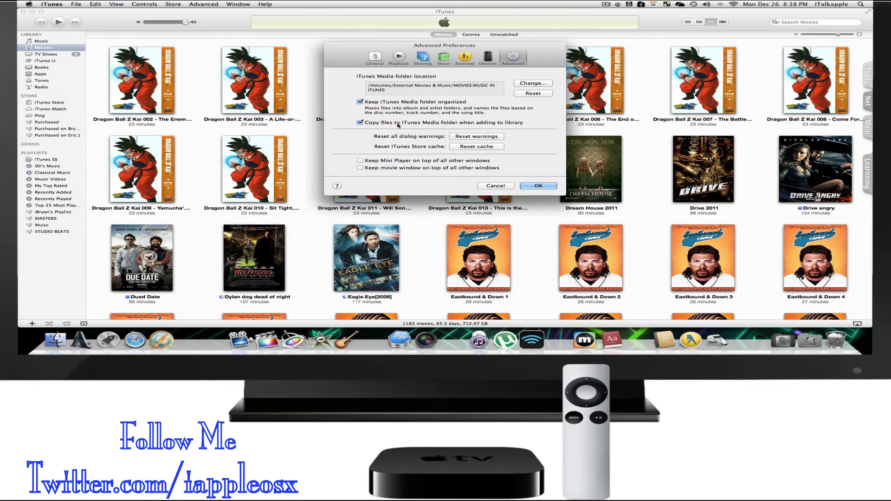
pyautogui.moveTo(452, 128)
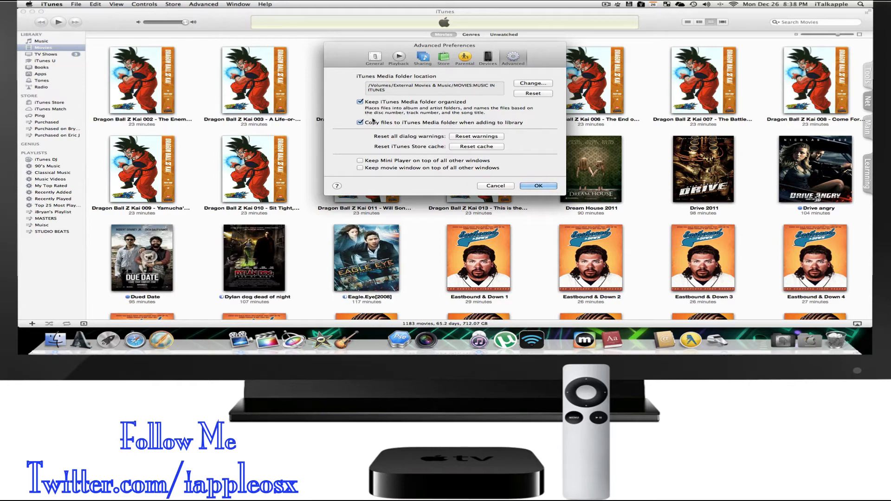
# - Confirm the preferences with OK, keeping the external-drive media folder, back to the Movies library
pyautogui.click(537, 186)
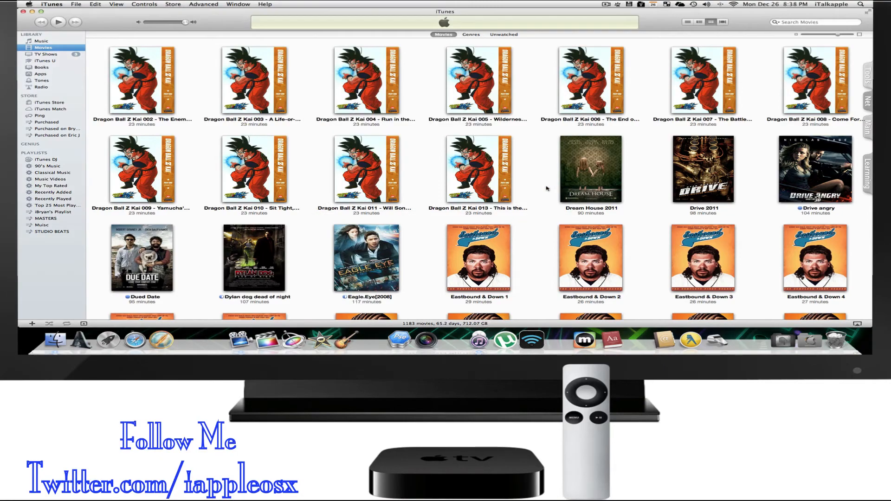
pyautogui.scroll(-3)
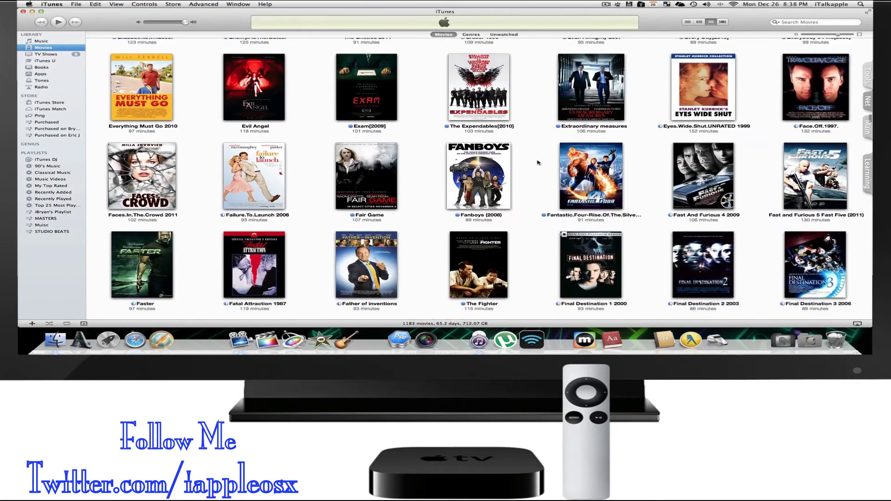
pyautogui.scroll(-3)
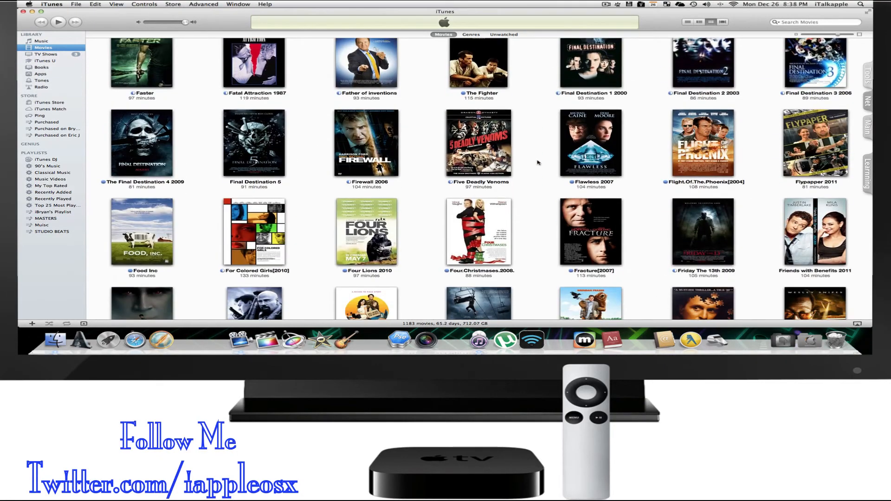
pyautogui.scroll(-3)
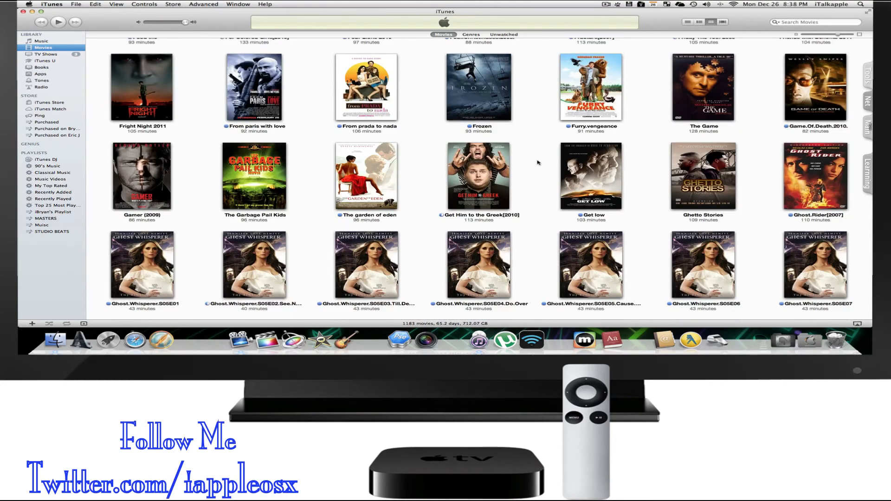
pyautogui.scroll(-3)
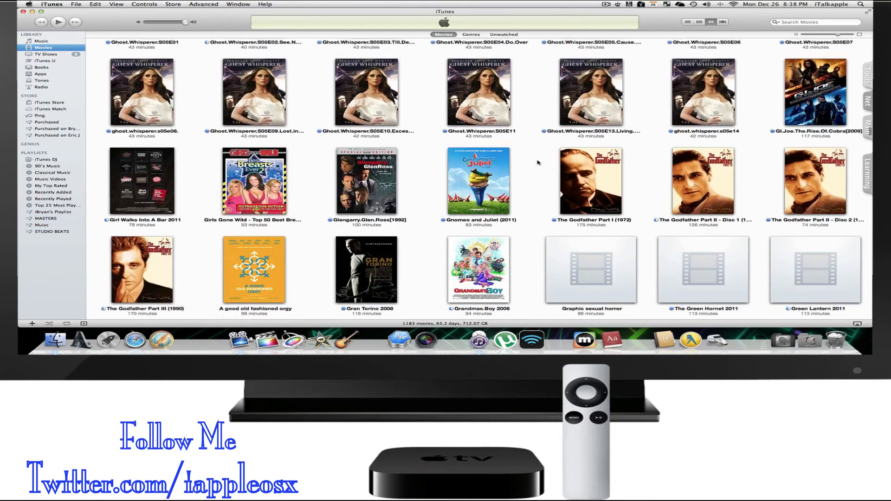
pyautogui.scroll(-3)
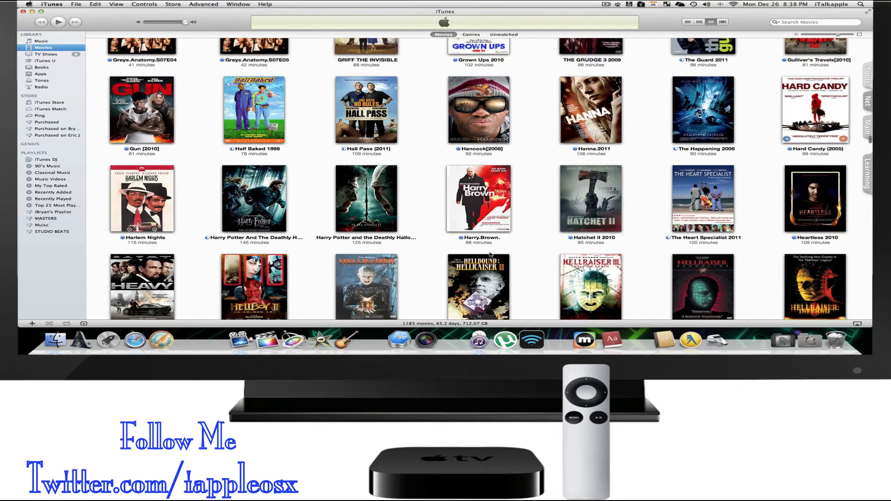
pyautogui.scroll(-3)
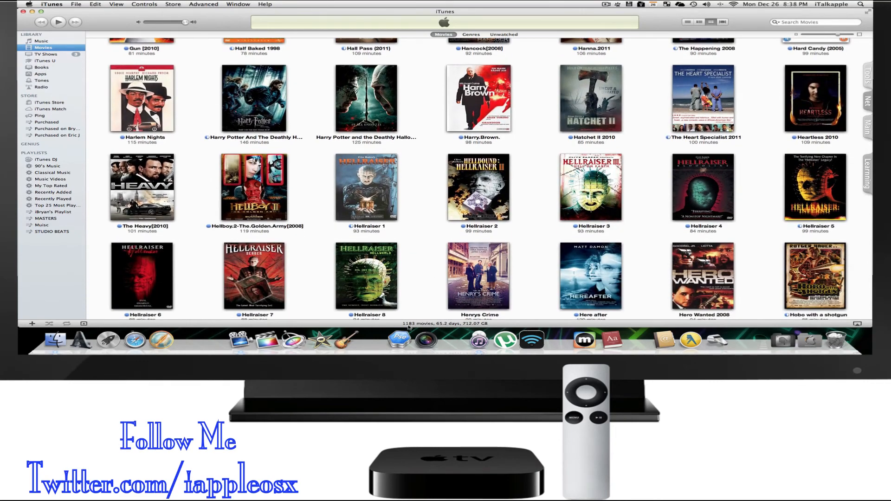
pyautogui.moveTo(435, 327)
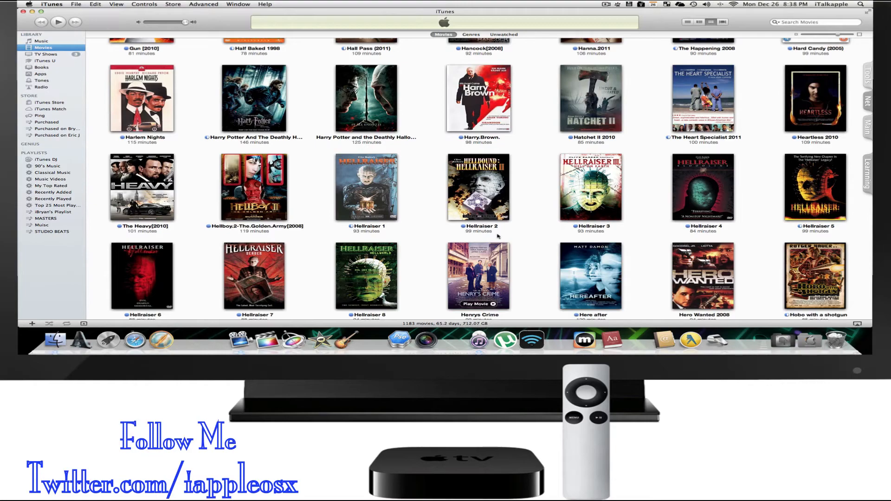
pyautogui.scroll(-3)
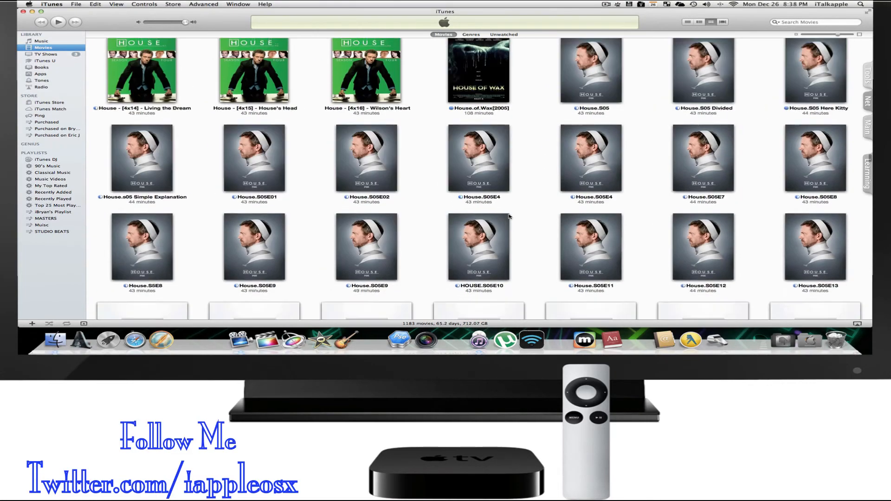
pyautogui.scroll(-3)
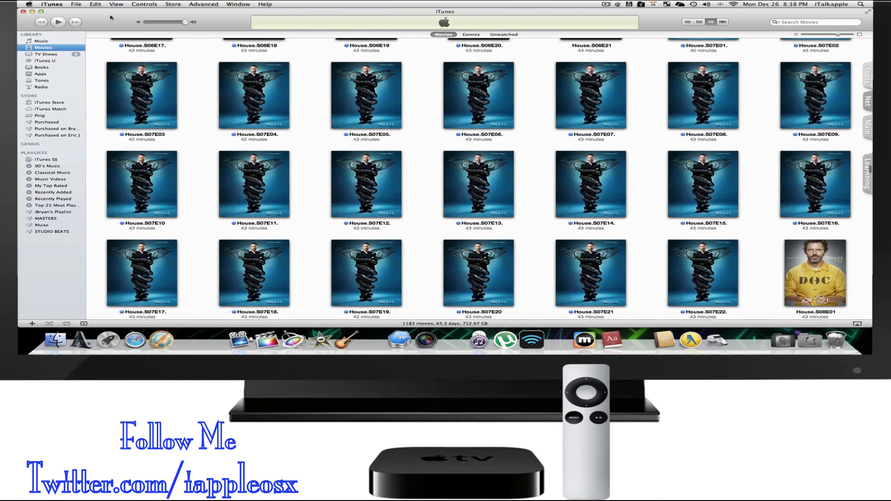
pyautogui.moveTo(93, 36)
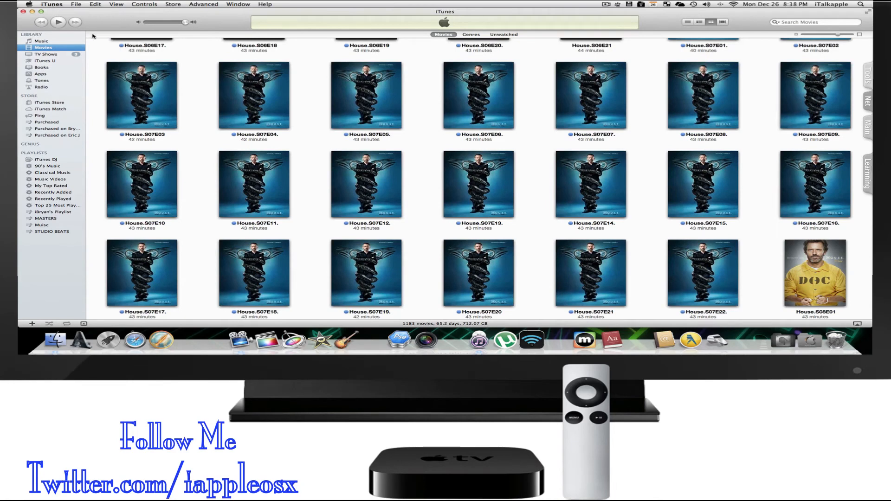
pyautogui.click(50, 3)
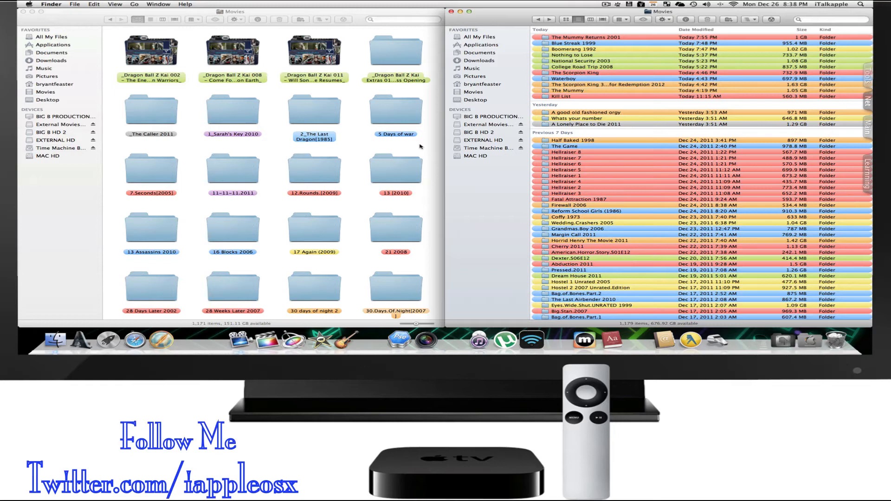
pyautogui.moveTo(396, 143)
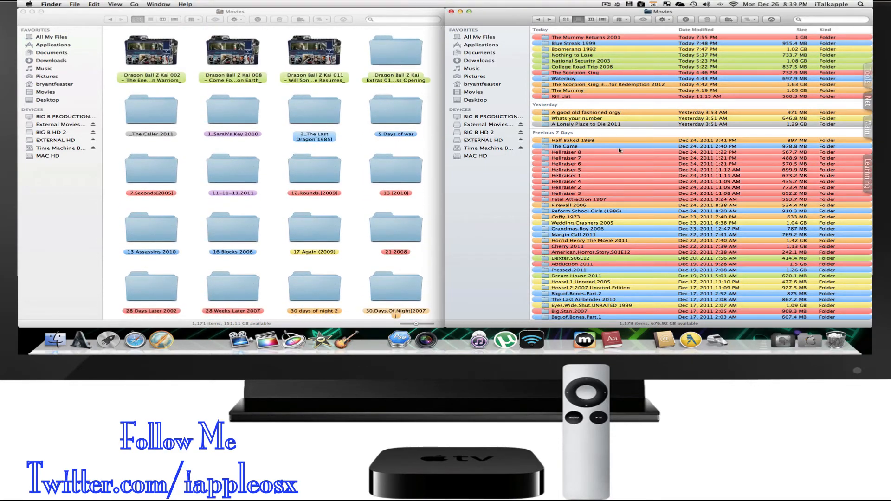
# - Scroll to the top of the date-grouped list and open the Whats your number folder under Yesterday
pyautogui.scroll(-3)
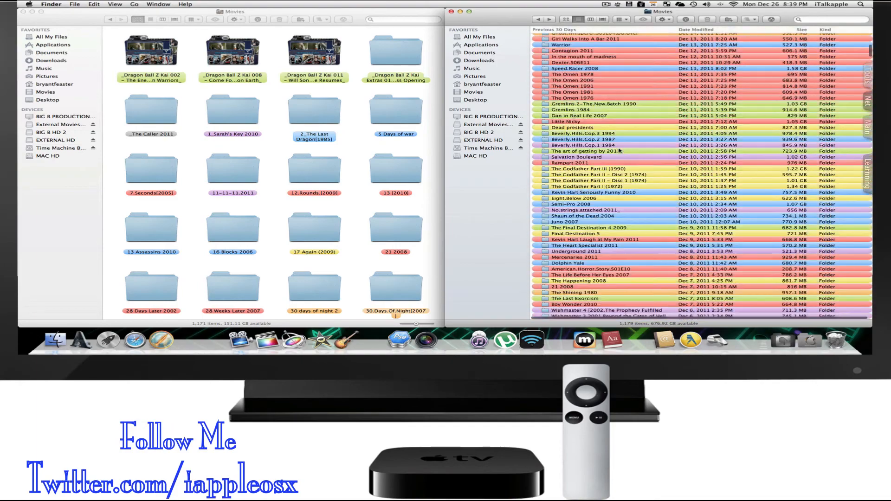
pyautogui.scroll(-3)
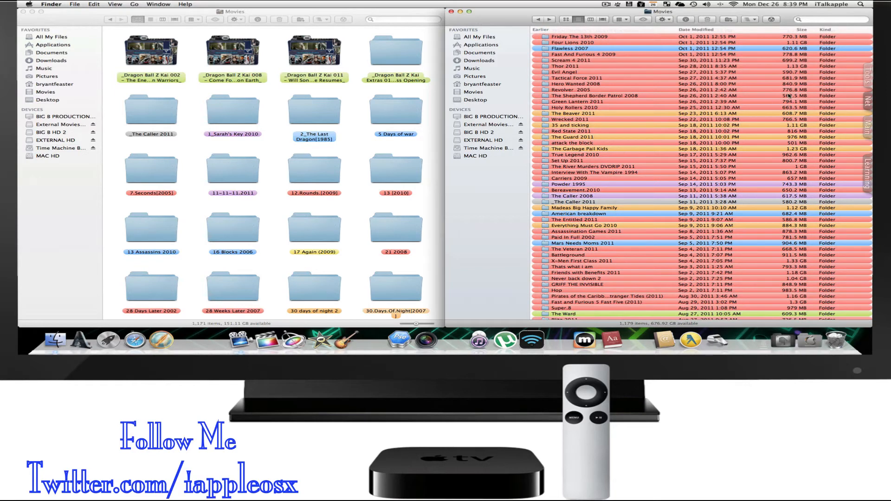
pyautogui.scroll(3)
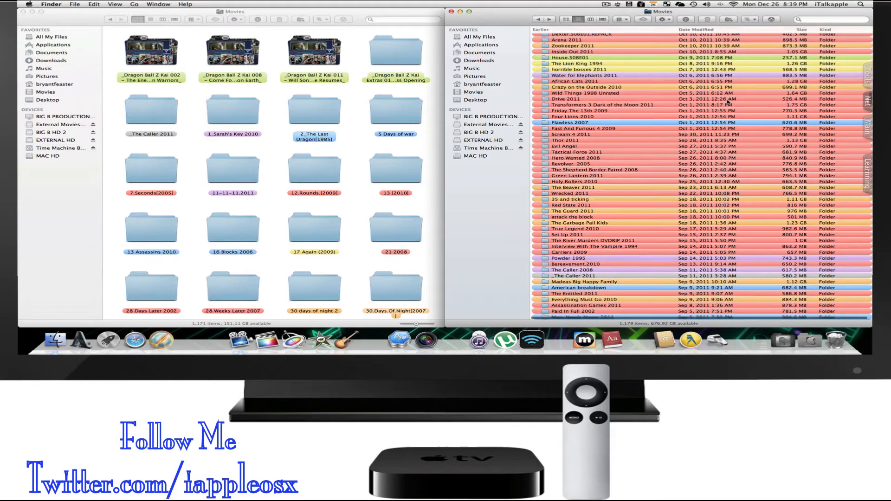
pyautogui.scroll(3)
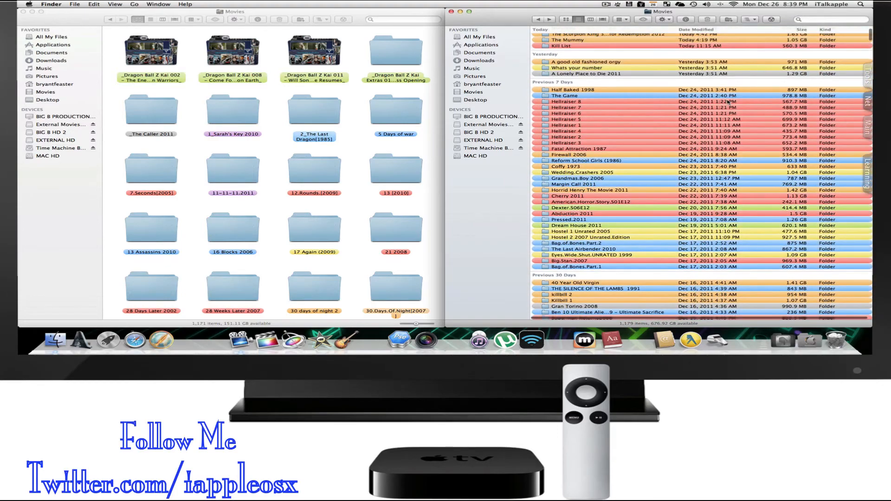
pyautogui.scroll(3)
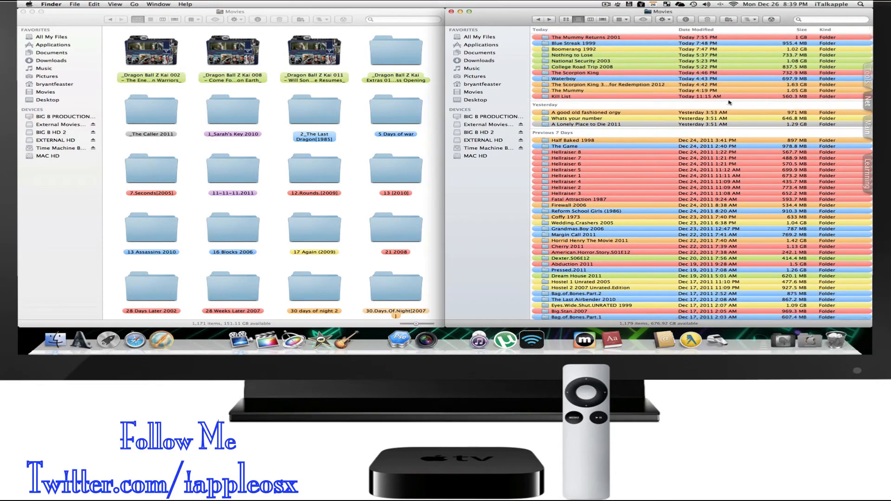
pyautogui.moveTo(597, 107)
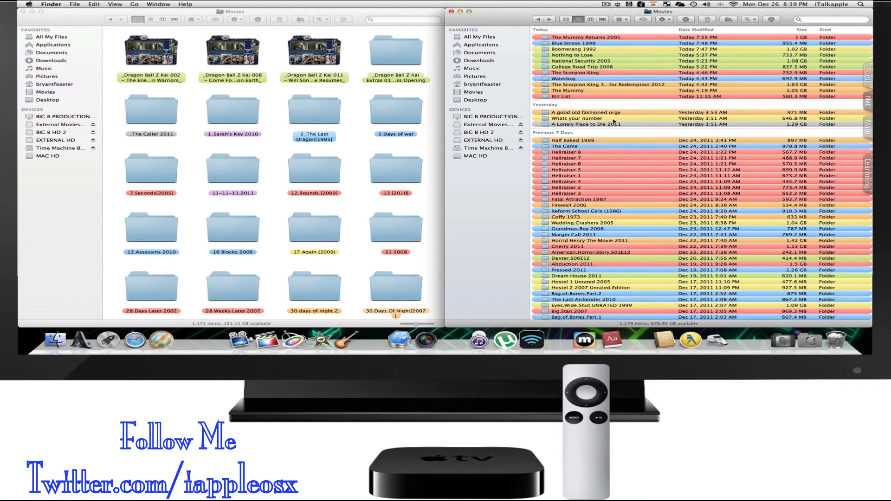
pyautogui.doubleClick(582, 118)
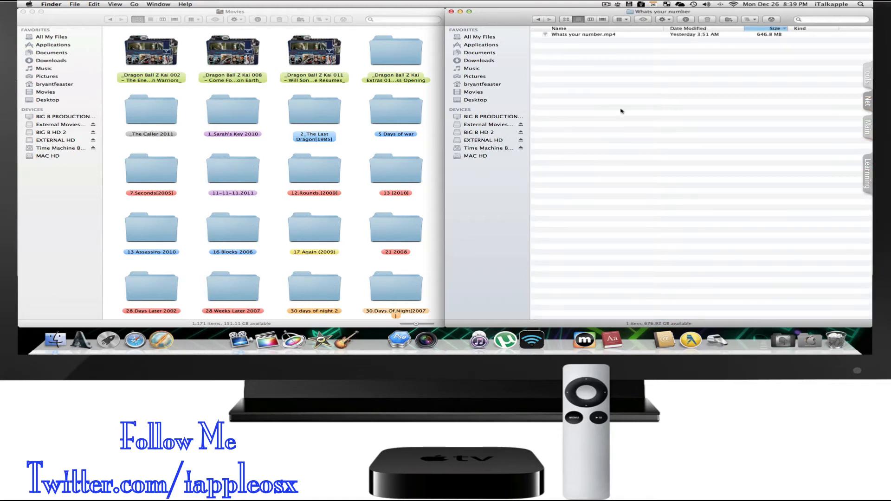
# - View 'Whats your number.mp4' as an icon, then close that second window leaving only Movies
pyautogui.click(581, 34)
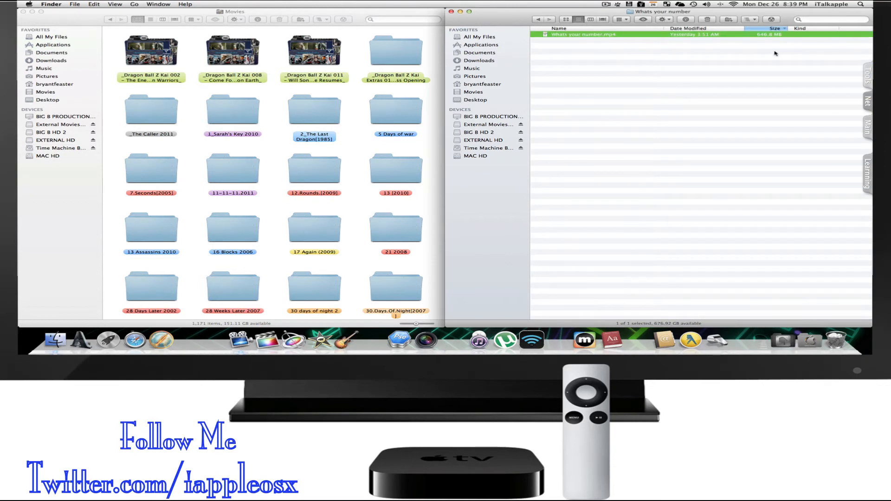
pyautogui.moveTo(819, 286)
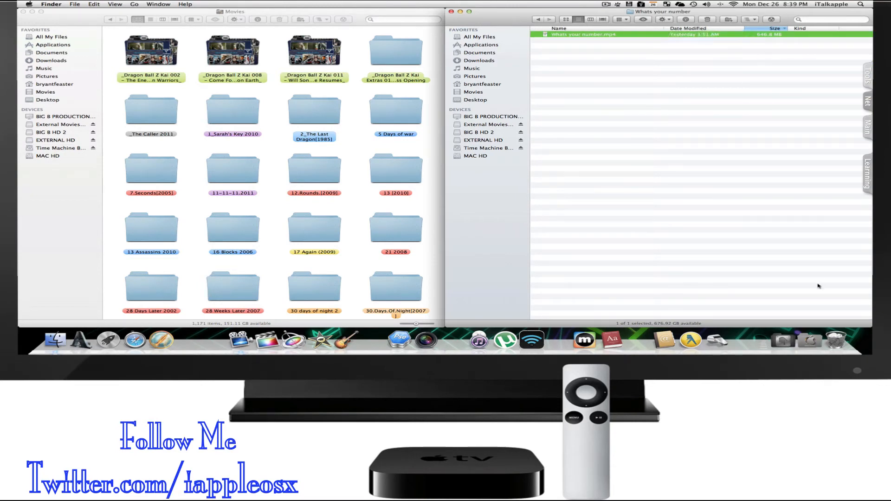
pyautogui.click(564, 18)
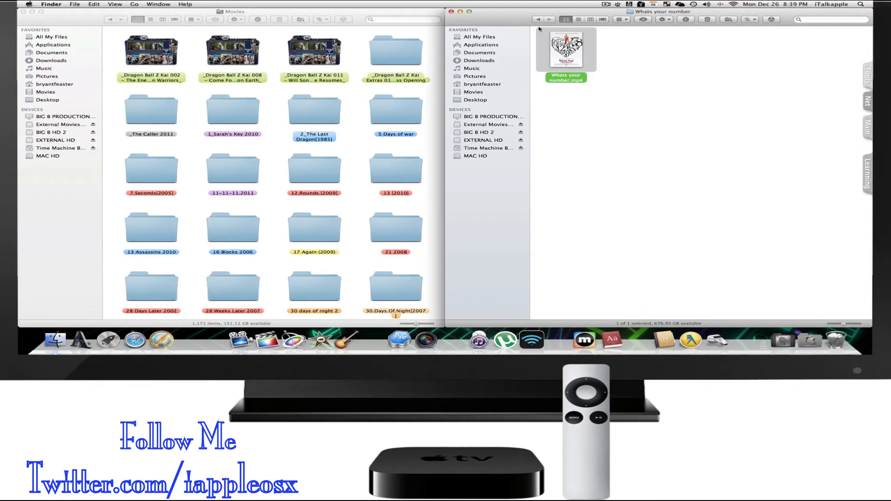
pyautogui.click(449, 11)
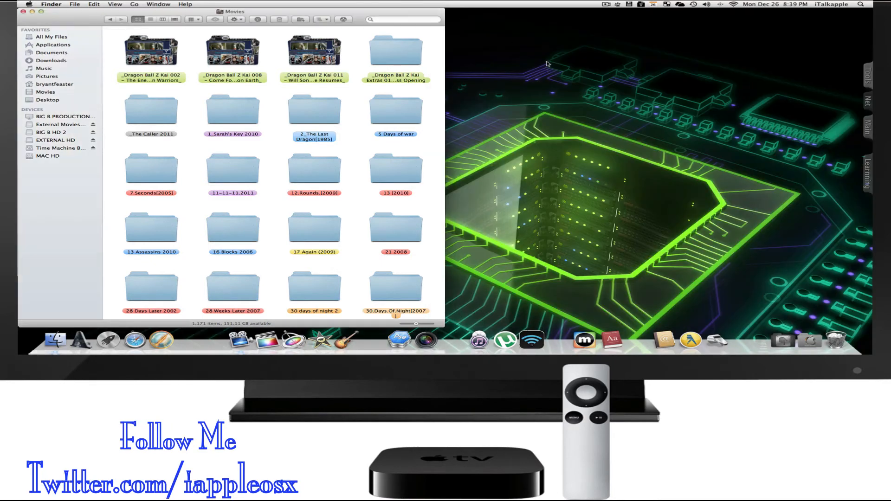
pyautogui.moveTo(792, 39)
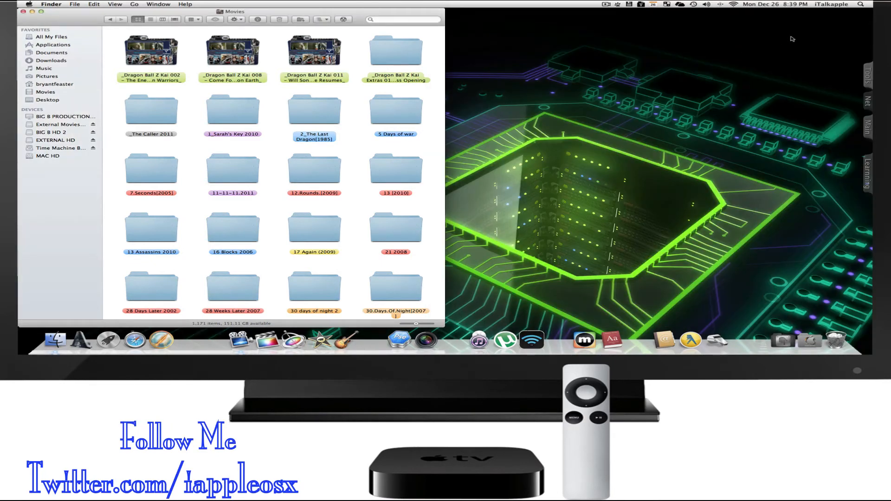
# - Run a Spotlight search for 'the' from the menu bar
pyautogui.click(861, 4)
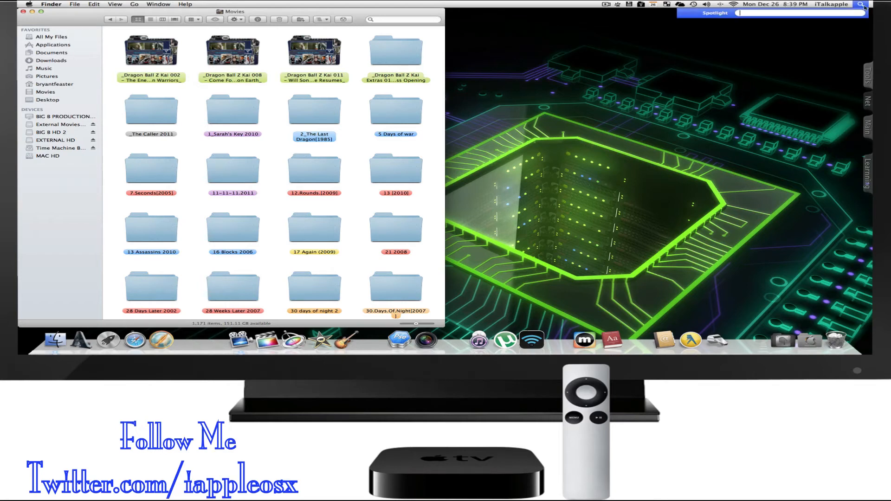
pyautogui.write('the')
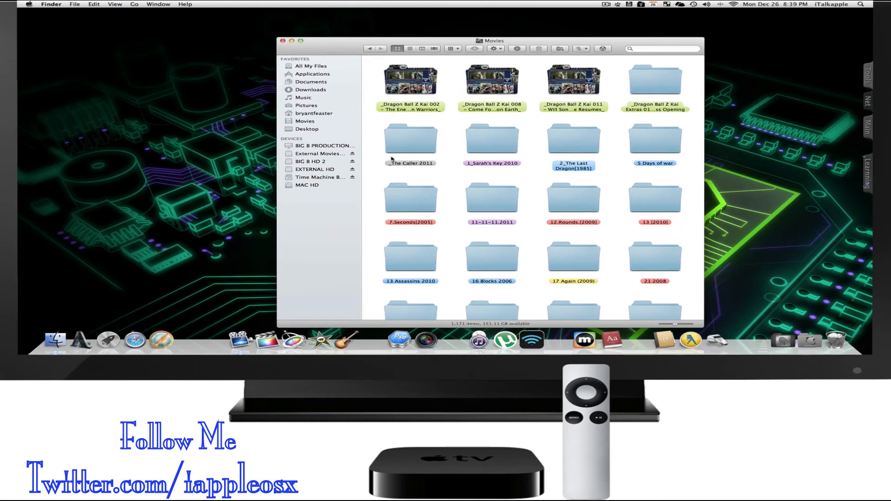
# - Toggle the window between the BIG B HD 2 drive and the Movies folder, ending on BIG B HD 2
pyautogui.click(311, 161)
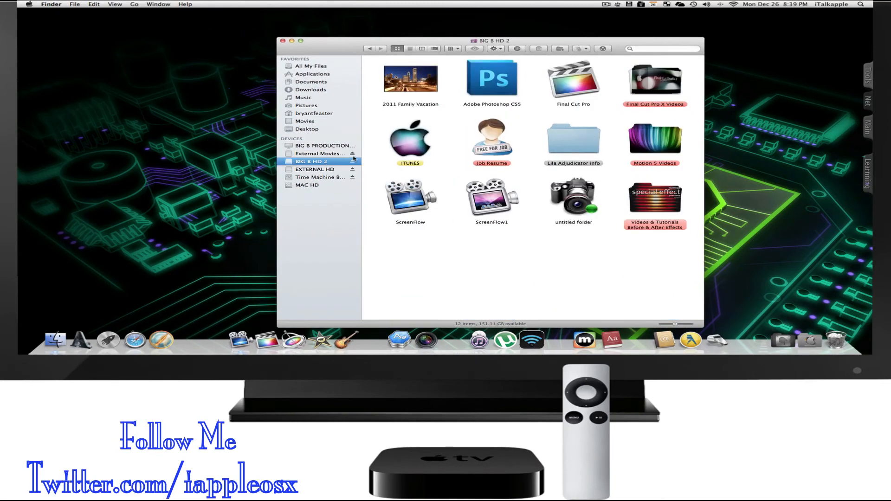
pyautogui.click(410, 140)
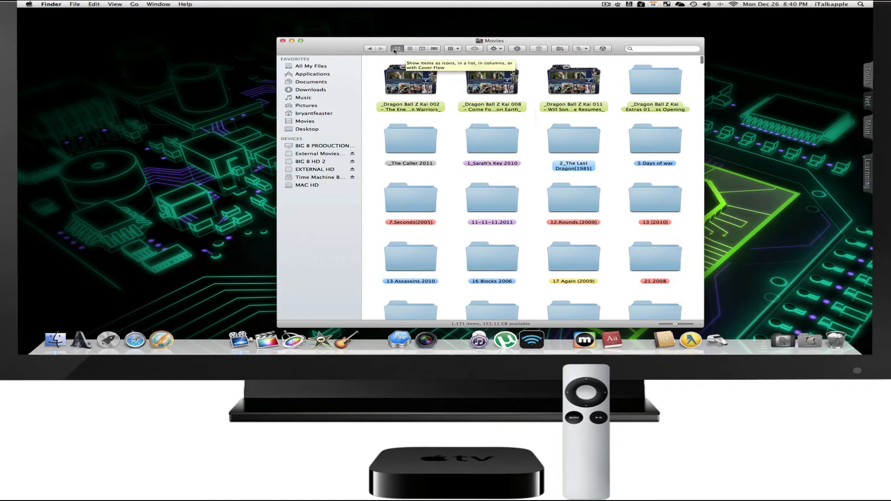
pyautogui.click(312, 161)
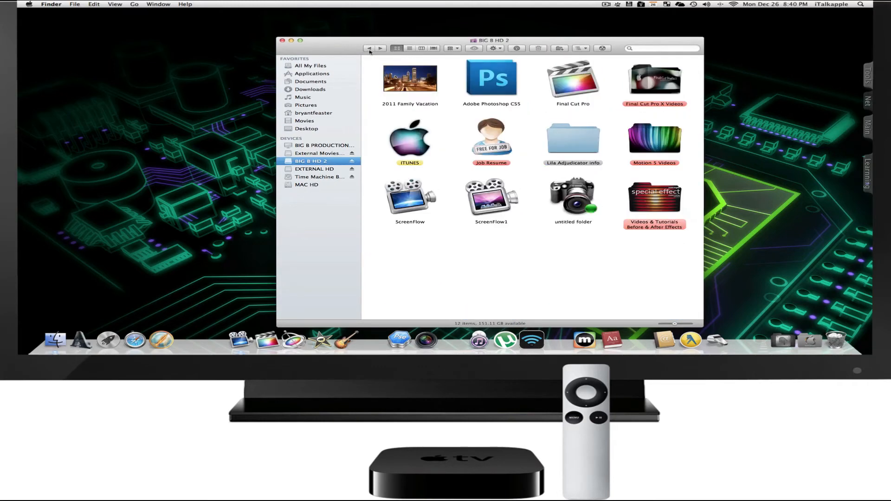
pyautogui.click(304, 120)
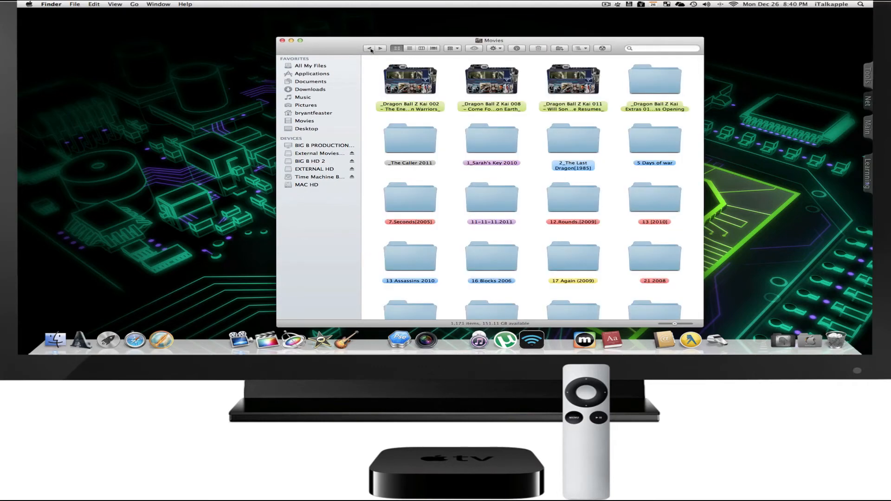
pyautogui.click(310, 160)
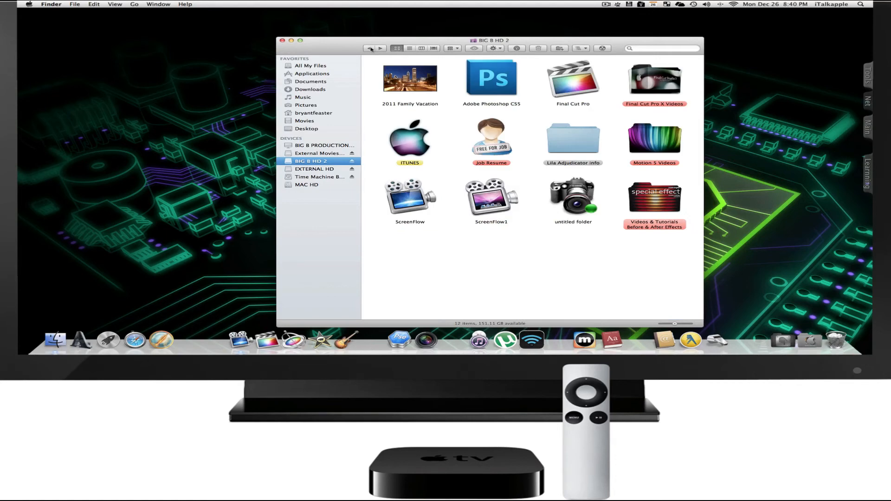
pyautogui.click(311, 65)
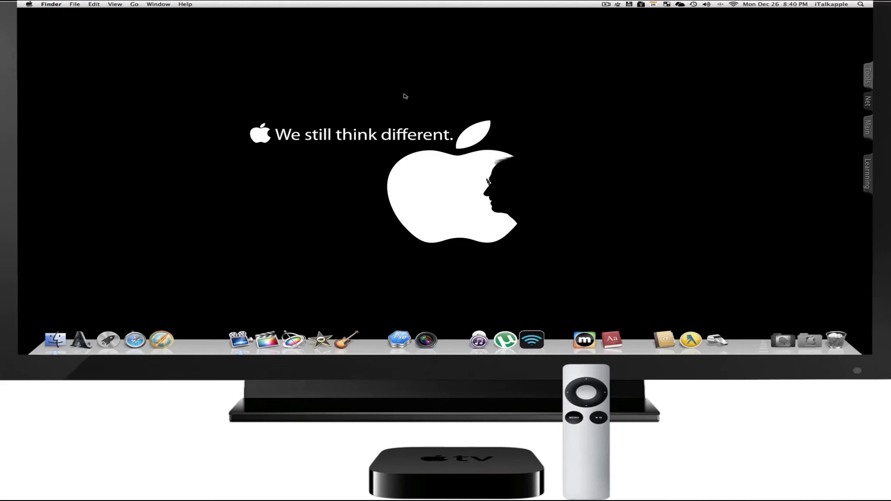
pyautogui.moveTo(213, 340)
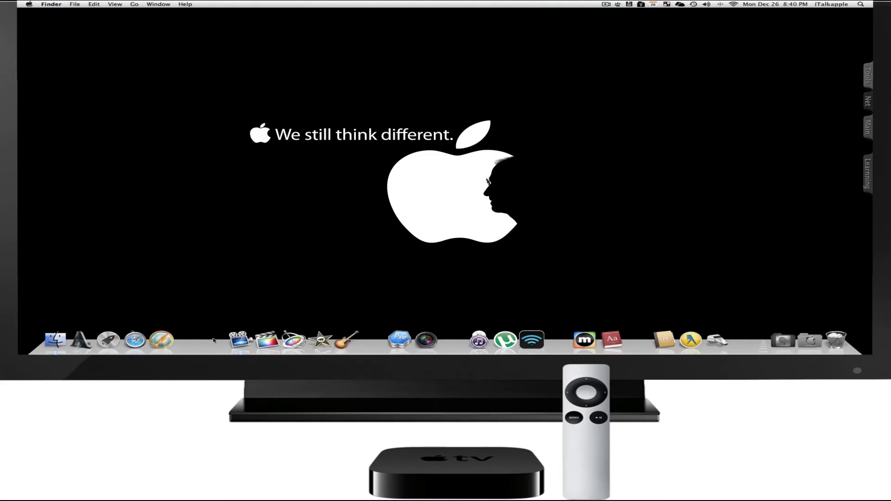
pyautogui.moveTo(318, 319)
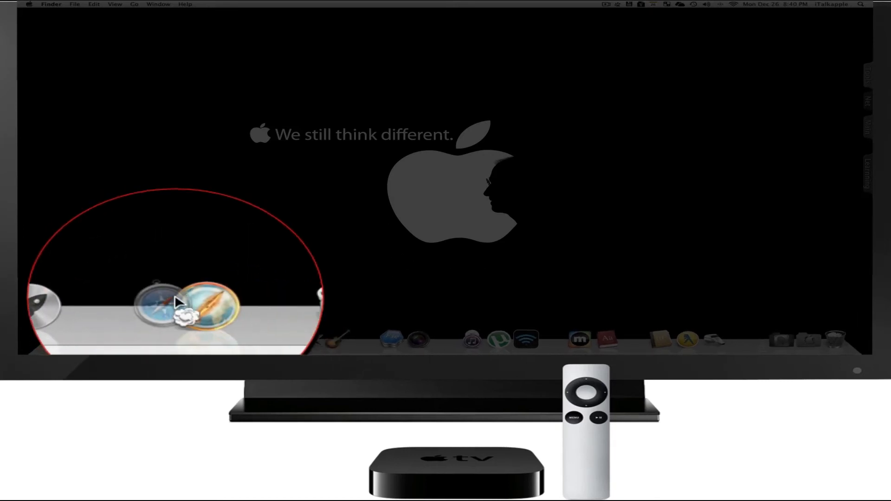
pyautogui.moveTo(165, 310)
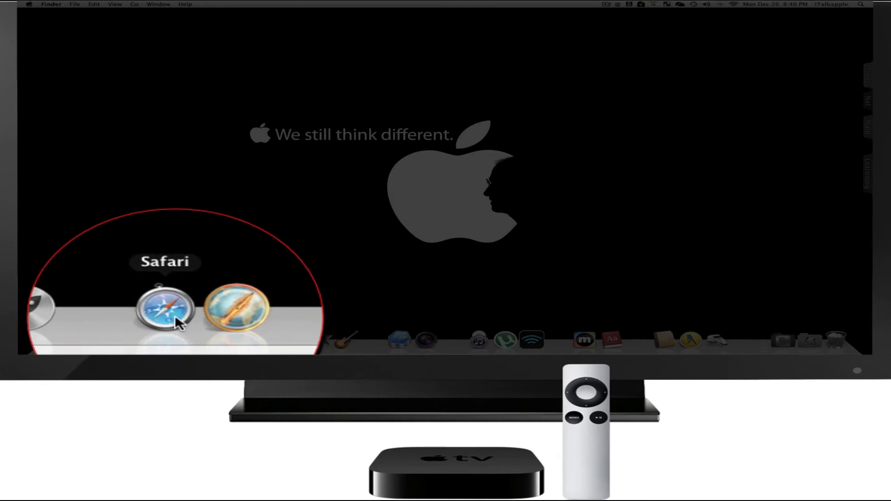
pyautogui.moveTo(174, 312)
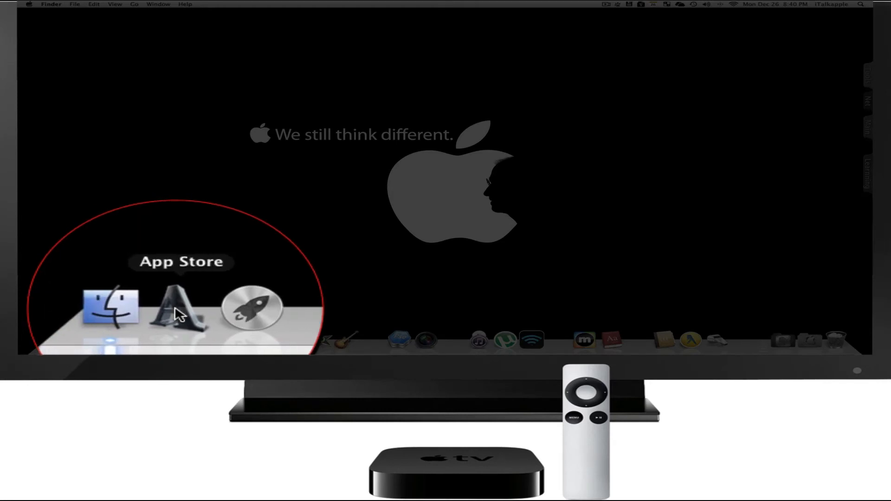
pyautogui.moveTo(188, 310)
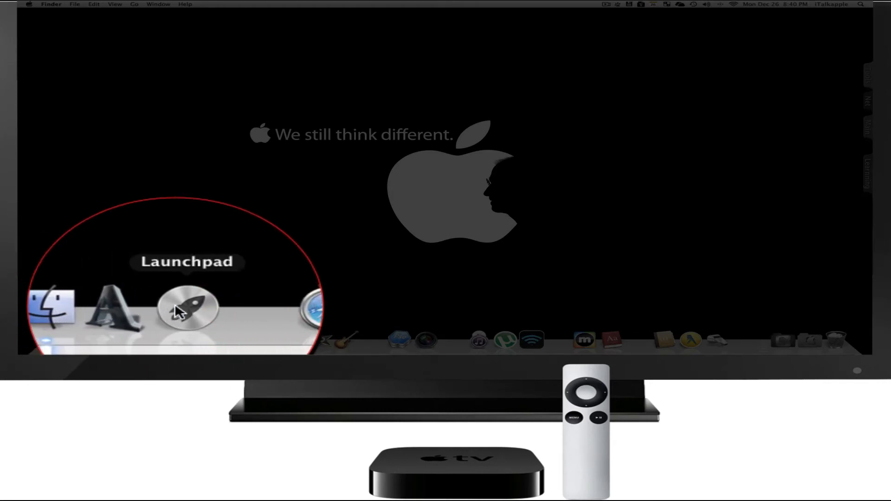
pyautogui.moveTo(128, 310)
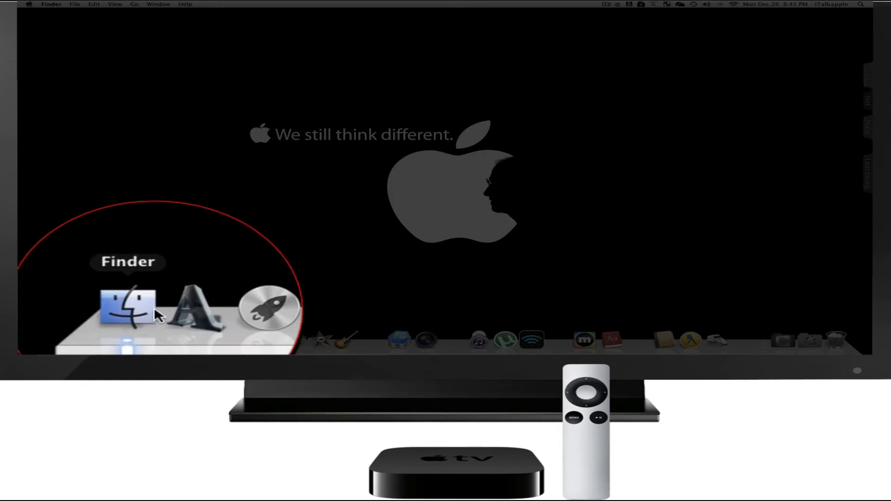
pyautogui.moveTo(158, 307)
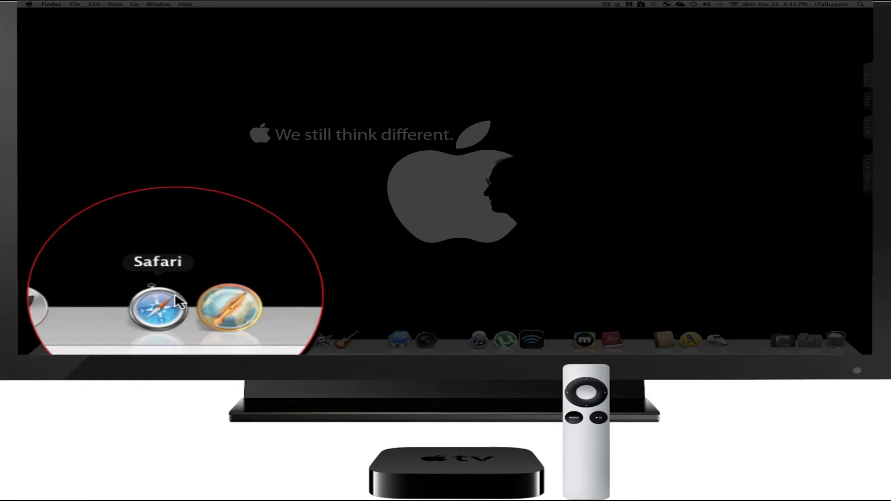
pyautogui.moveTo(193, 310)
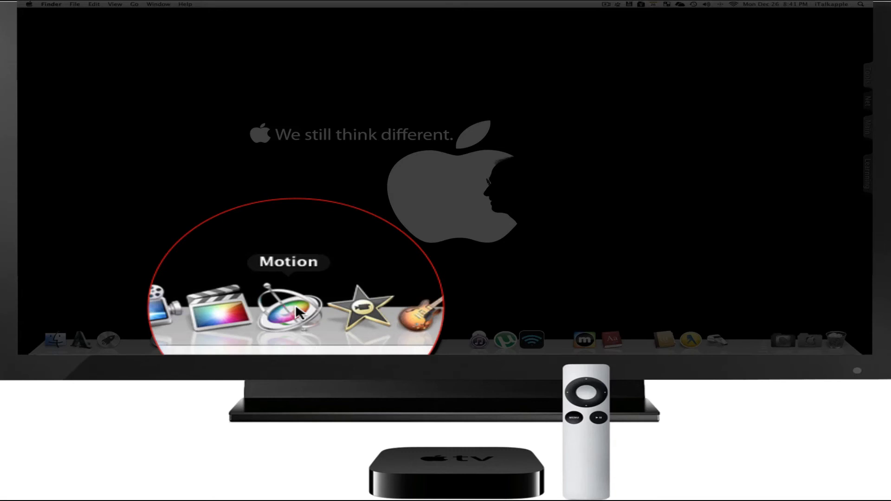
pyautogui.moveTo(340, 316)
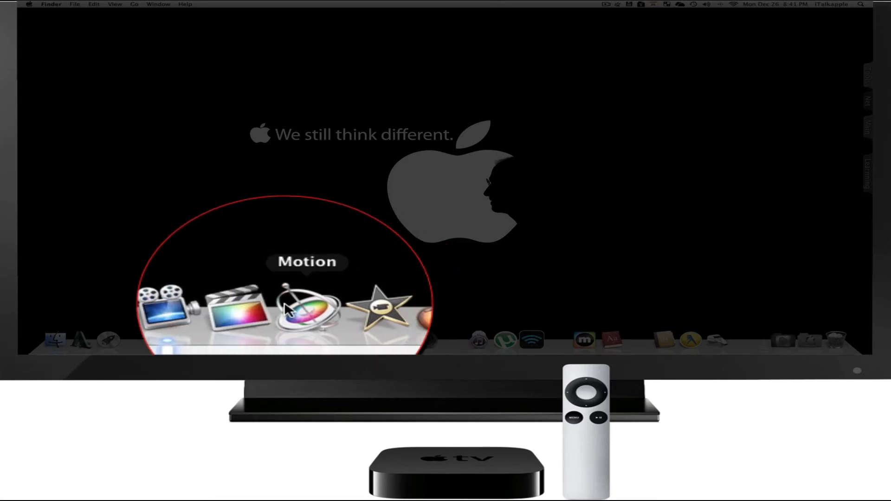
pyautogui.moveTo(278, 315)
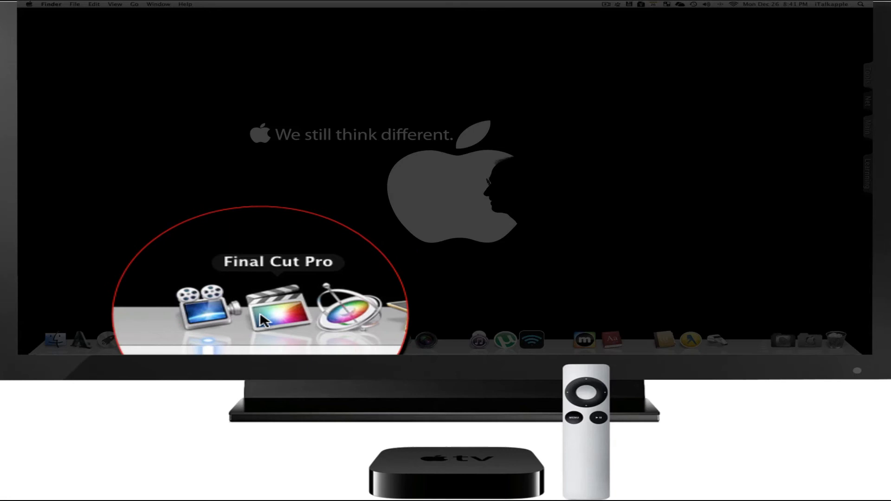
pyautogui.moveTo(332, 310)
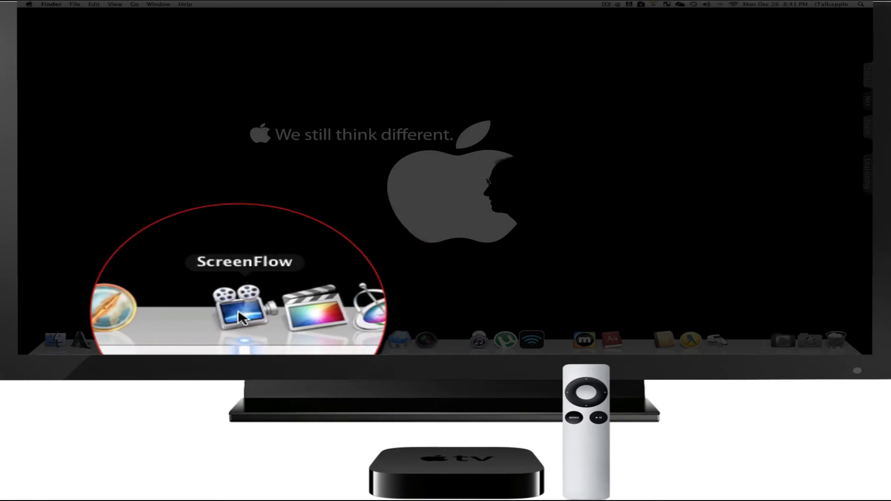
pyautogui.moveTo(293, 310)
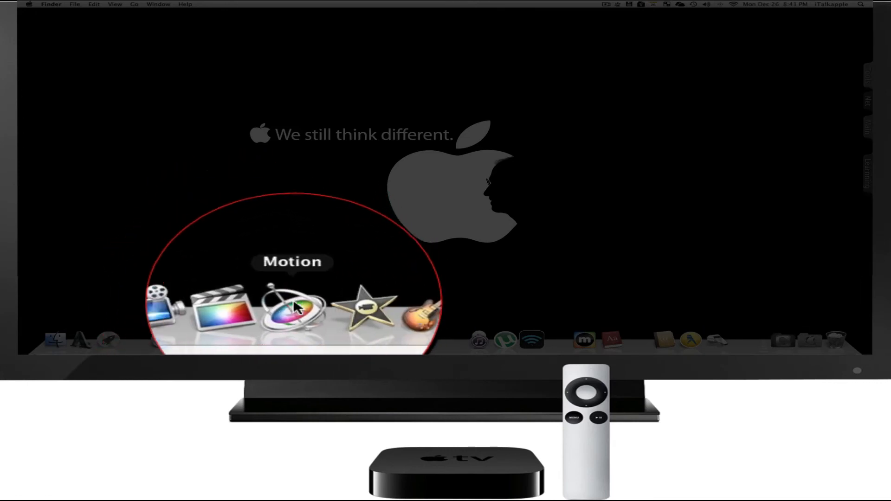
pyautogui.moveTo(352, 334)
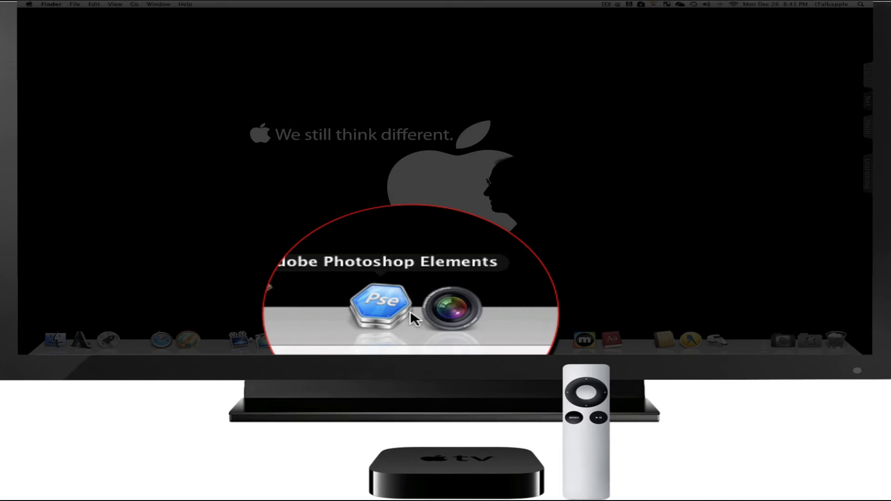
pyautogui.moveTo(411, 307)
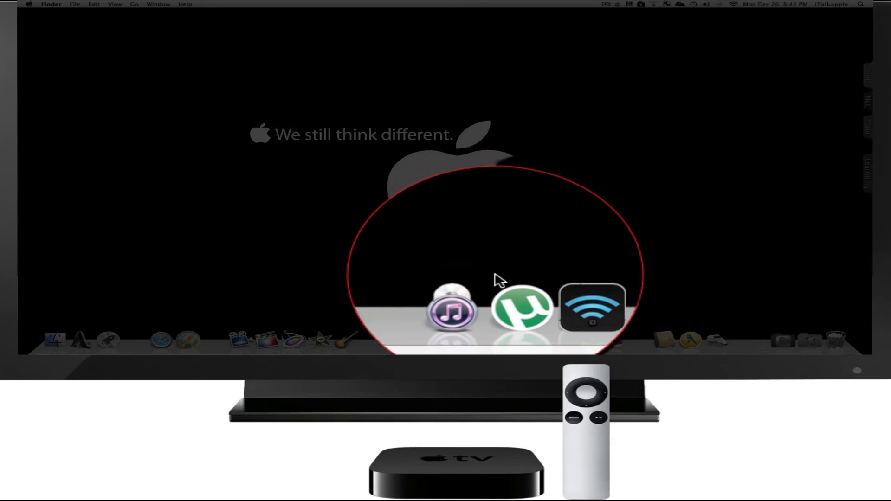
pyautogui.moveTo(544, 308)
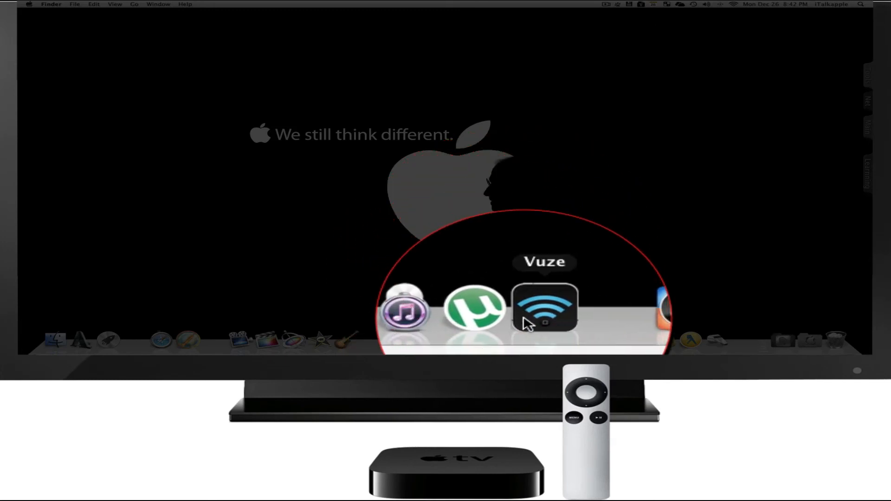
pyautogui.moveTo(516, 309)
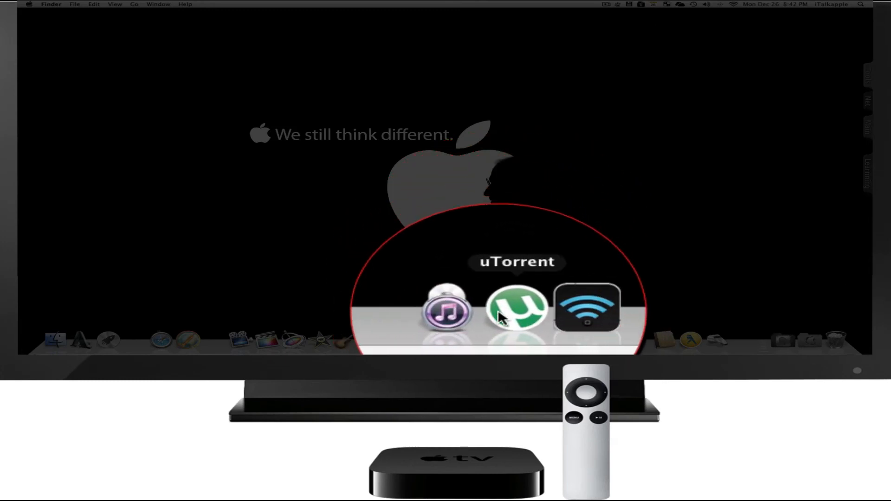
pyautogui.moveTo(545, 309)
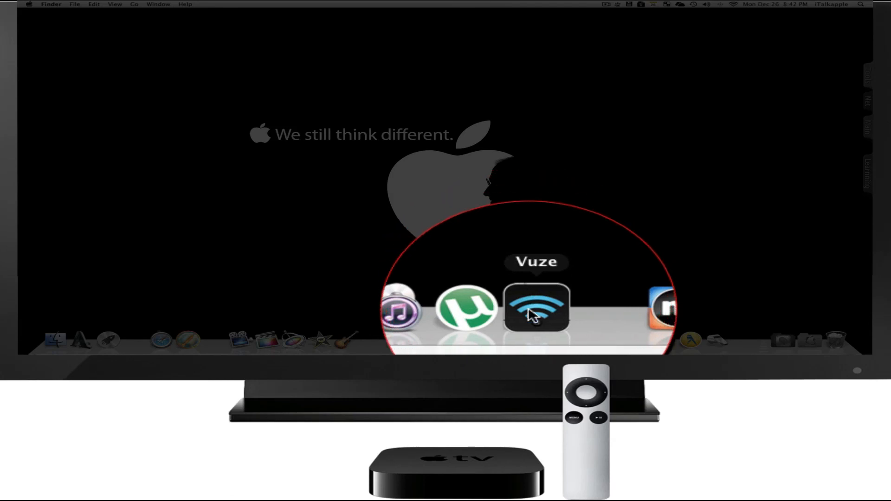
pyautogui.moveTo(504, 308)
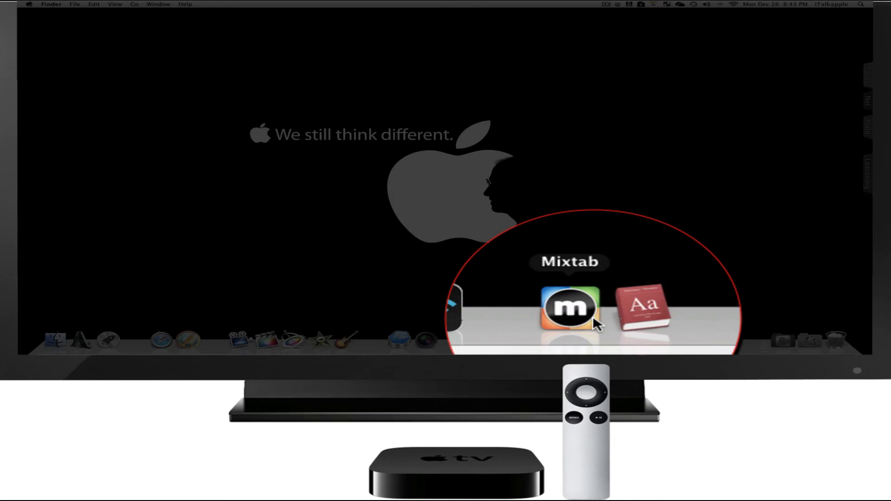
pyautogui.moveTo(613, 315)
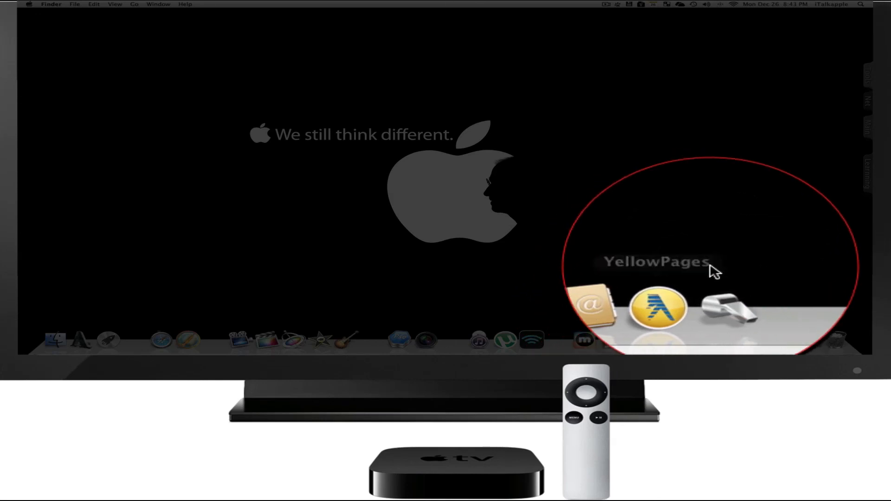
pyautogui.moveTo(728, 307)
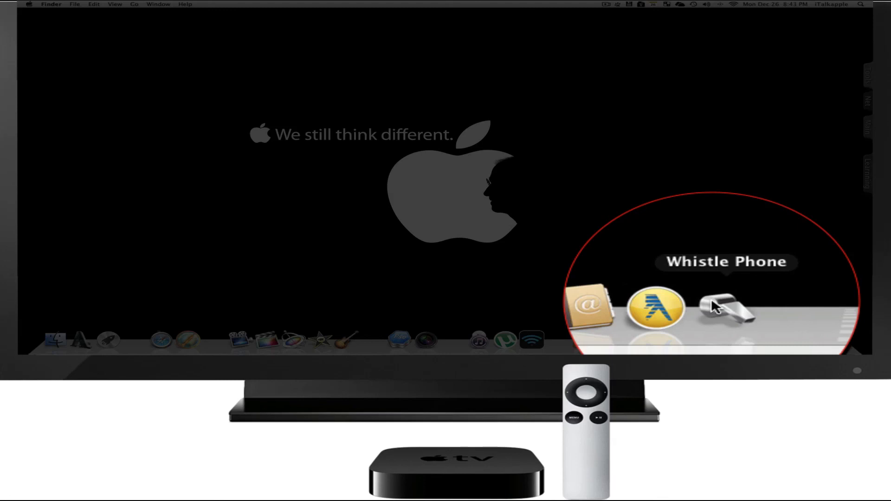
pyautogui.moveTo(685, 307)
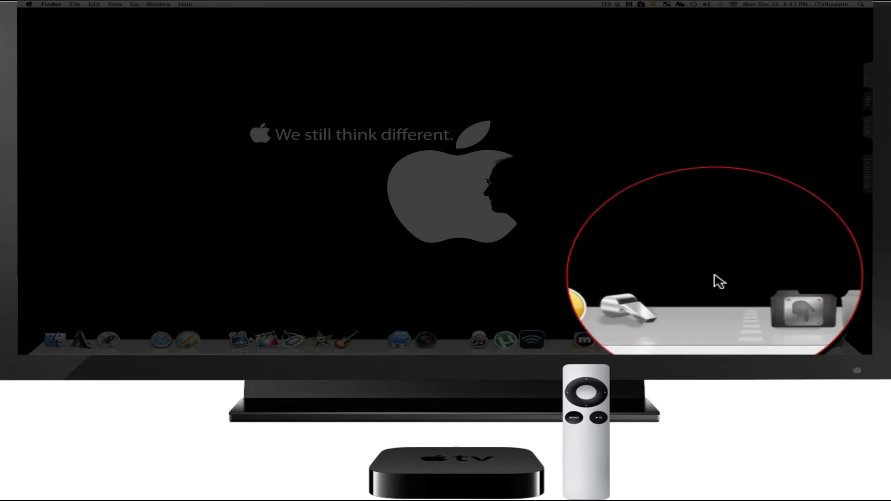
pyautogui.moveTo(720, 307)
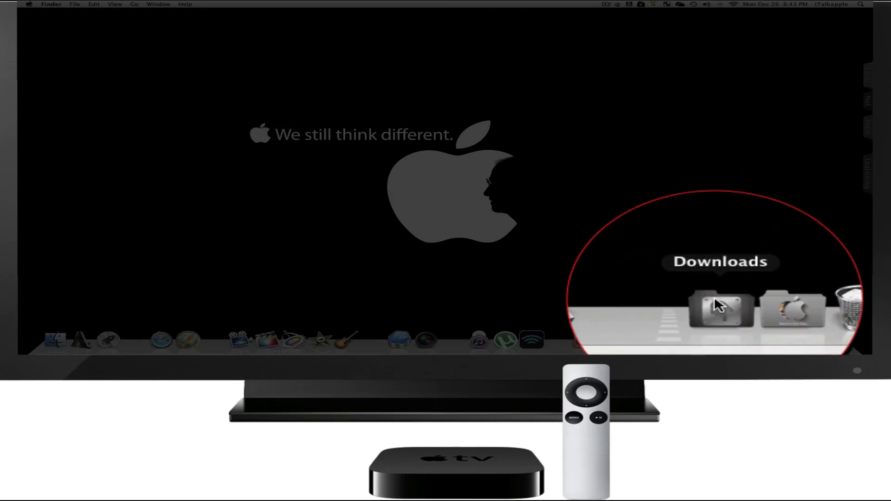
pyautogui.moveTo(755, 307)
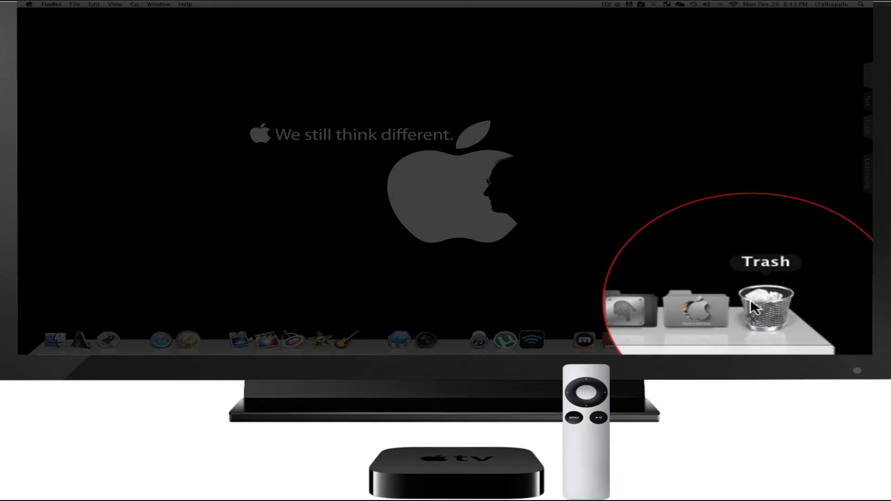
pyautogui.moveTo(716, 350)
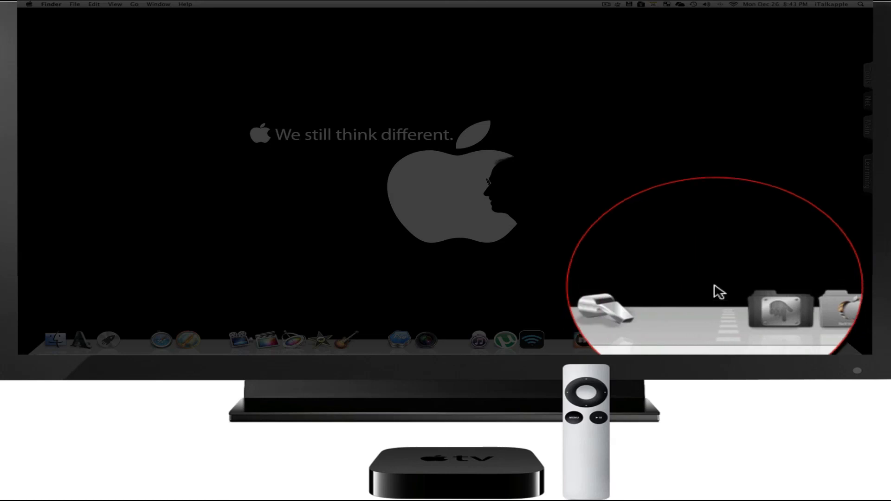
pyautogui.moveTo(179, 307)
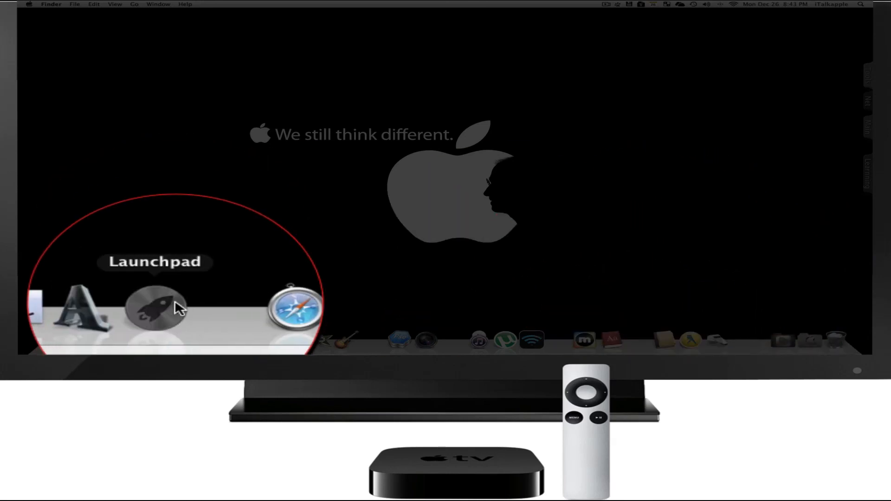
pyautogui.click(155, 307)
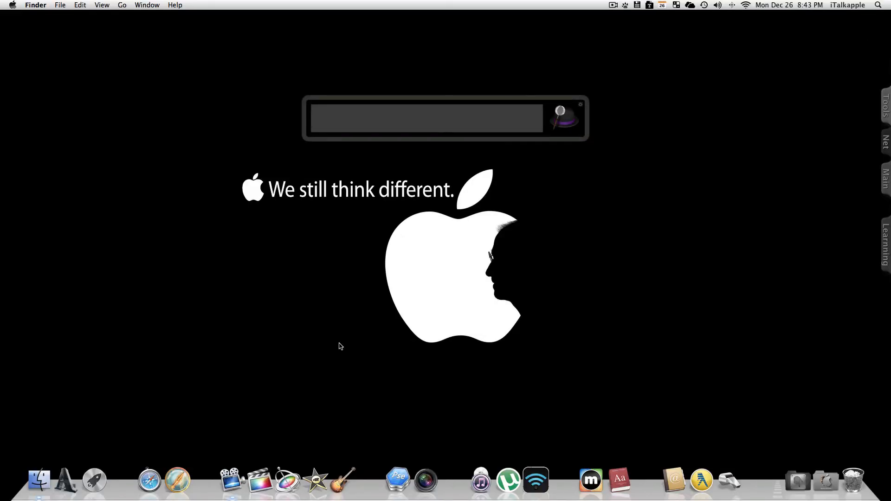
pyautogui.write('jbdv')
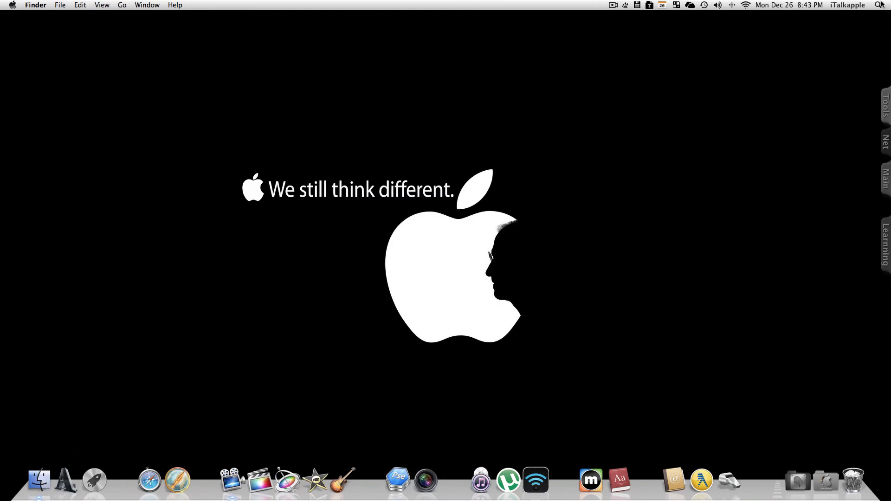
pyautogui.moveTo(747, 329)
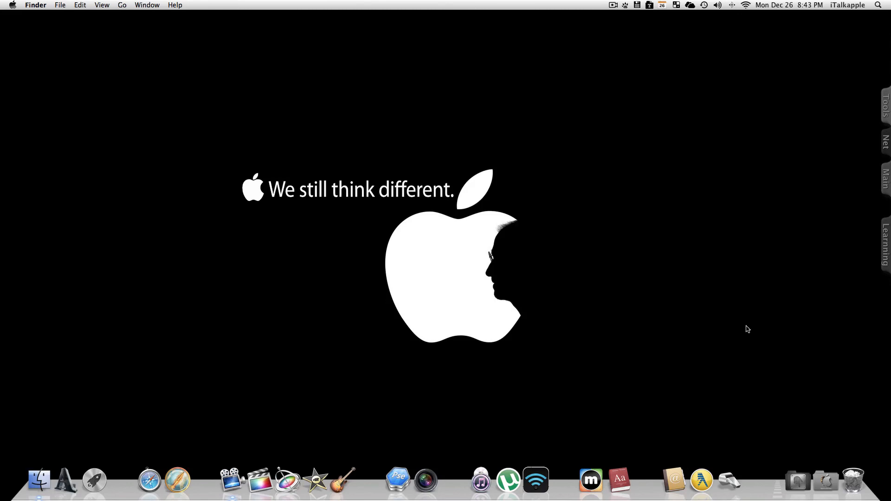
pyautogui.moveTo(94, 480)
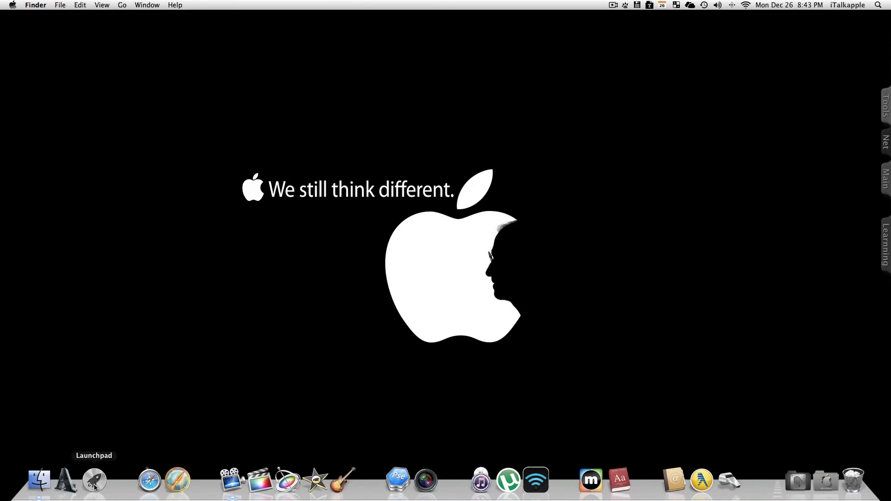
pyautogui.moveTo(309, 274)
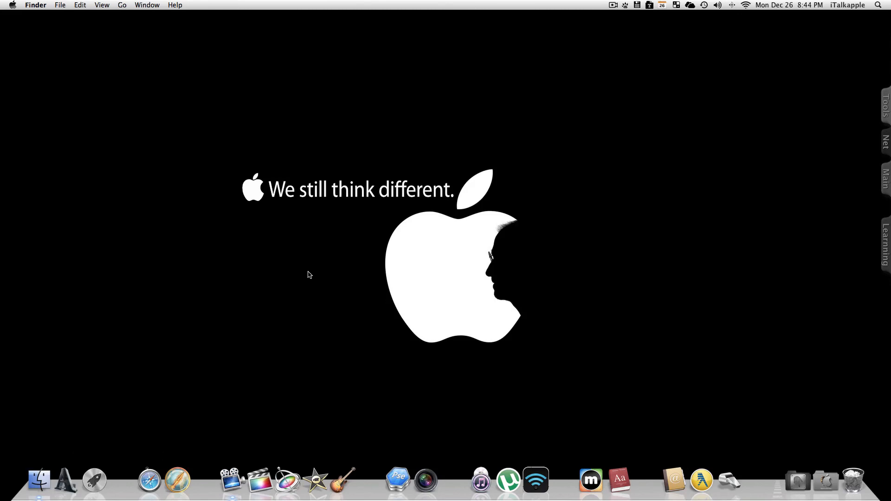
pyautogui.write('a')
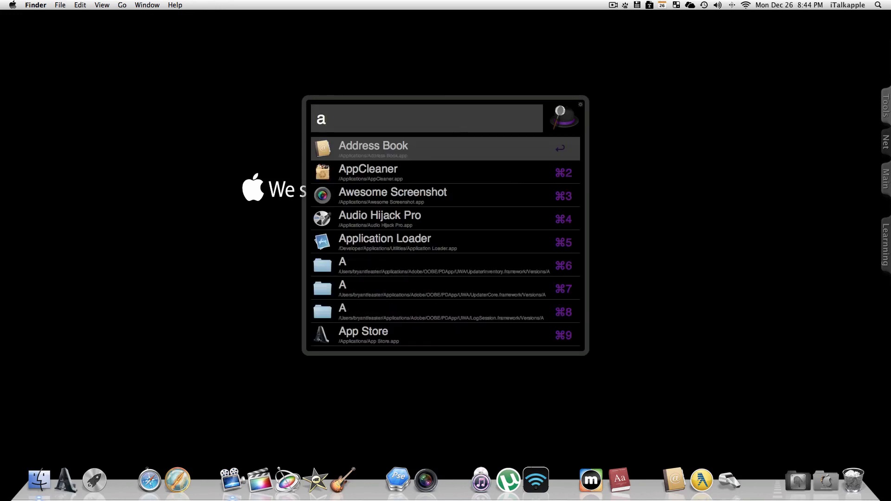
pyautogui.press('Escape')
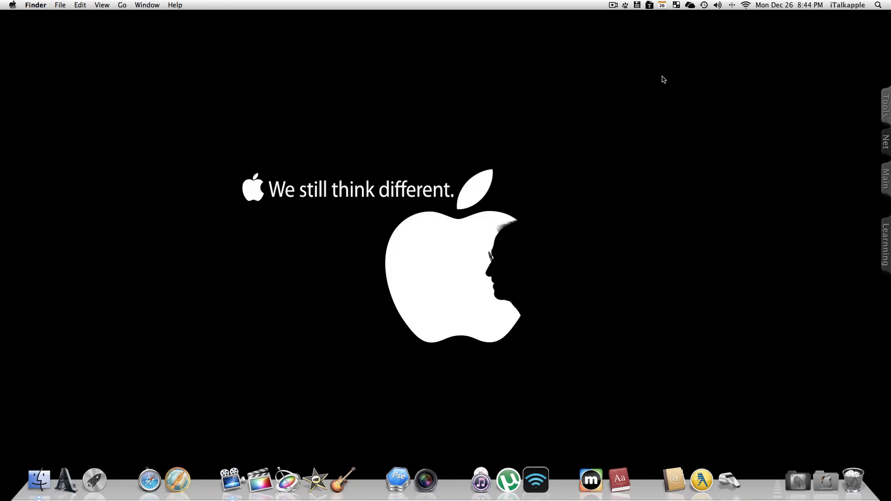
pyautogui.moveTo(604, 163)
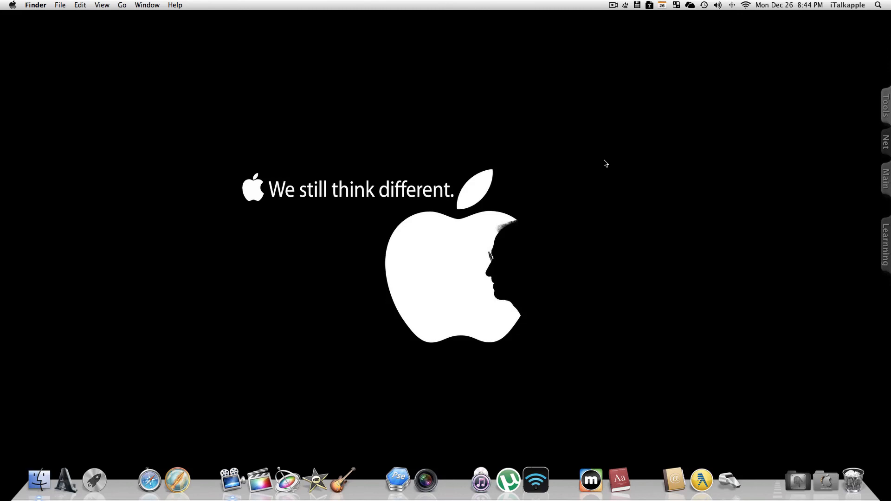
pyautogui.write('g')
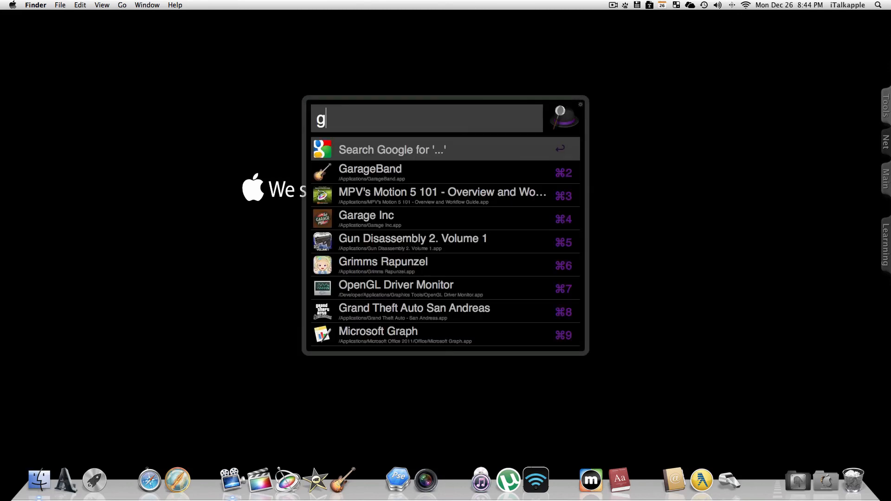
pyautogui.write('r')
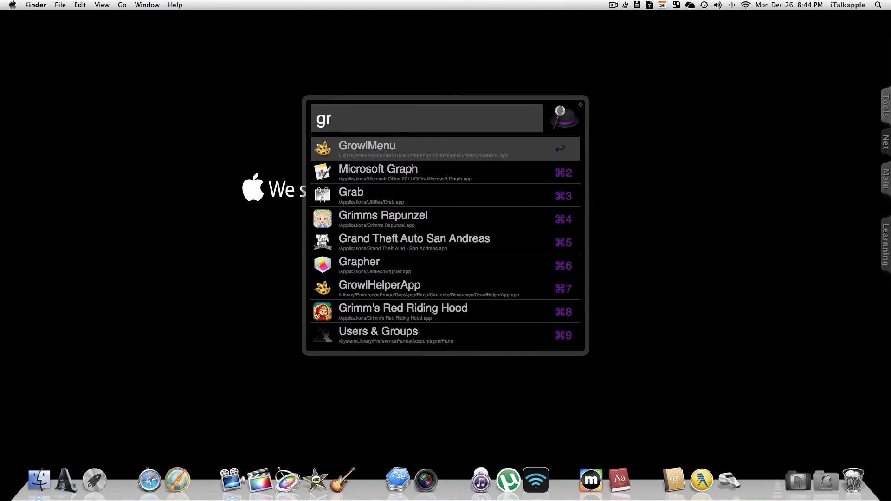
pyautogui.press('Escape')
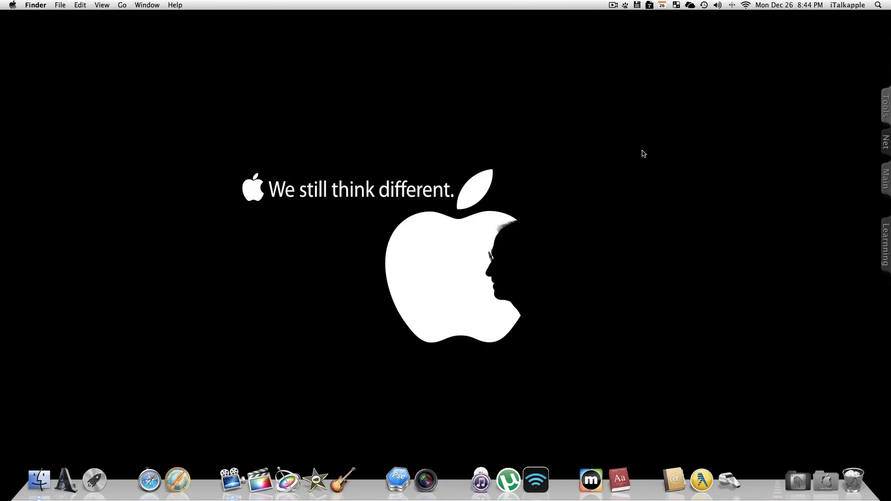